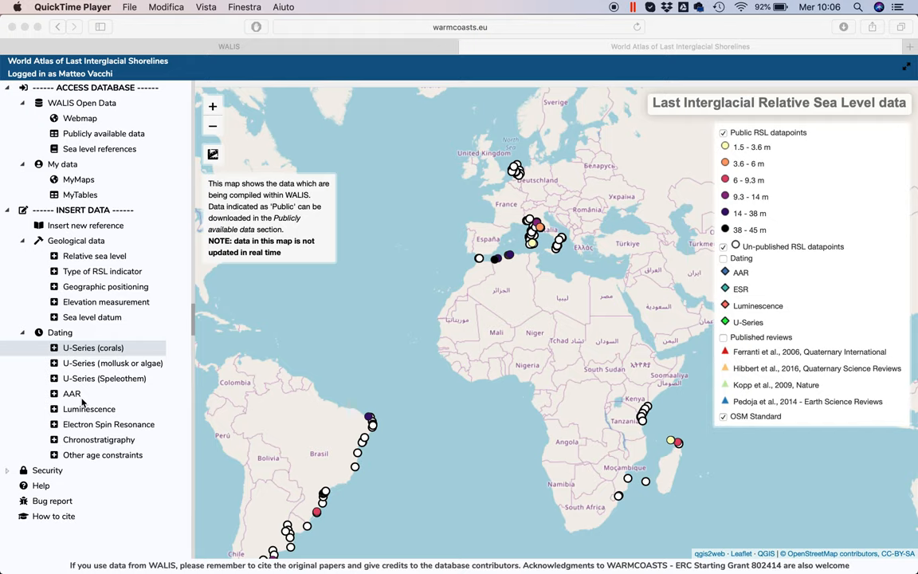
mouse_move(65, 261)
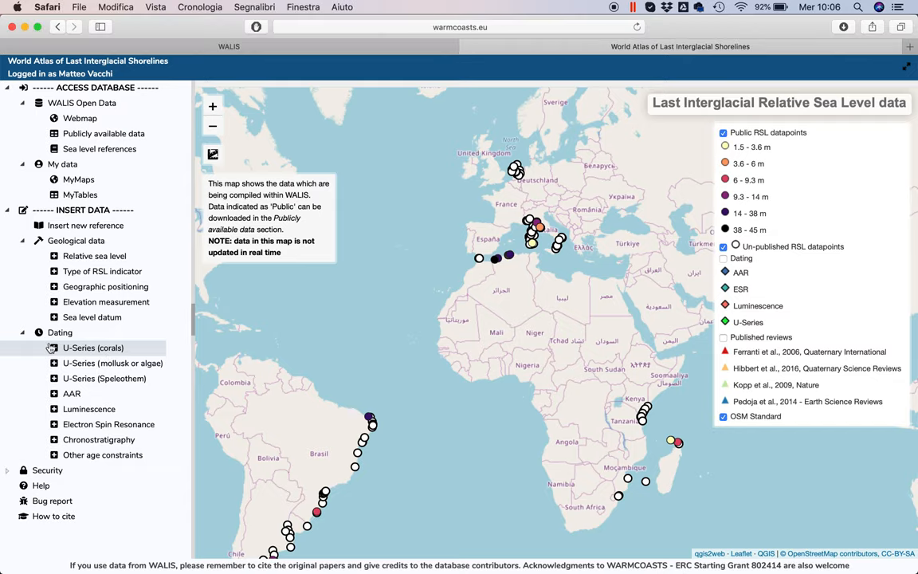
- Start a new blank U-Series (corals) record from the Insert Data > Dating page
left_click(93, 348)
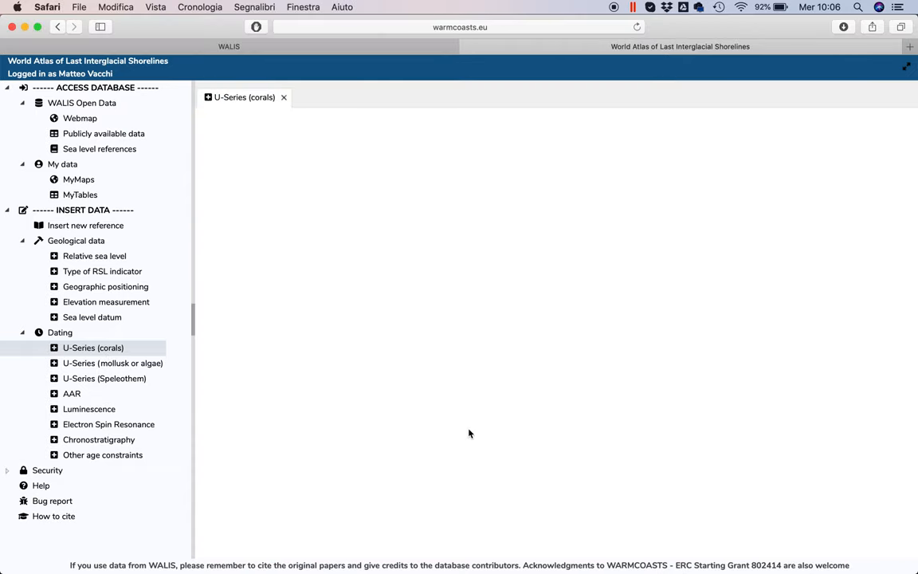
left_click(92, 347)
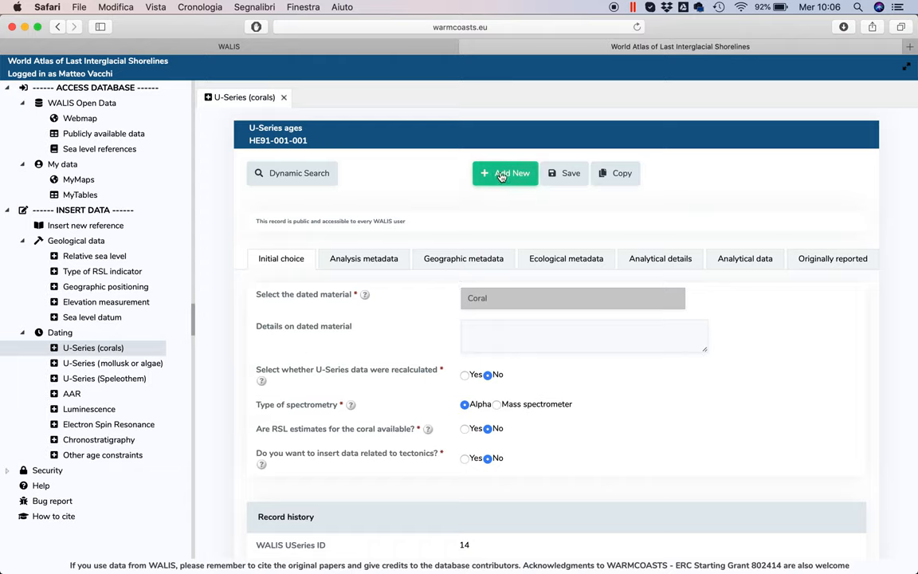
left_click(505, 173)
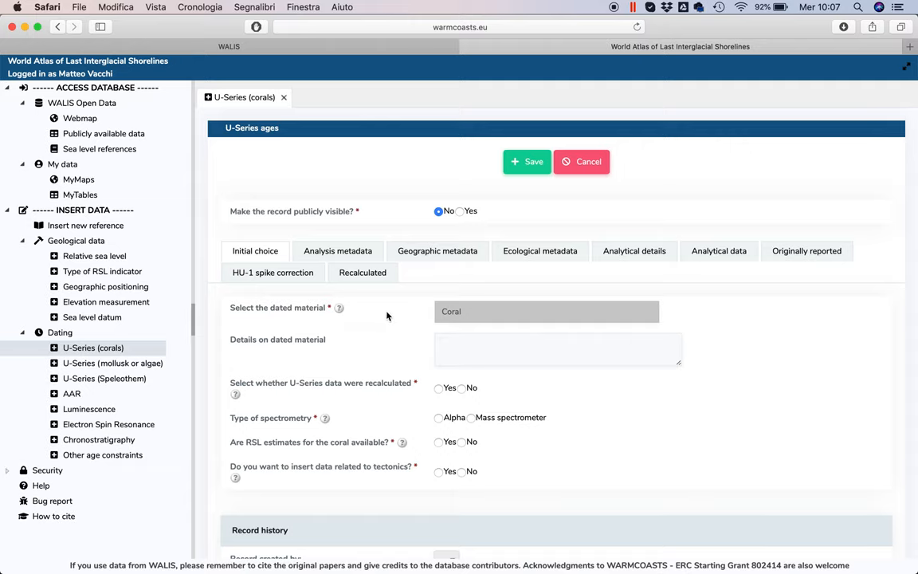
mouse_move(446, 317)
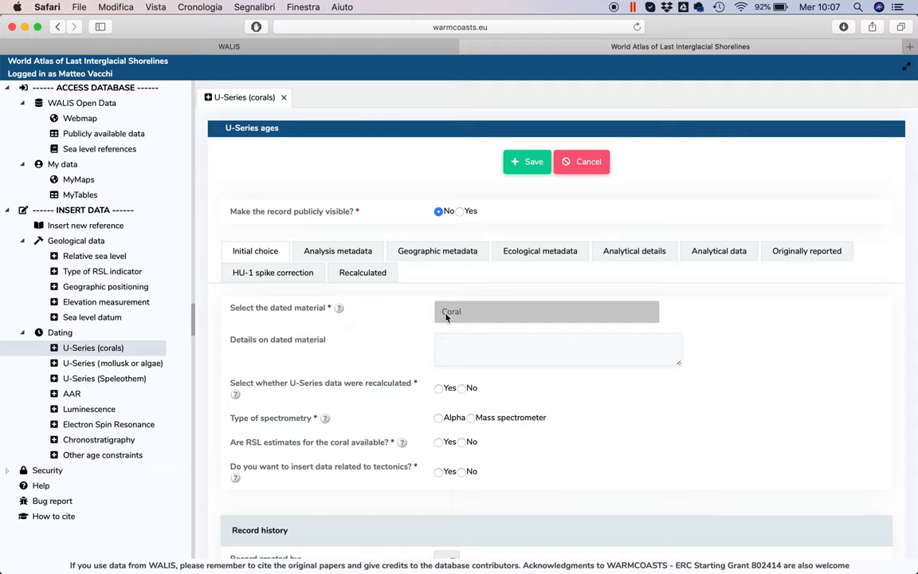
- Enter Caldocora caespitosa, open the Carboni et al. 2014 PDF, mark not recalculated and no tectonics
type("C")
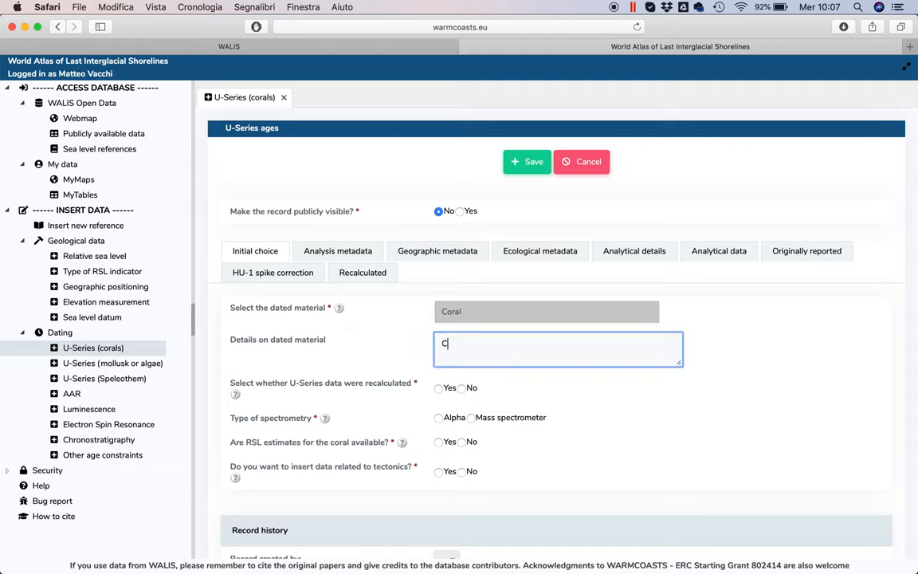
type("aldocora c")
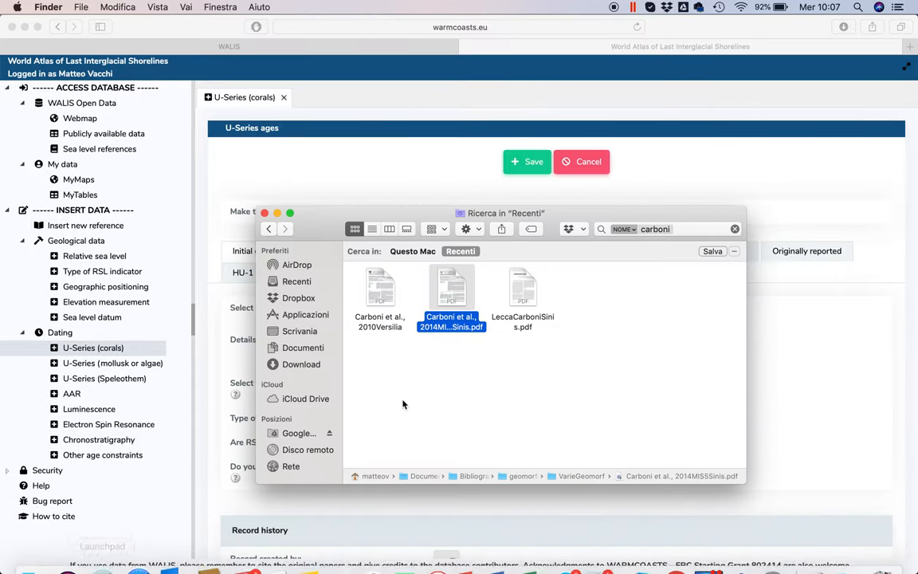
double_click(452, 291)
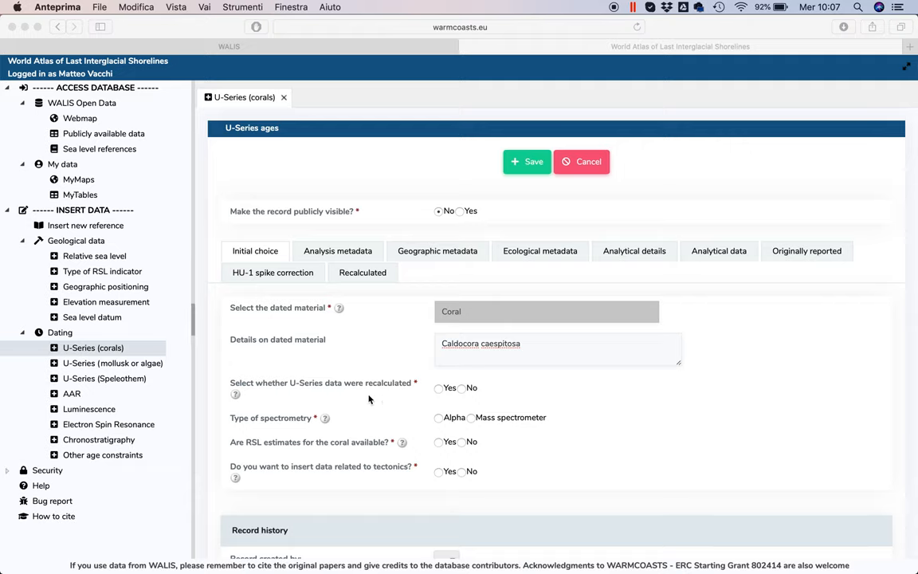
mouse_move(452, 400)
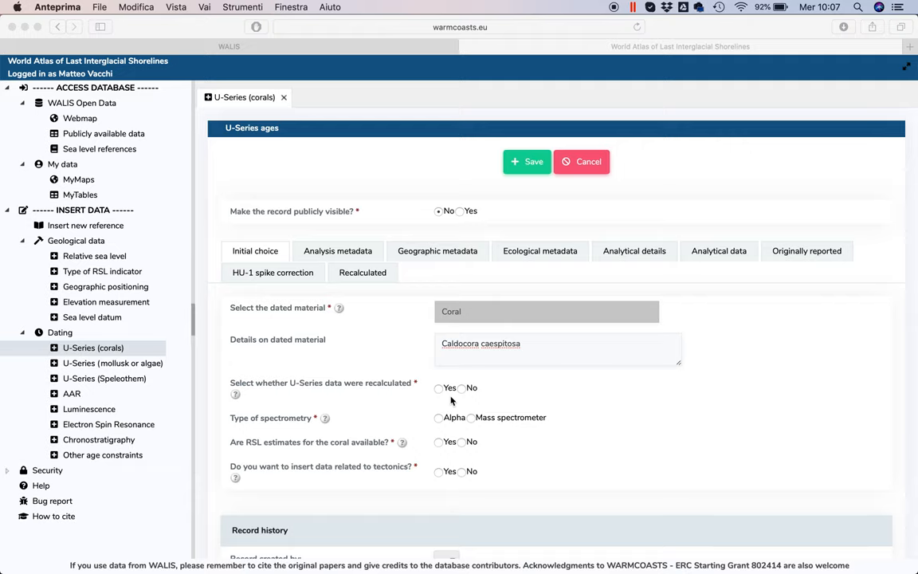
left_click(438, 210)
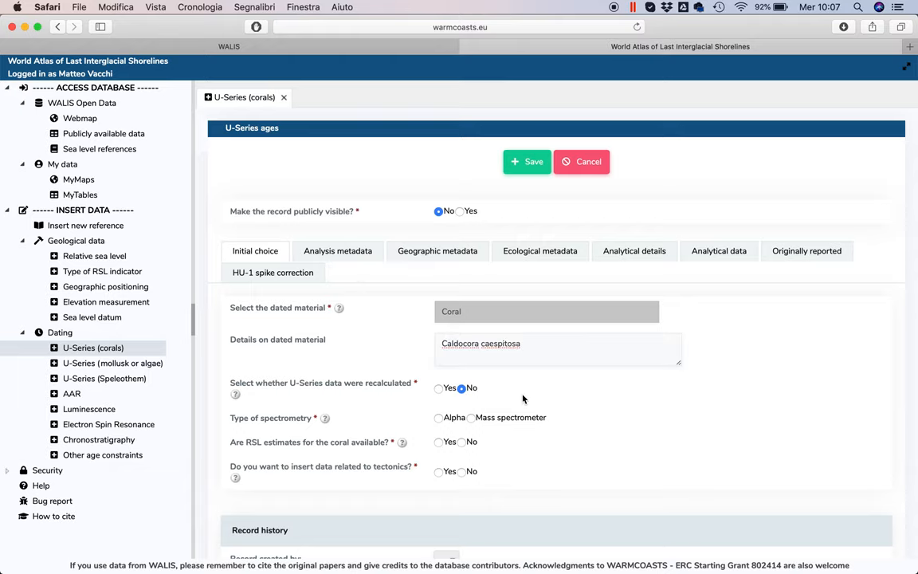
mouse_move(444, 420)
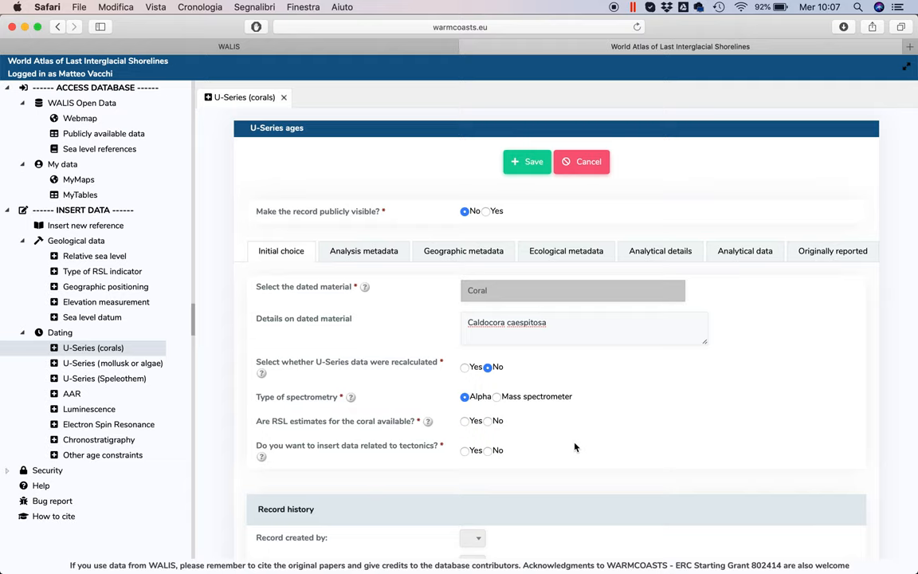
mouse_move(318, 424)
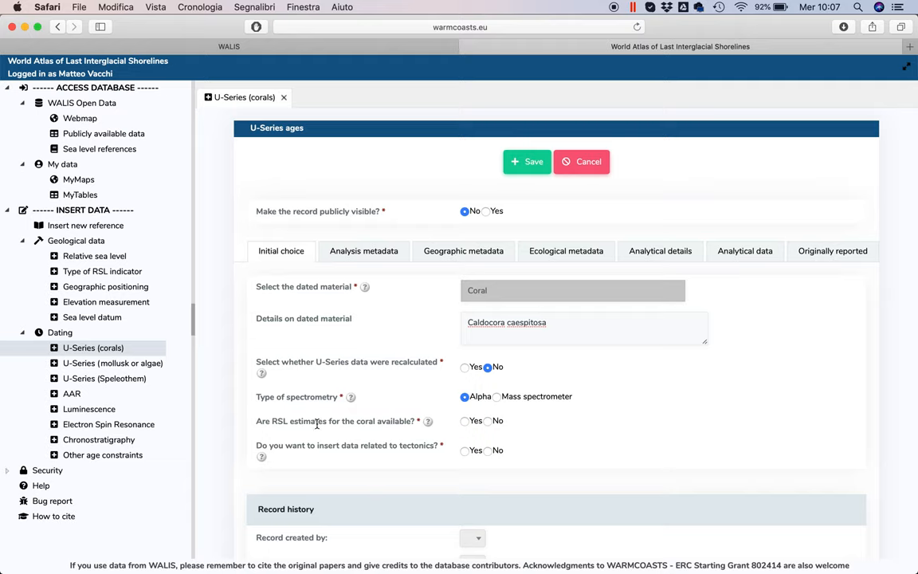
mouse_move(420, 420)
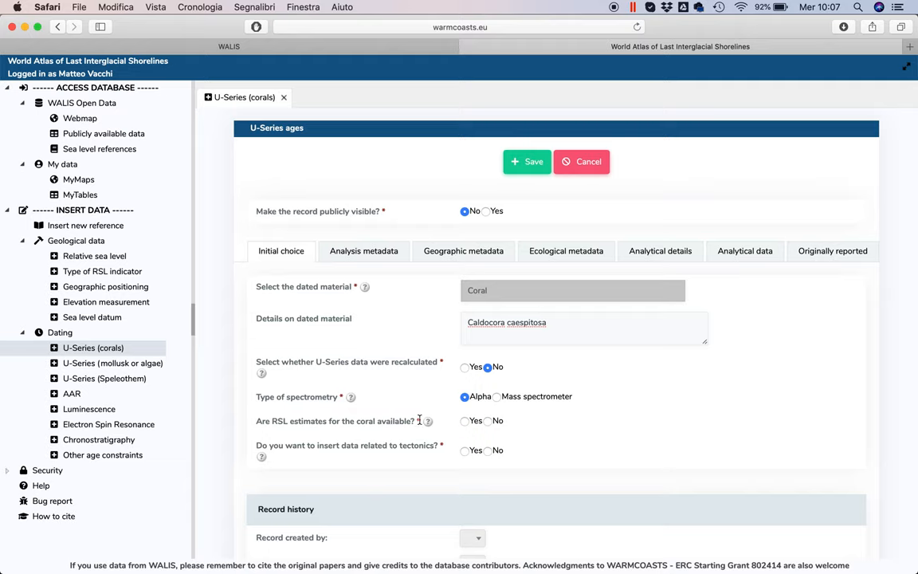
mouse_move(427, 421)
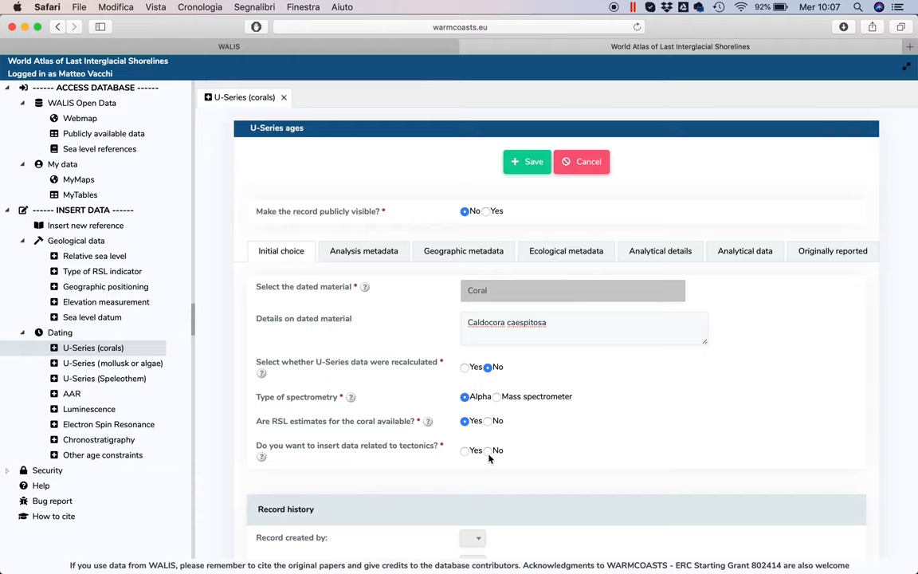
left_click(465, 450)
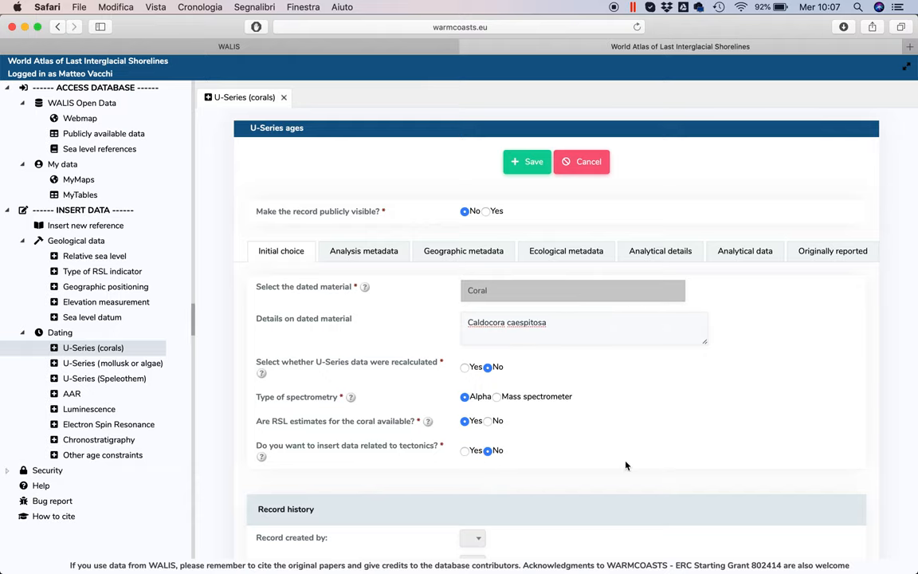
left_click(363, 250)
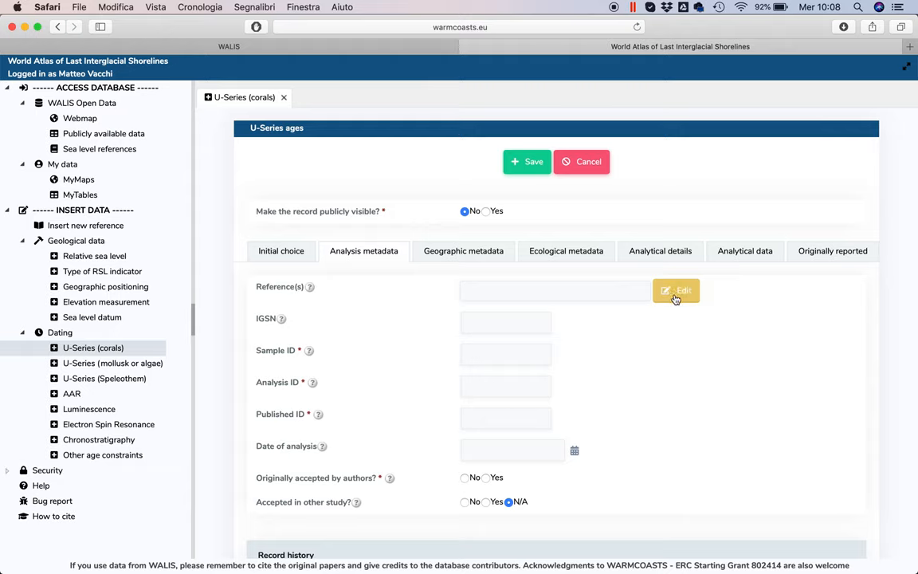
- Cite Carboni et al., 2014 (Quaternary International) as reference and set published ID CLD2
left_click(555, 289)
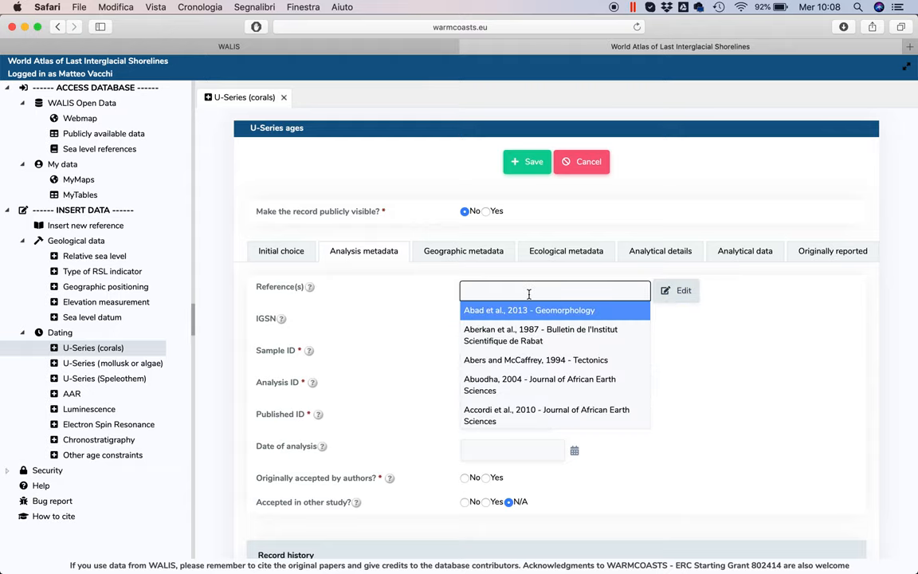
type("carboni")
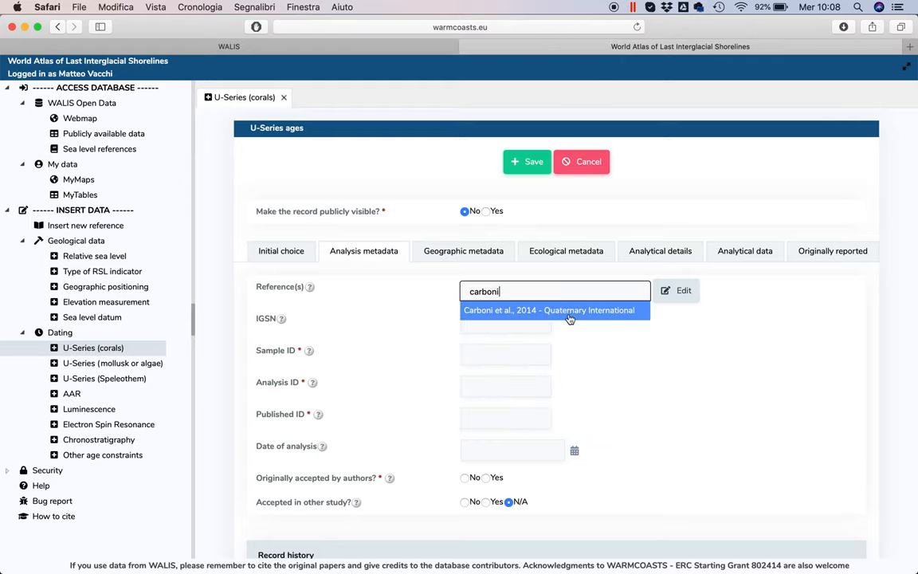
left_click(548, 310)
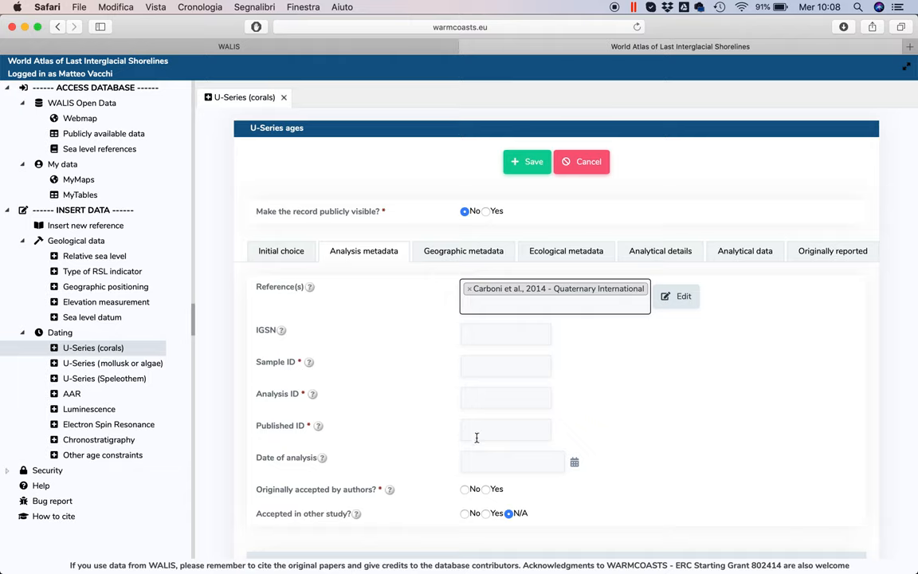
mouse_move(483, 438)
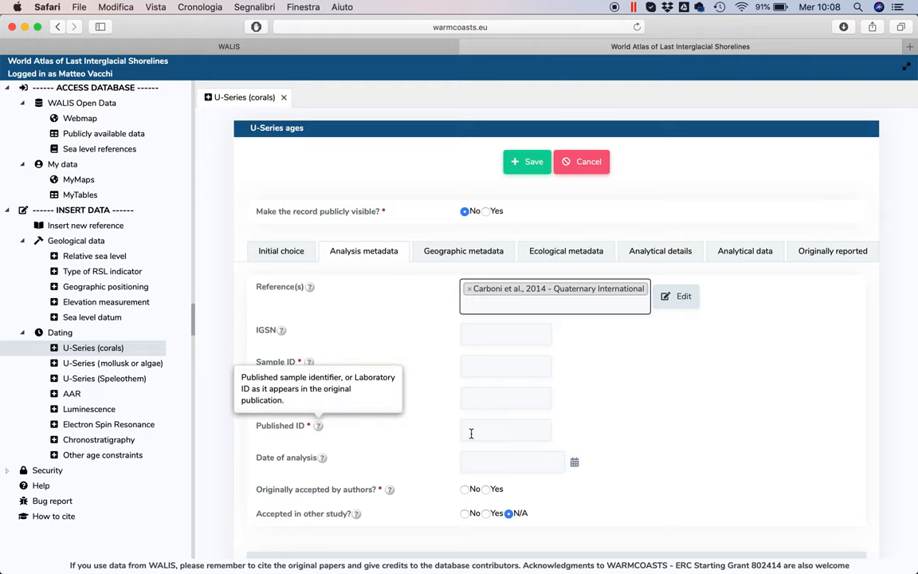
left_click(505, 431)
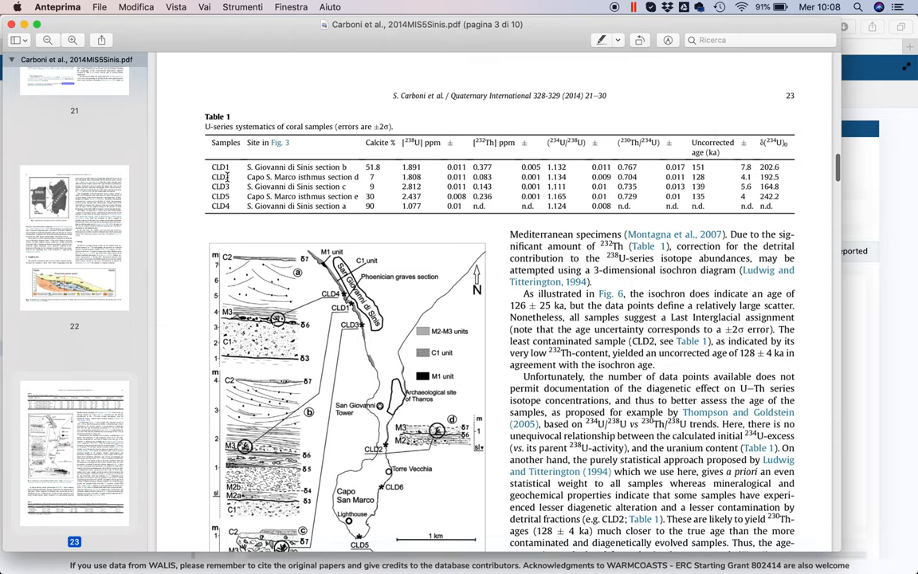
mouse_move(331, 190)
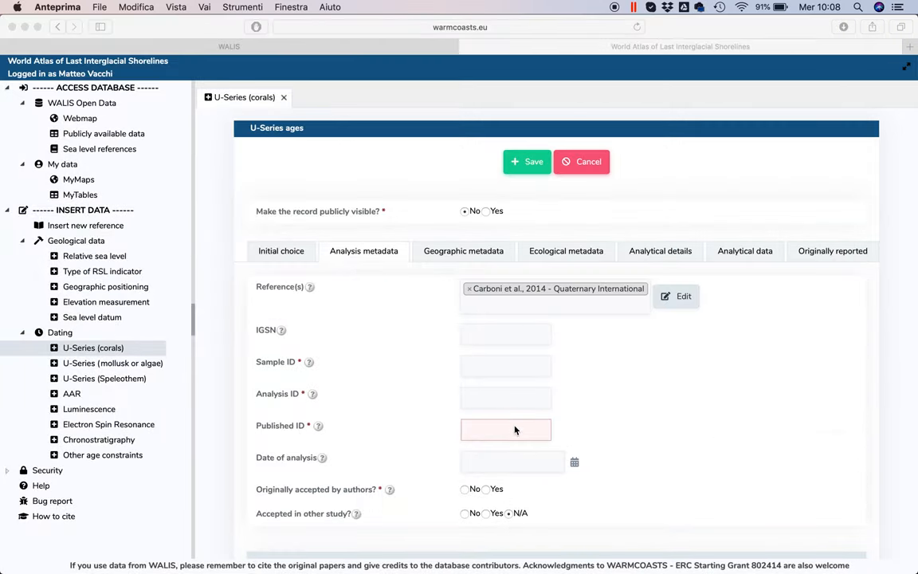
type("CLD2")
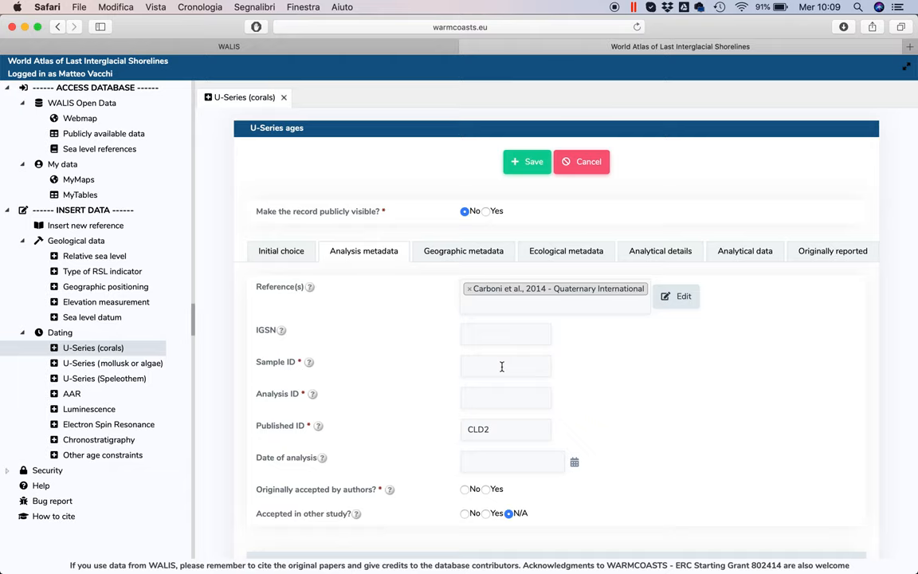
- Enter sample ID SA1 and analysis ID SA1-001
left_click(505, 366)
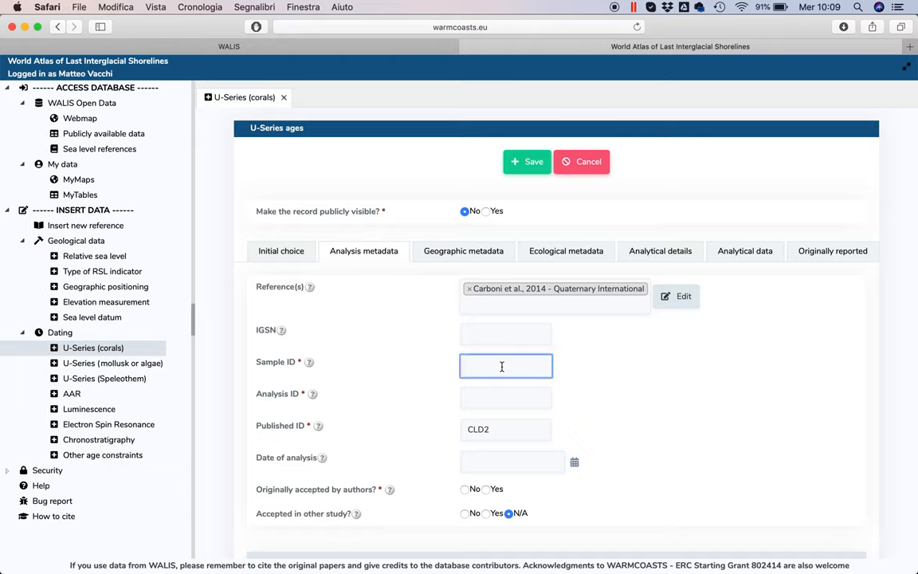
type("SA")
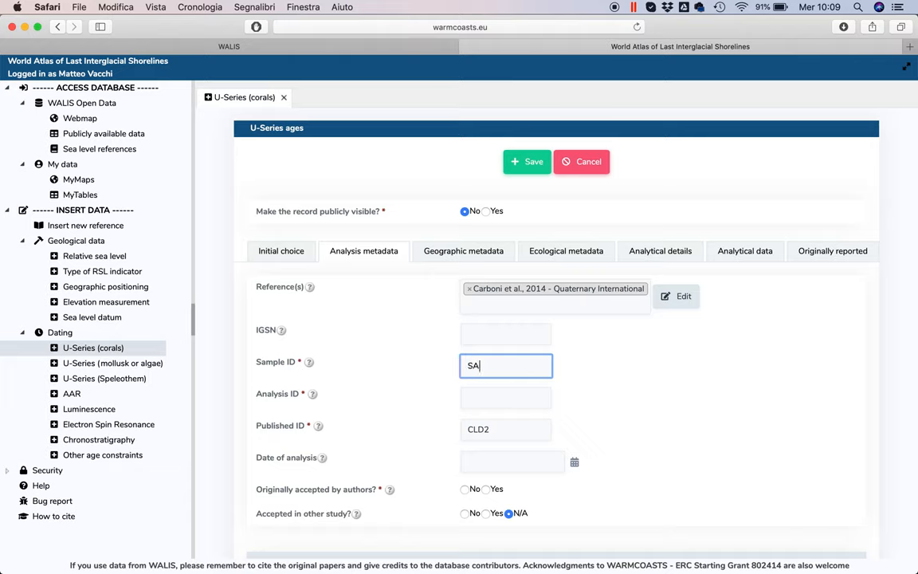
type("1")
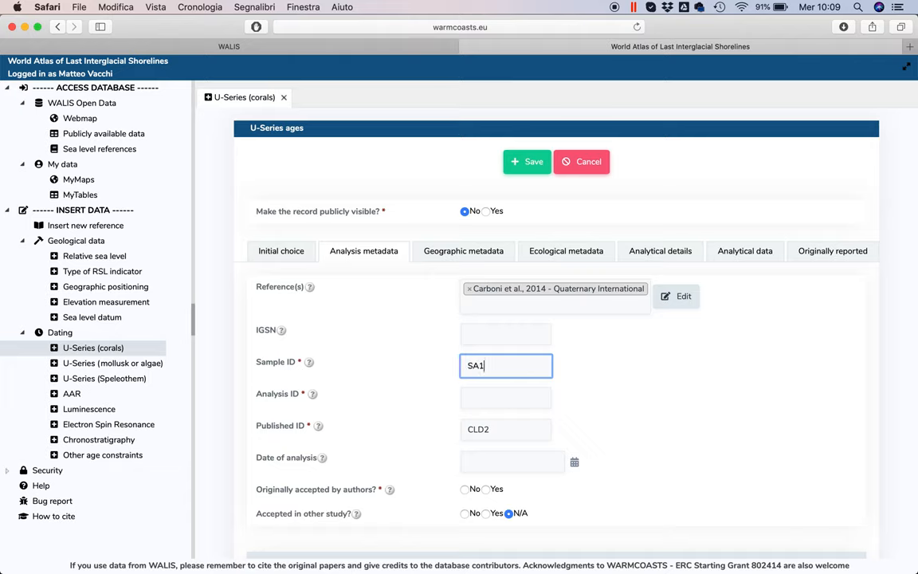
left_click(506, 397)
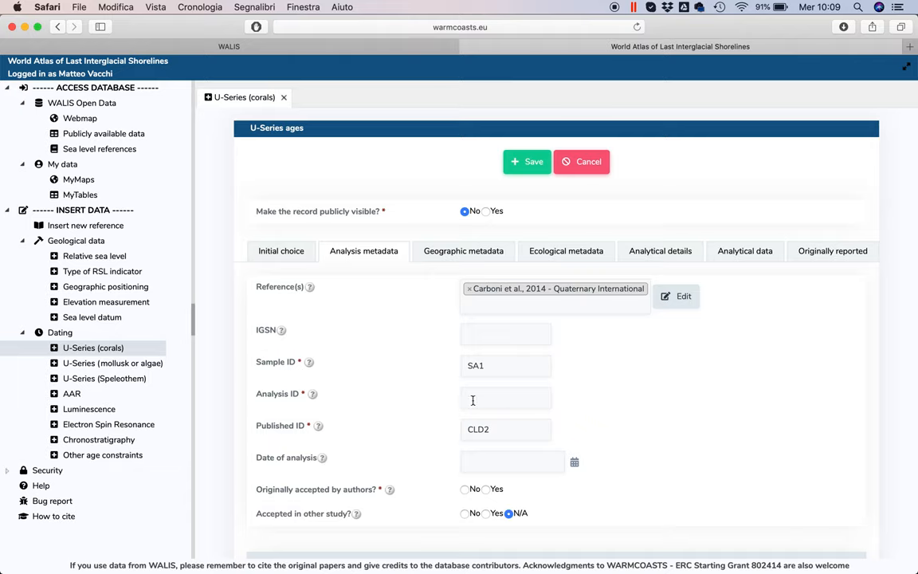
left_click(506, 398)
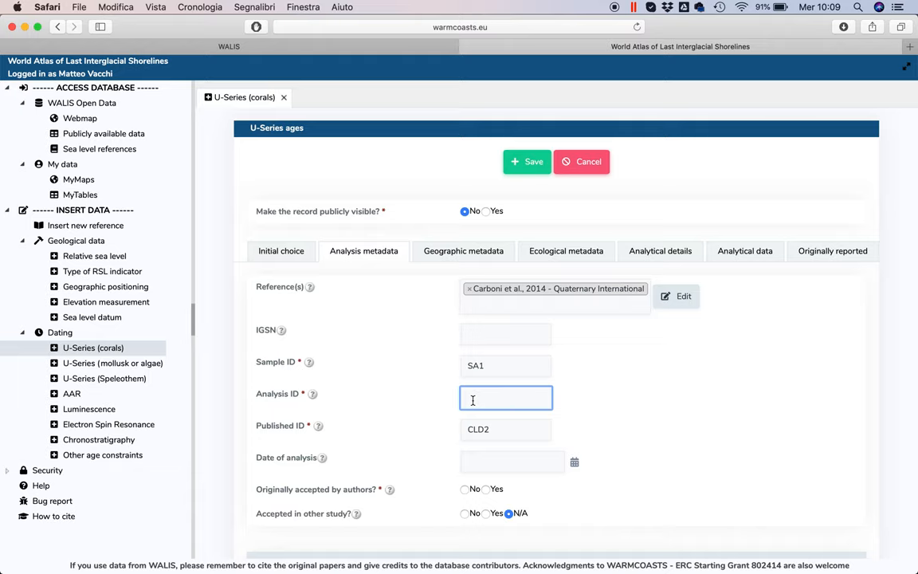
type("SA1-00")
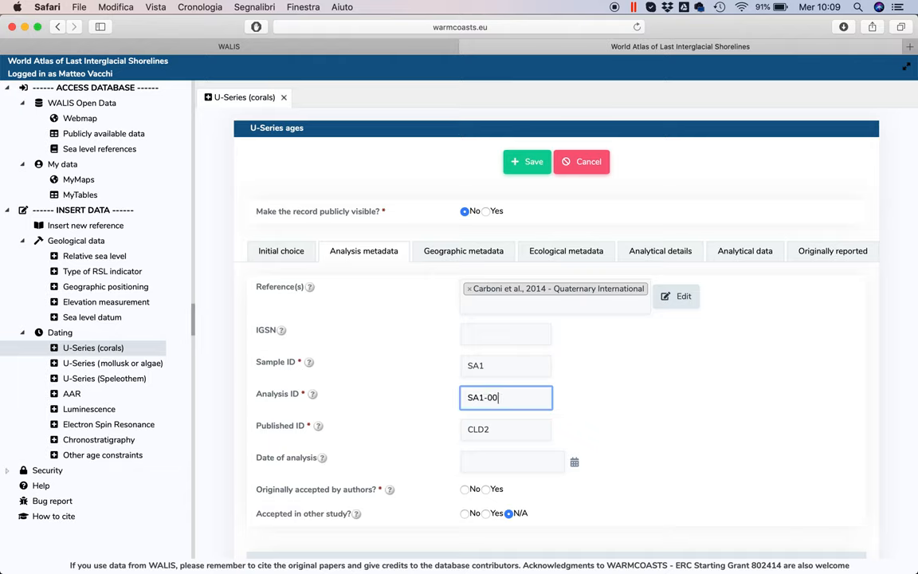
type("1")
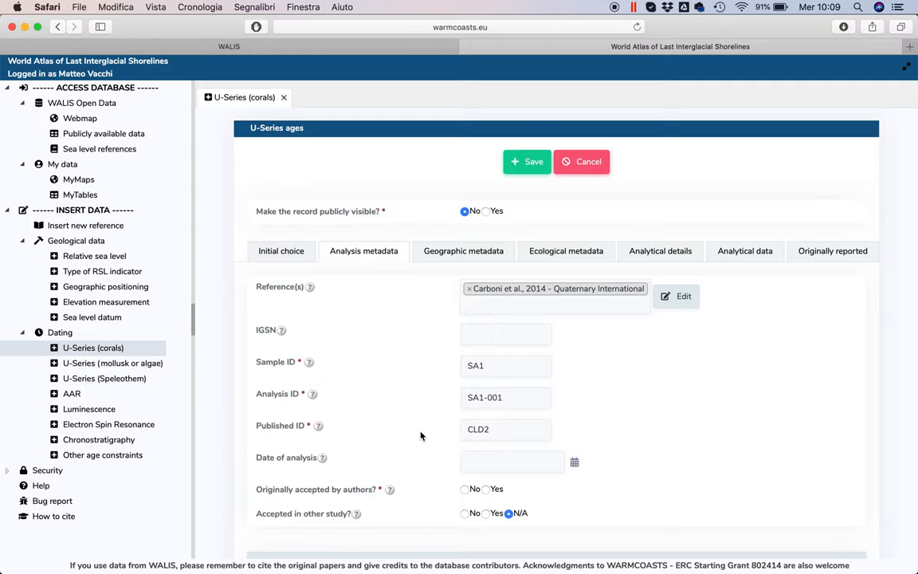
- Mark the age accepted by the original authors and by Andreucci et al., 2010
scroll("down", 3)
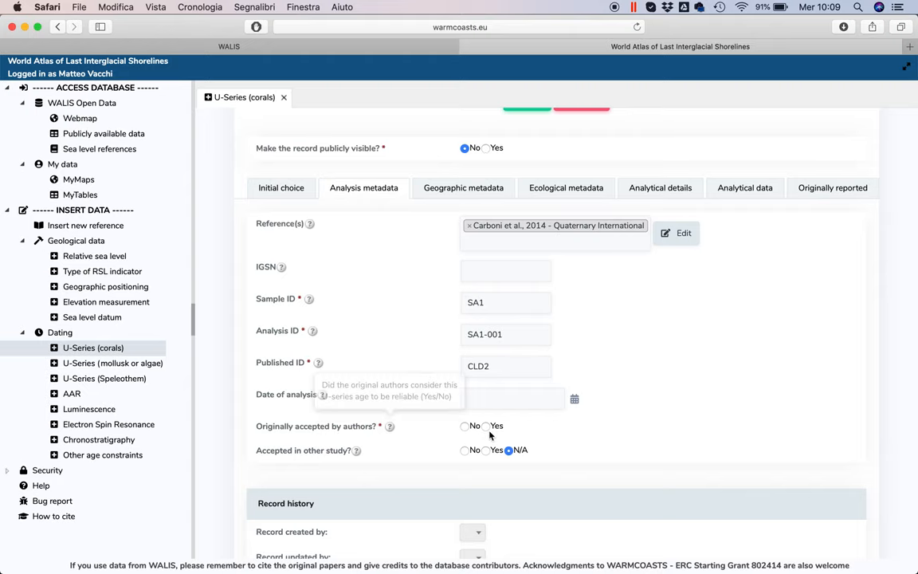
left_click(464, 426)
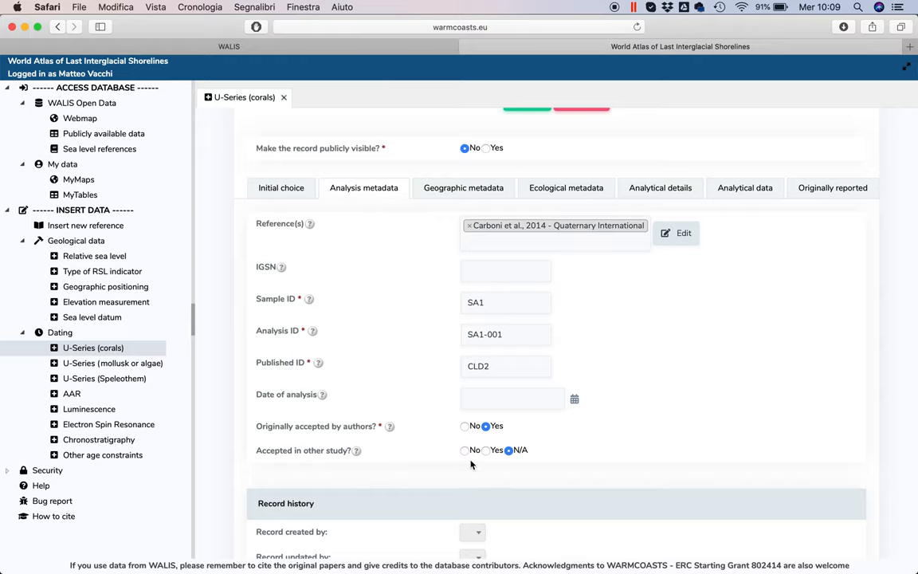
left_click(486, 450)
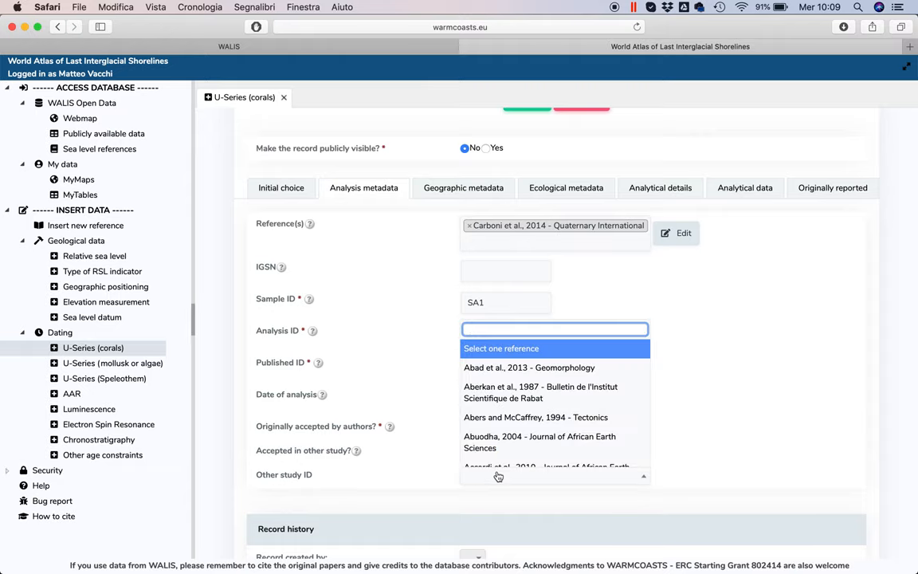
type("andreucci et al., 2010_Quat_Int -")
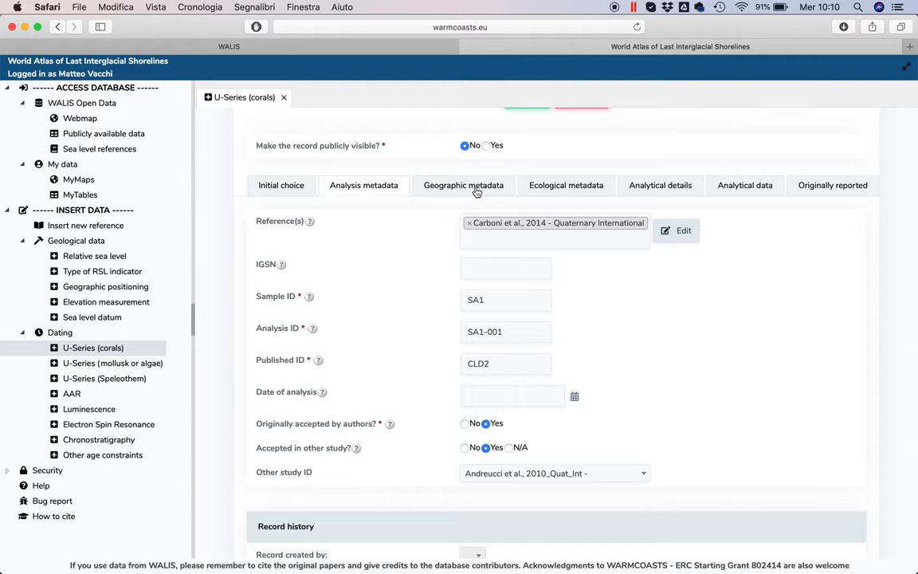
- Enter location West Sardinia and site San Giovanni del Sinis.Capo San Marco in geographic metadata
left_click(463, 185)
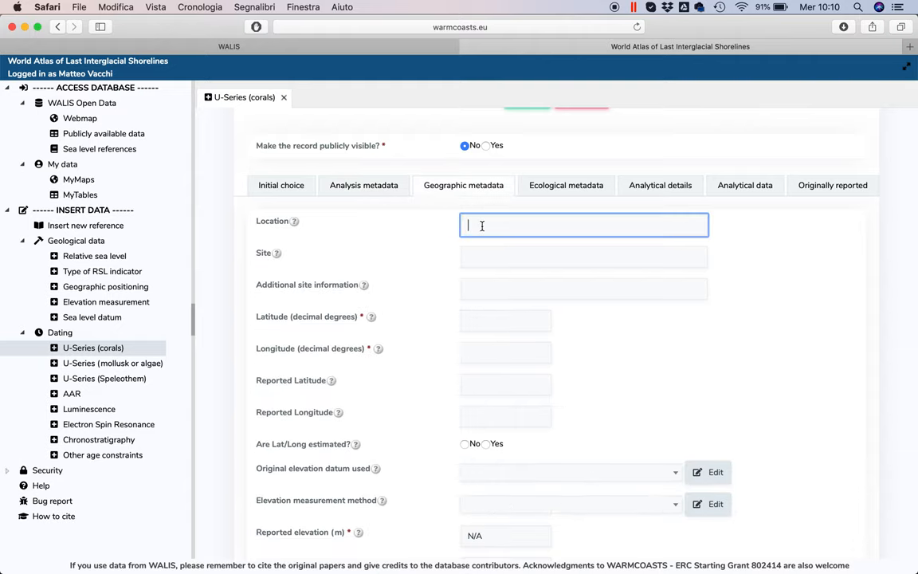
type("Sa")
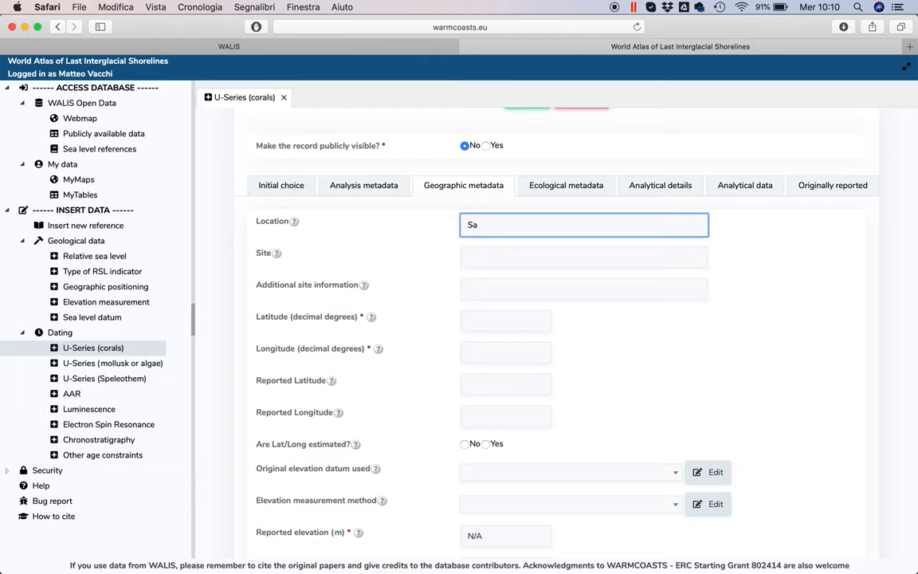
type("rd")
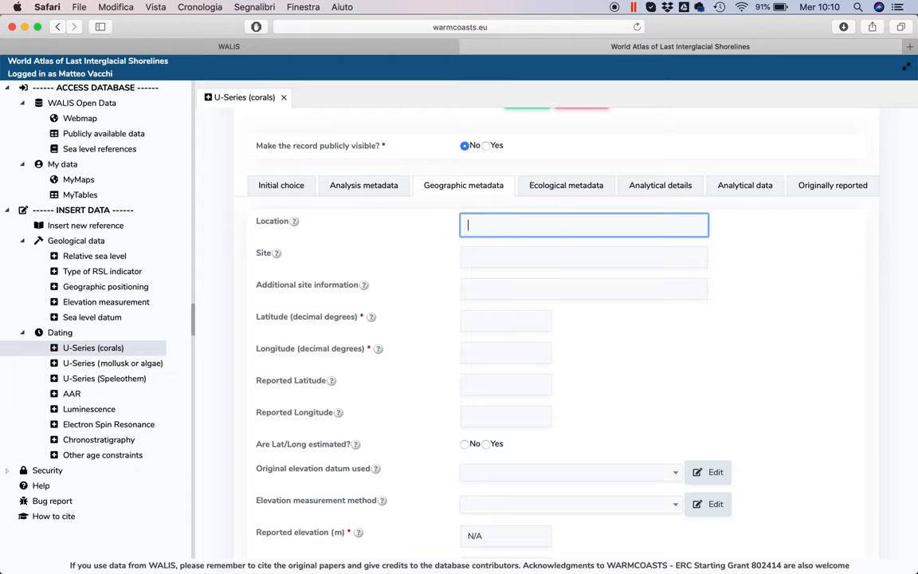
type("West")
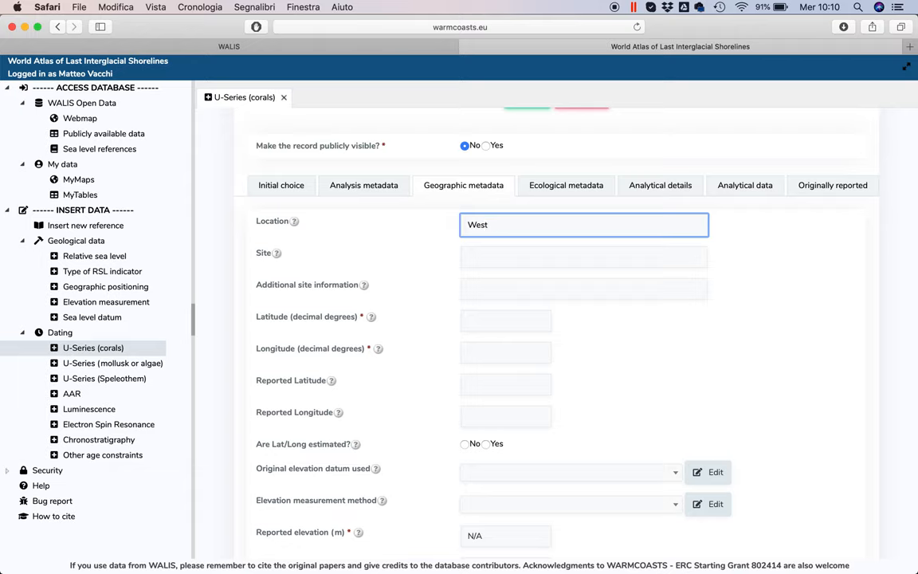
type("Sardi")
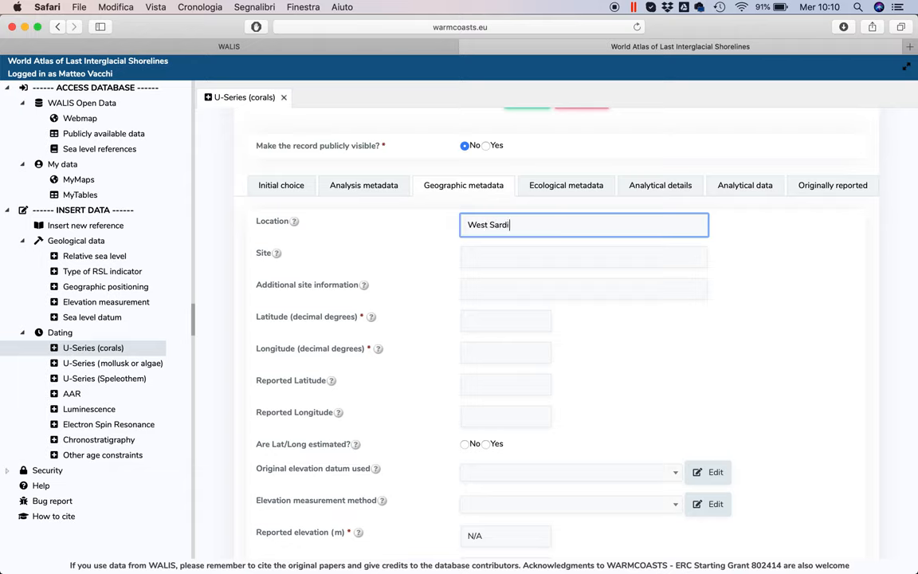
type("S")
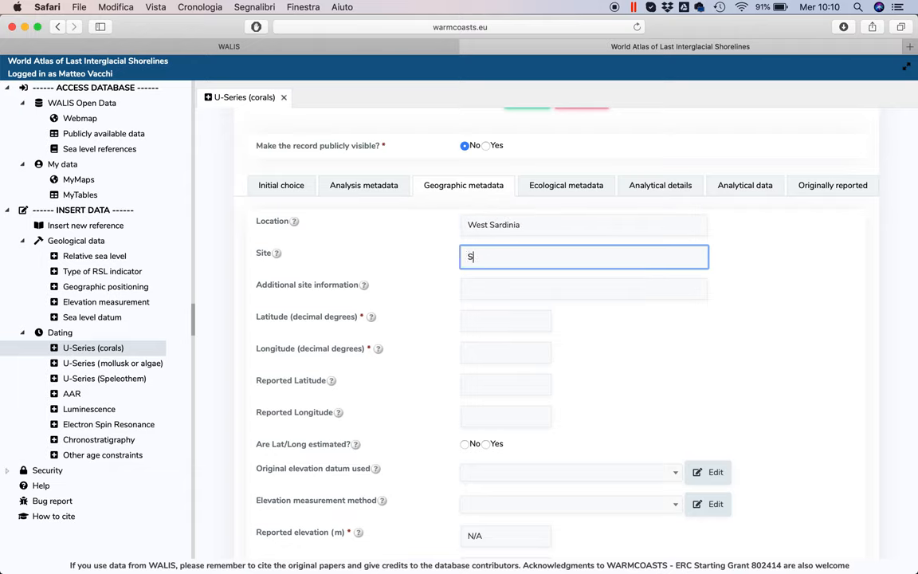
type("an Giovanni del Sinis.C")
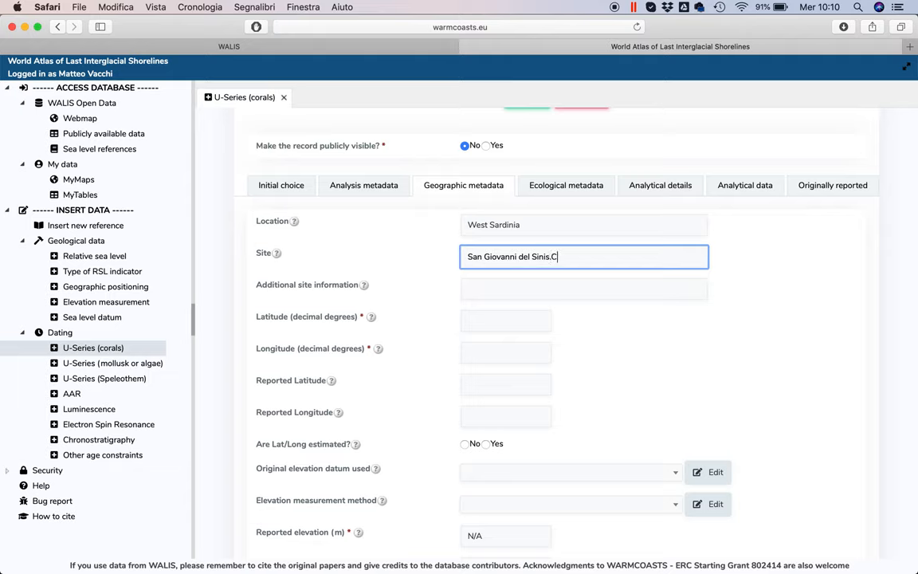
type("apo San")
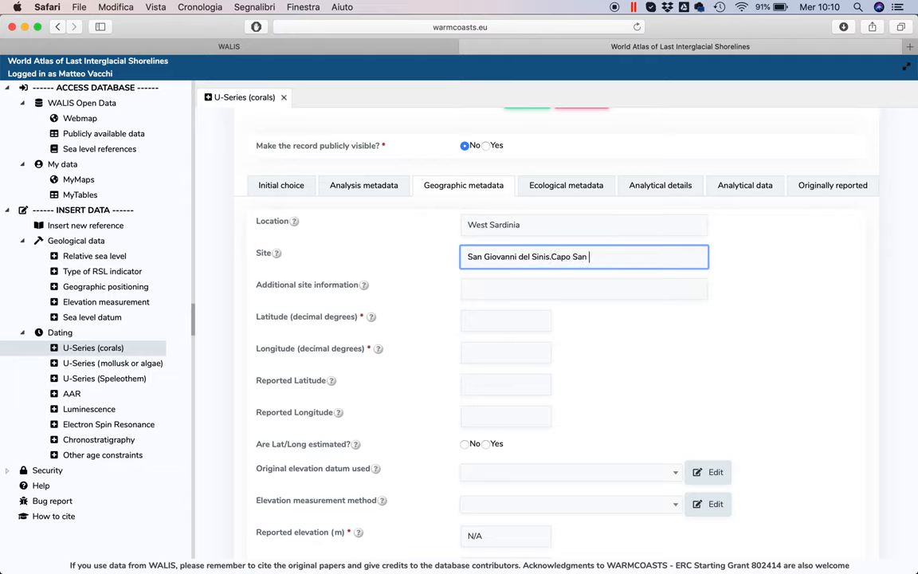
type("Marco")
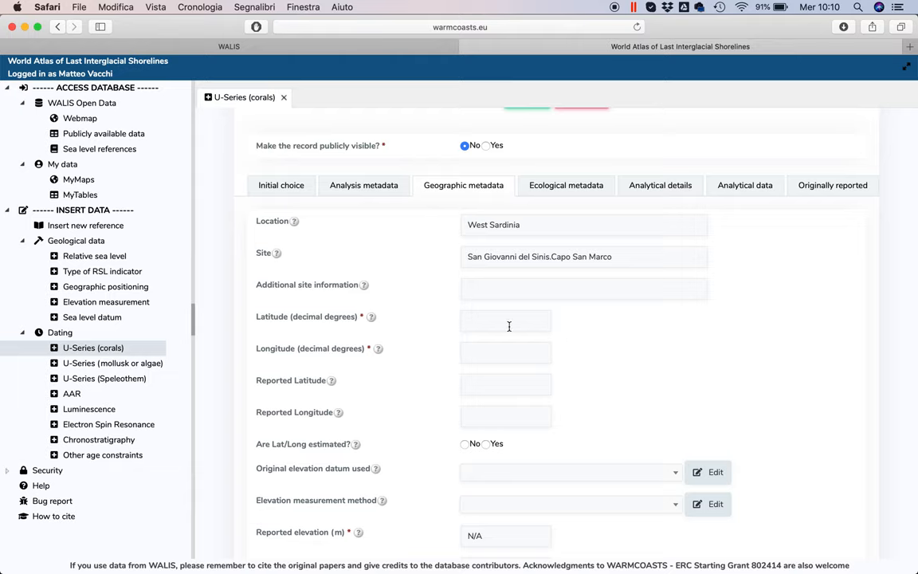
- Set latitude 39.88 and longitude 8.43, marked as estimated coordinates
left_click(505, 320)
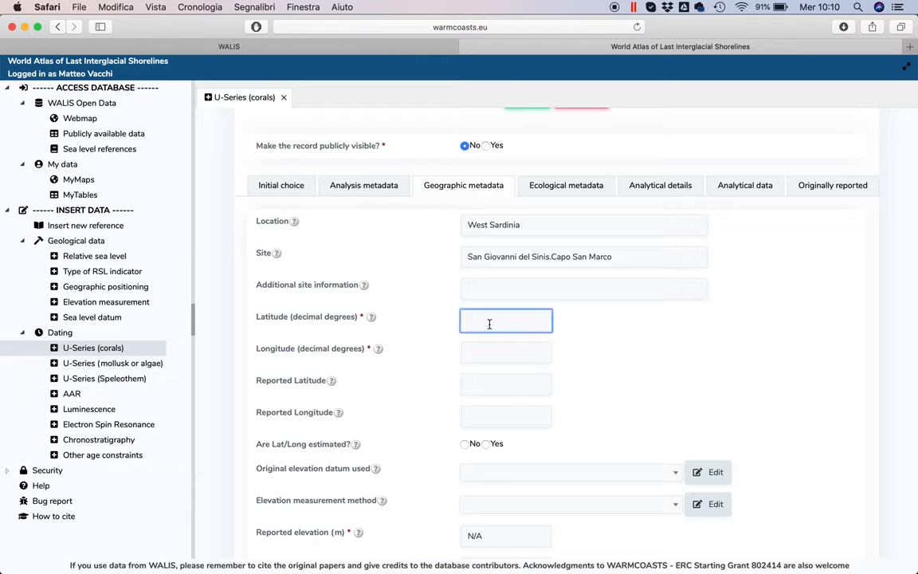
type("39")
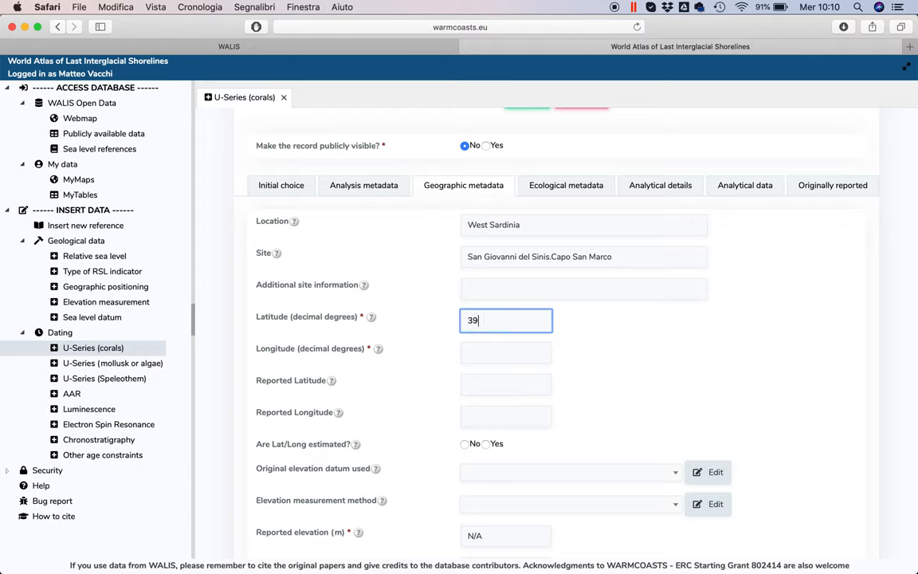
type(".")
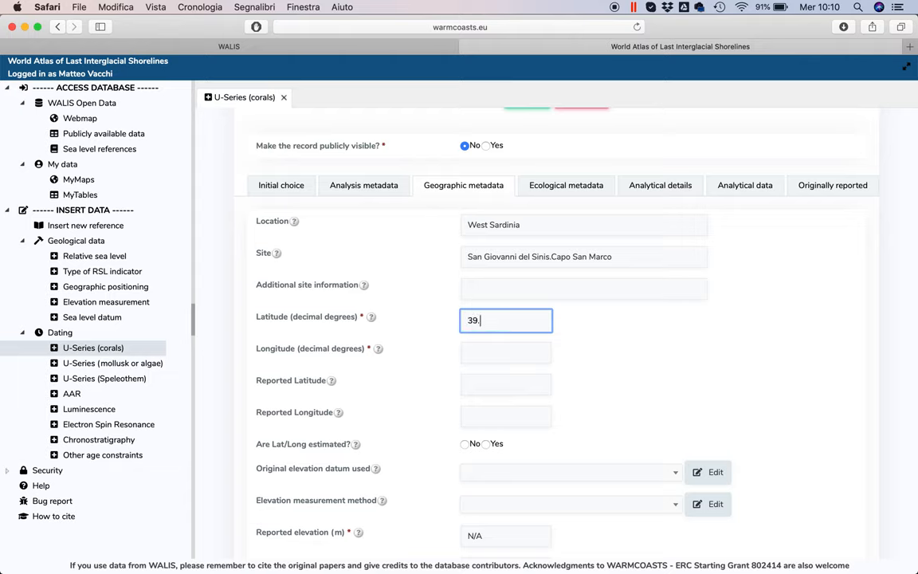
left_click(506, 352)
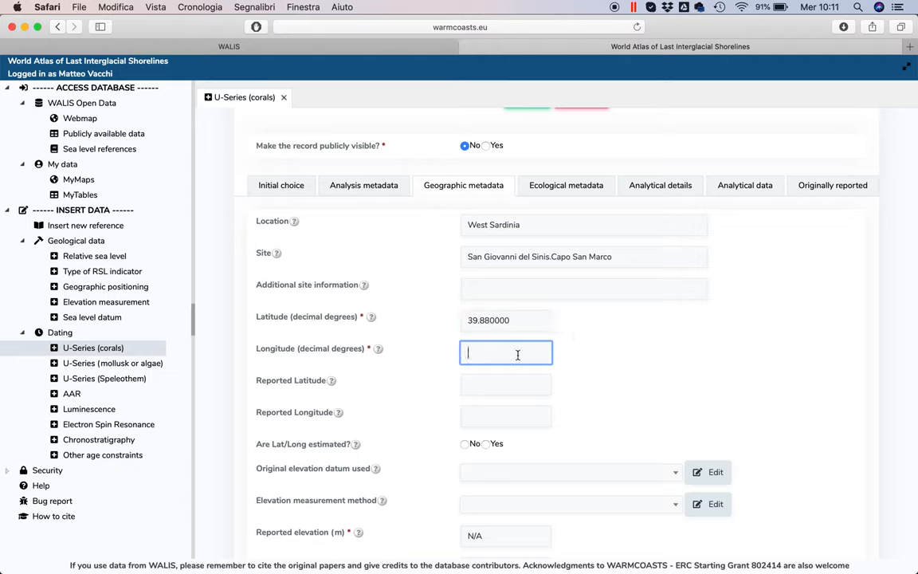
type("8.430000")
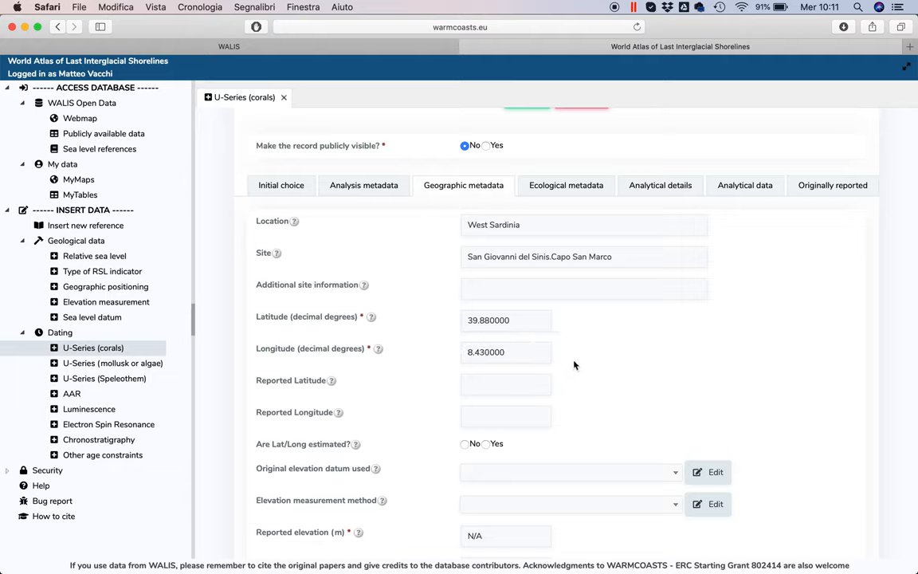
mouse_move(557, 357)
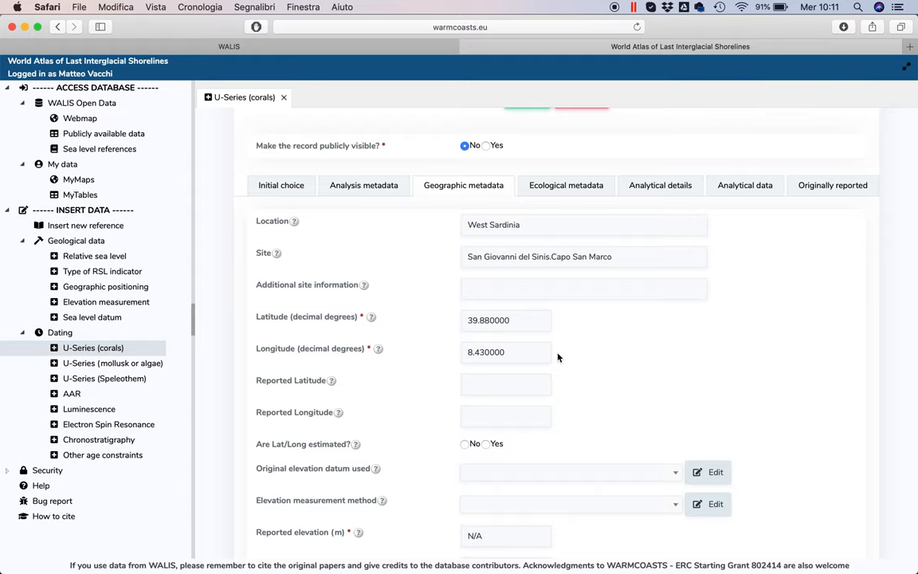
scroll("down", 3)
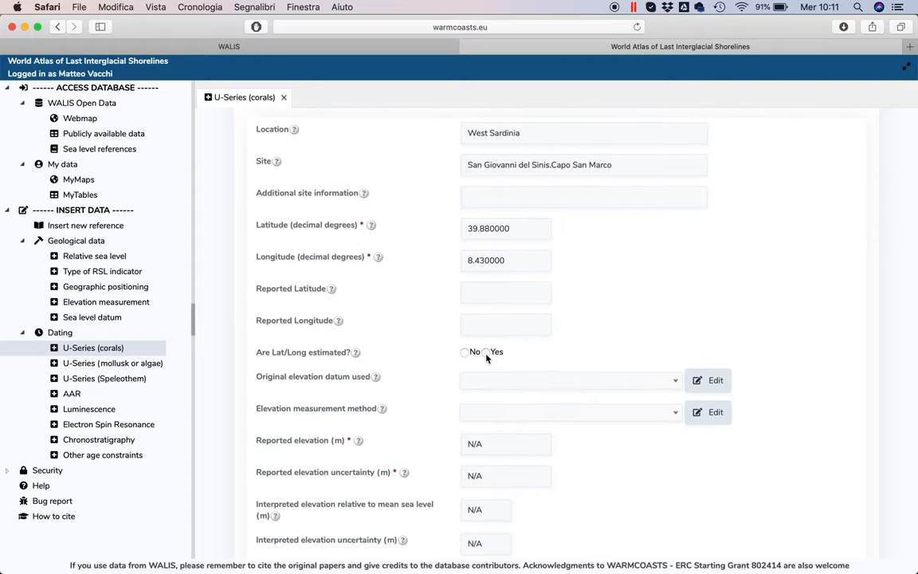
left_click(484, 351)
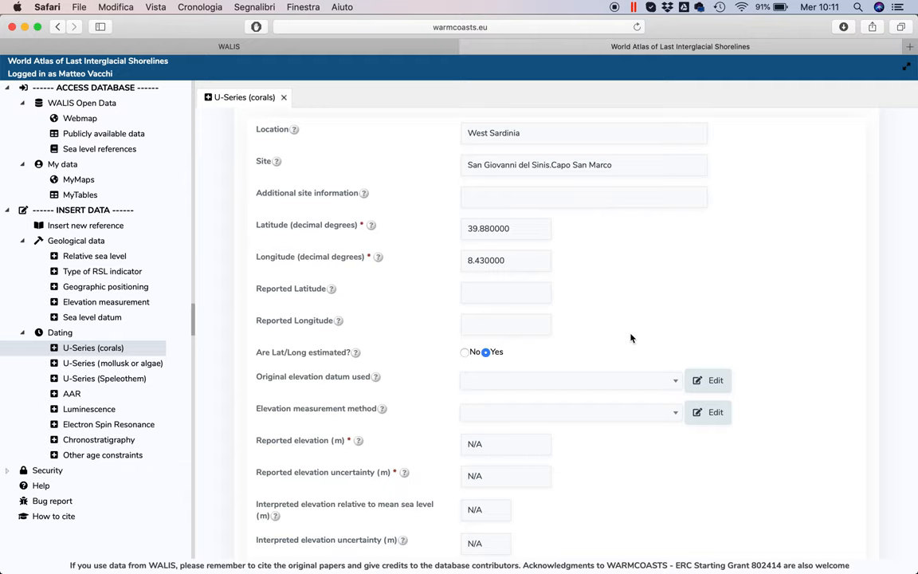
scroll("down", 3)
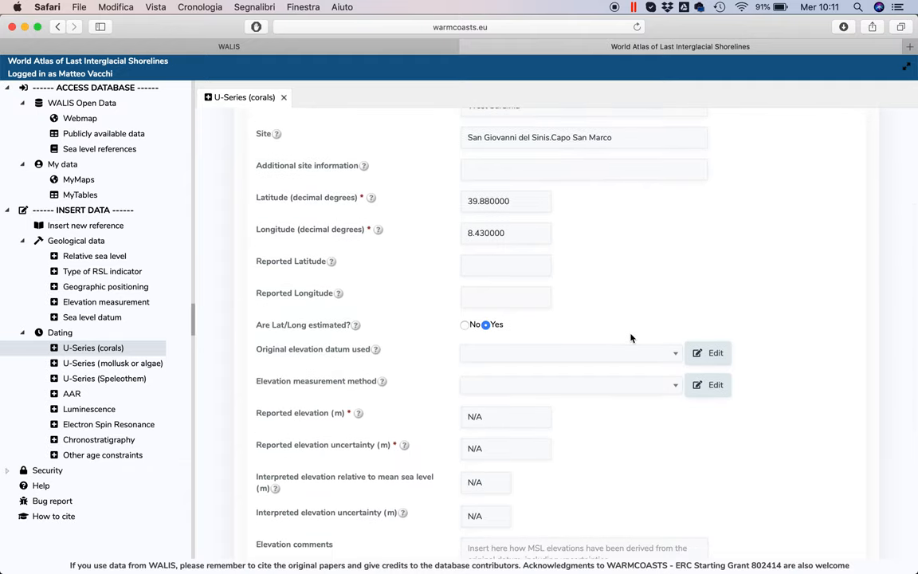
mouse_move(600, 364)
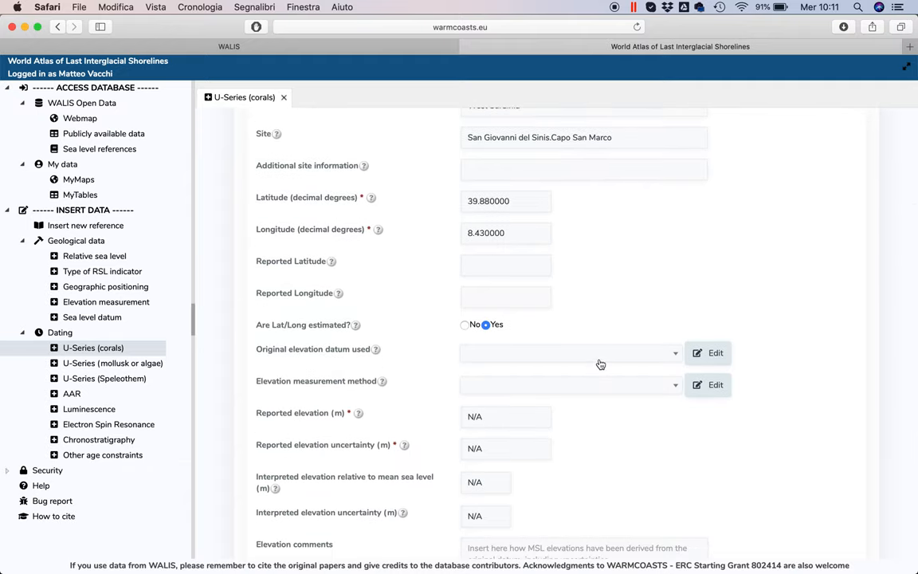
- Choose Mean Sea Level / General definition datum and Metered tape or rod measurement method
left_click(570, 353)
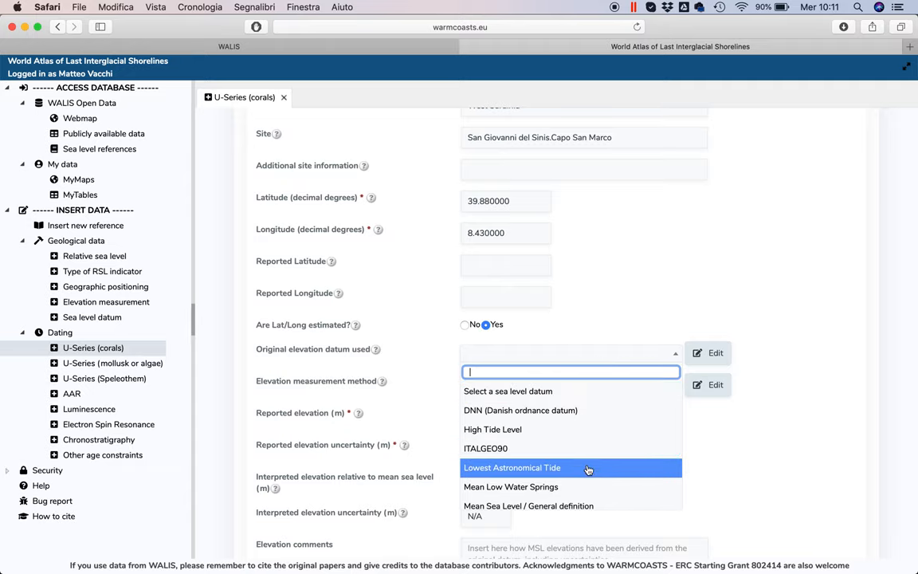
left_click(528, 505)
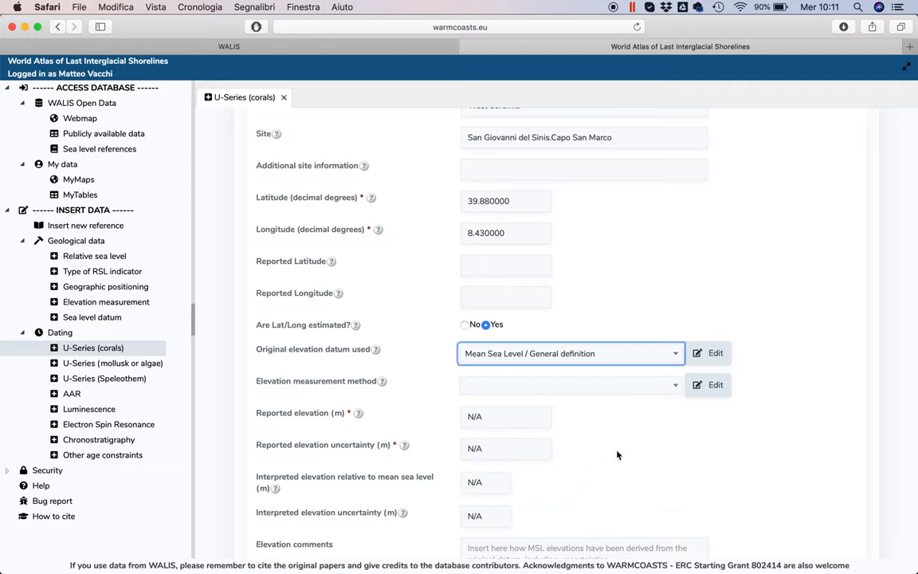
left_click(569, 385)
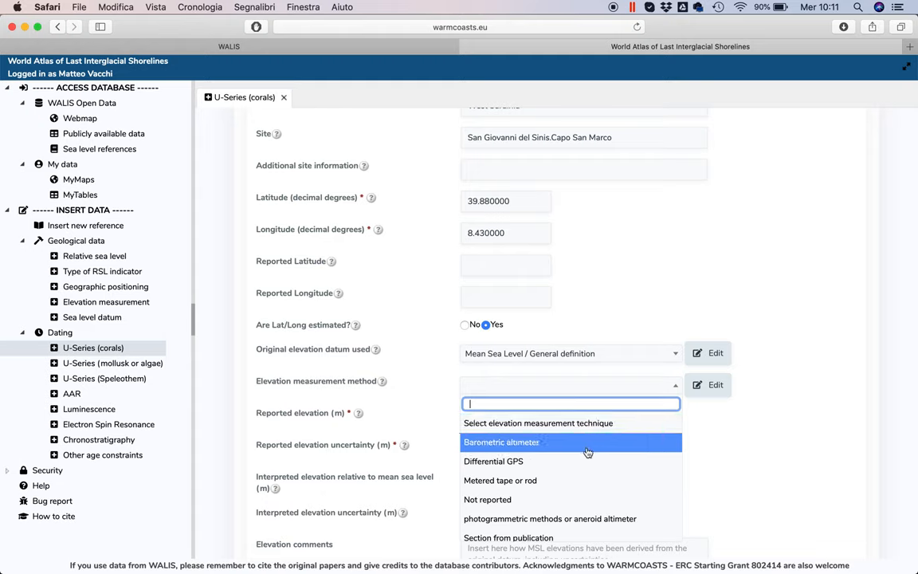
left_click(500, 480)
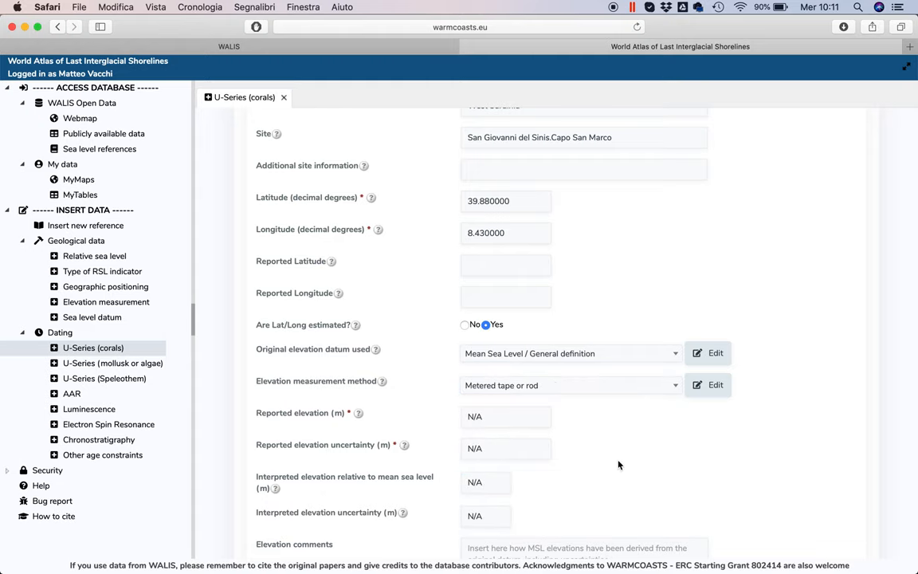
scroll("down", 3)
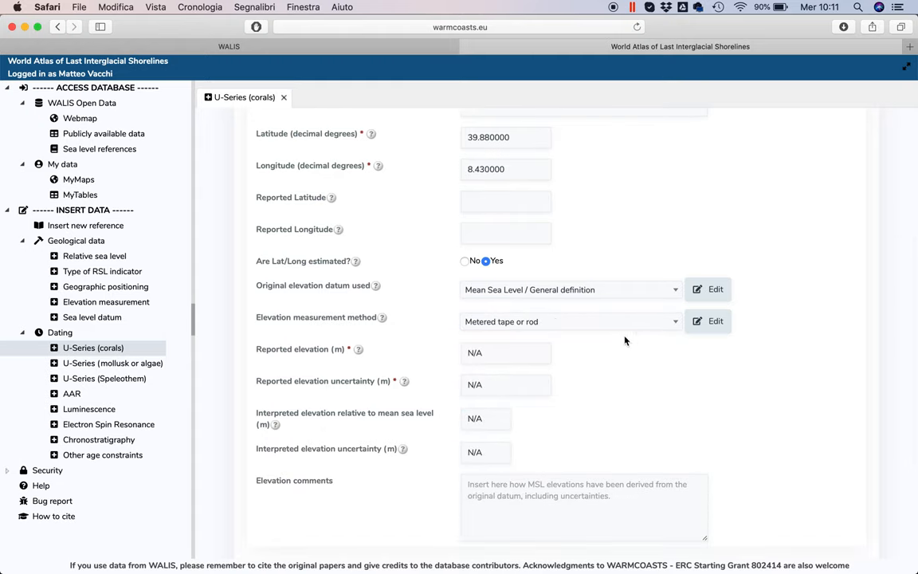
left_click(570, 322)
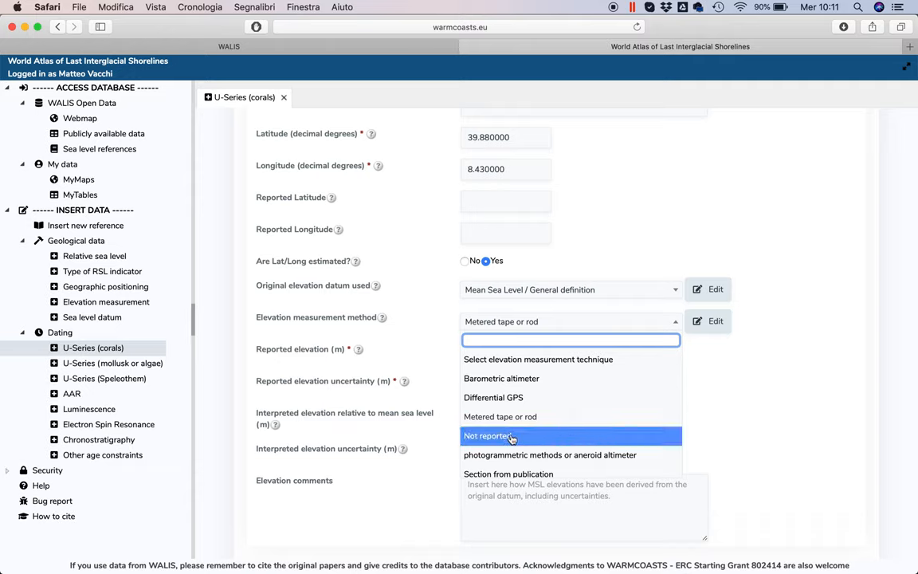
left_click(500, 435)
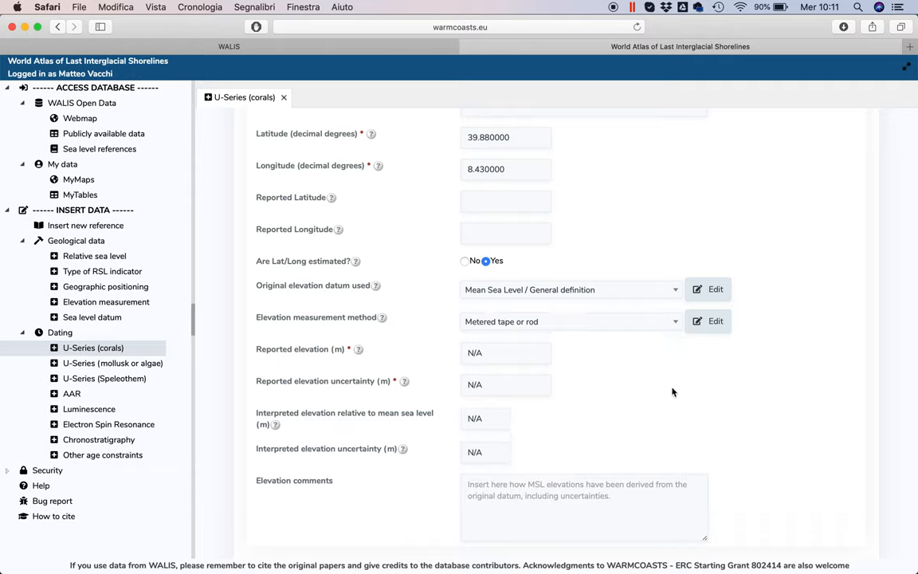
mouse_move(601, 383)
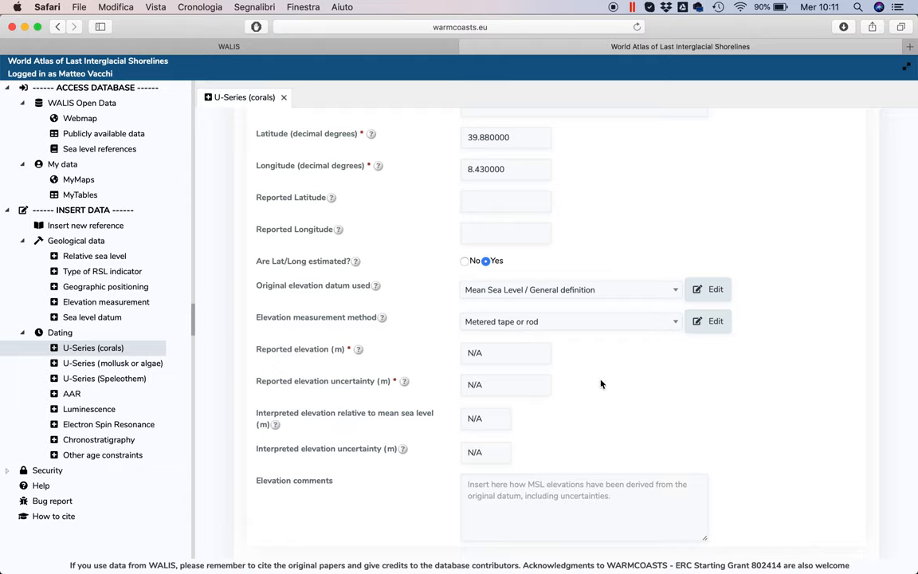
- Record reported elevation 1 m with 0.25 m uncertainty
left_click(506, 352)
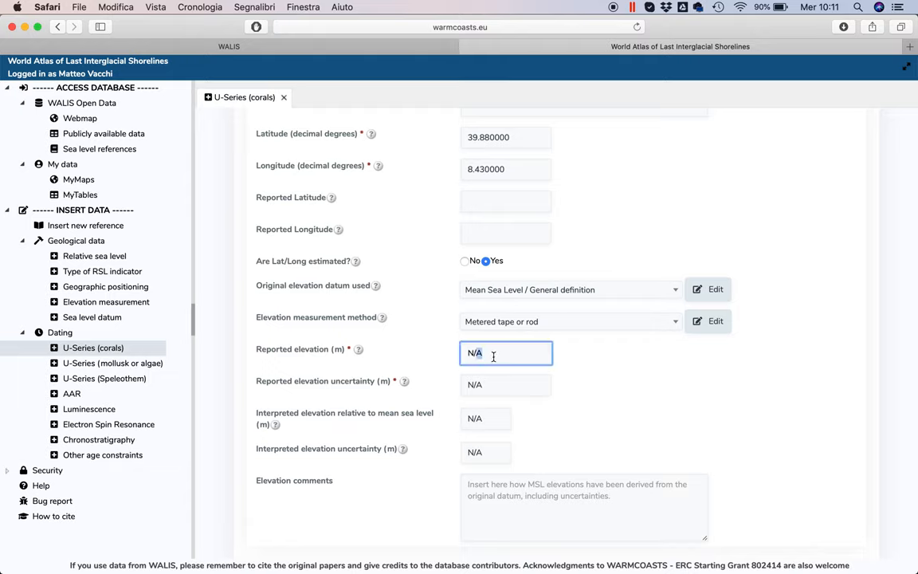
key("Backspace")
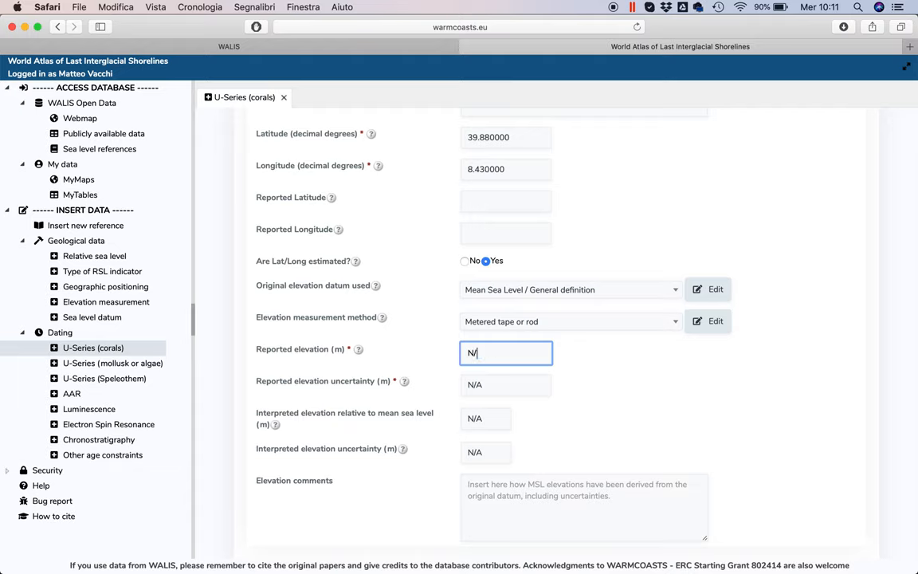
type("1")
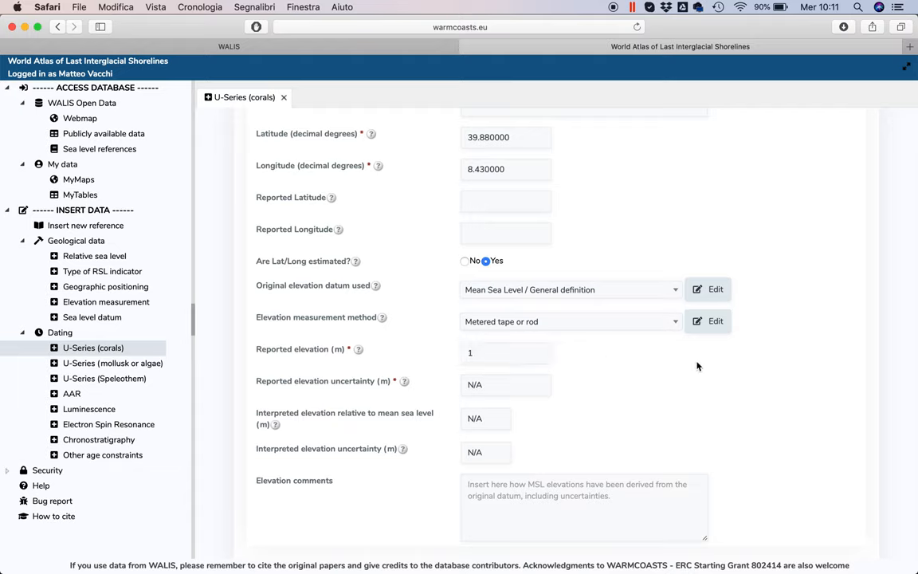
left_click(506, 385)
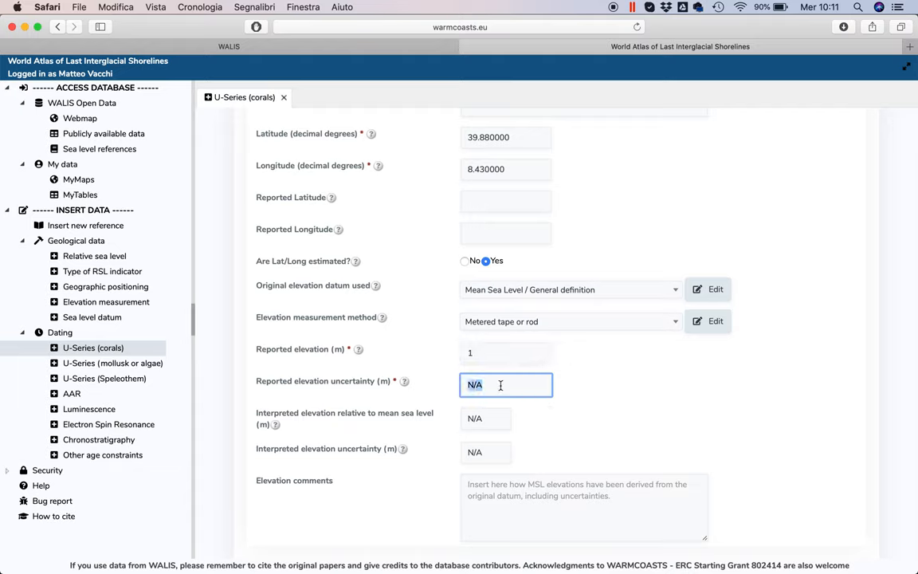
type("0.25")
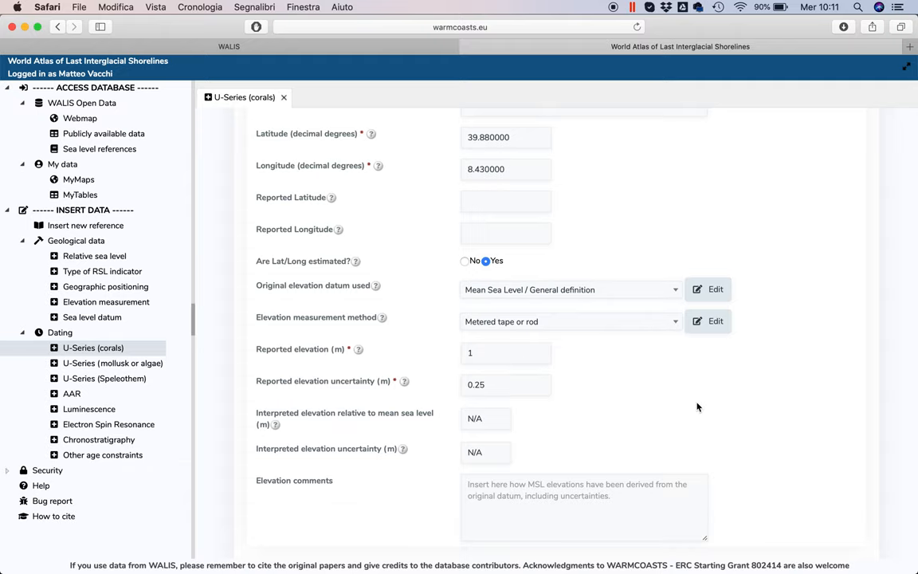
scroll("down", 3)
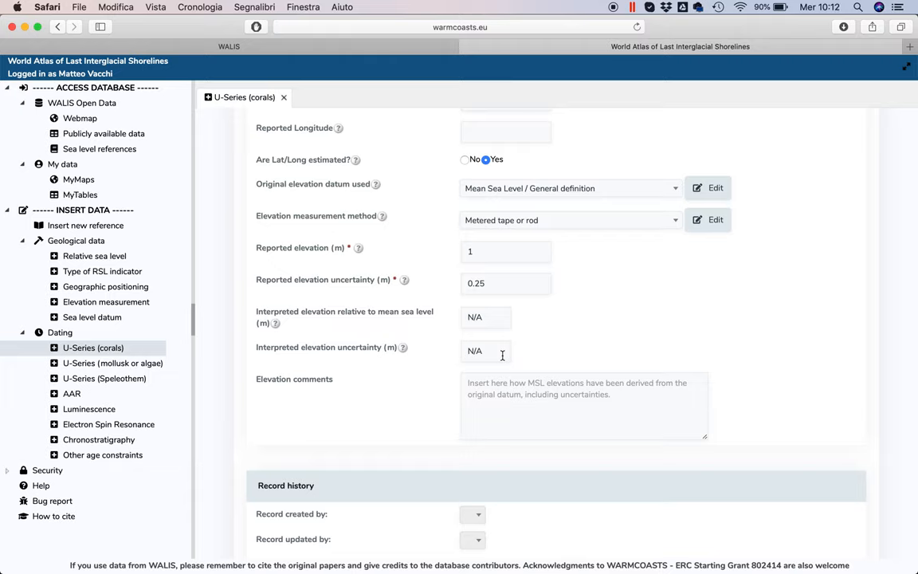
mouse_move(533, 411)
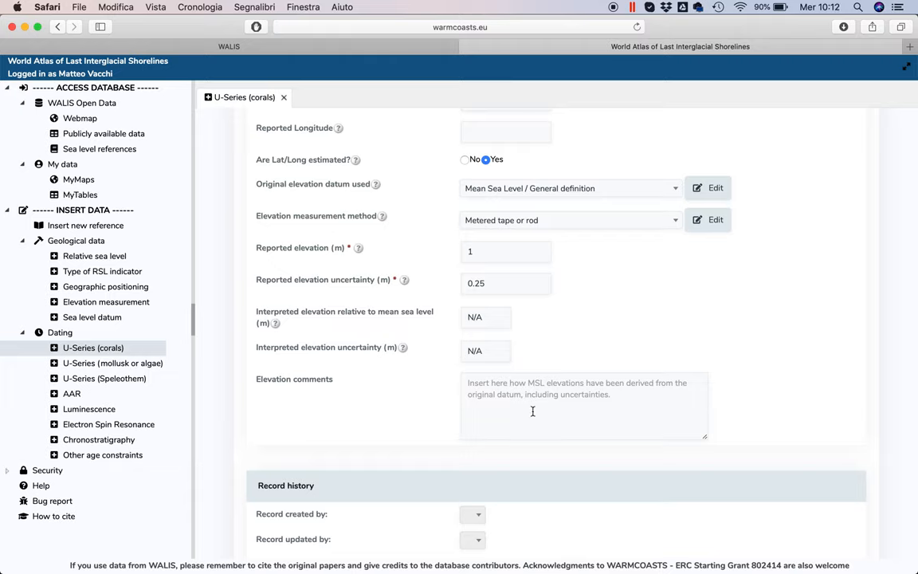
scroll("down", 3)
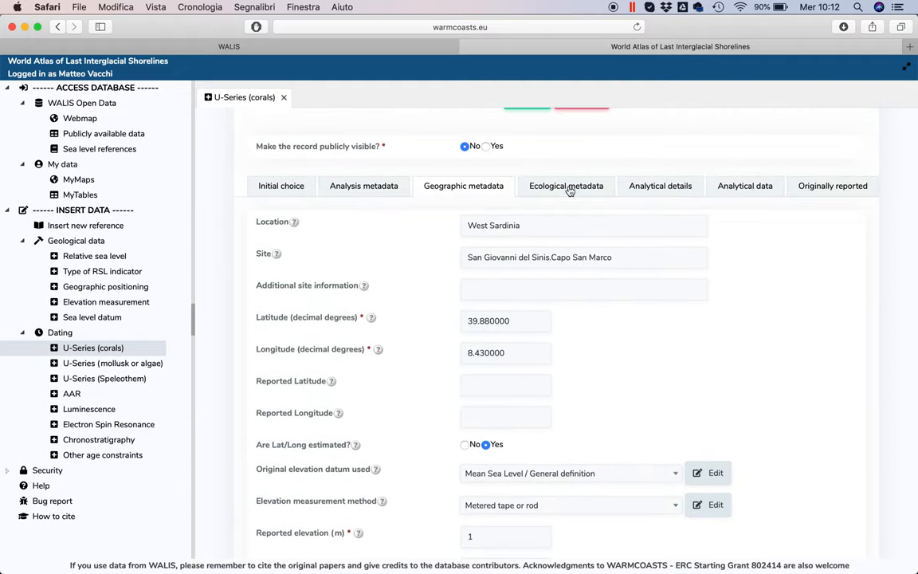
- Describe the deposit as laminated beach deposit with corals and bivalves not in situ
left_click(566, 185)
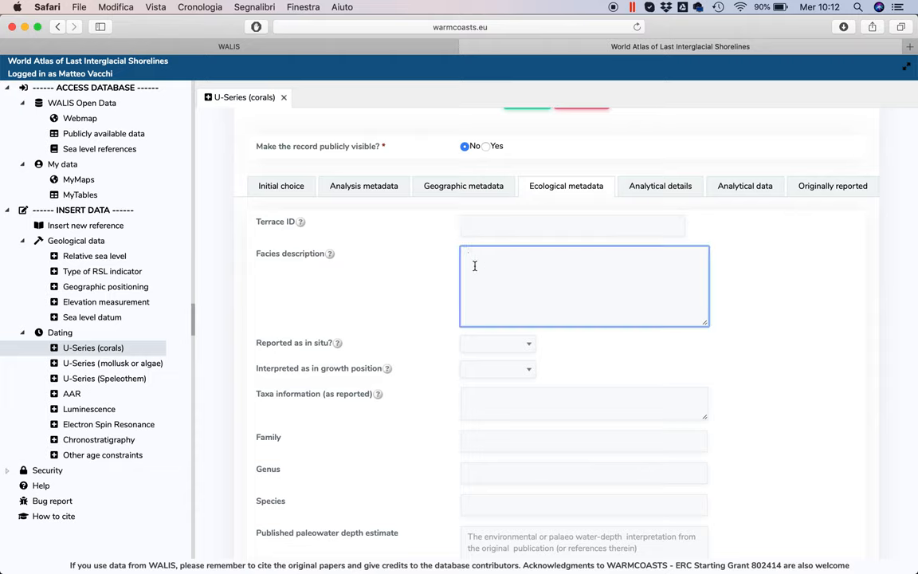
type("Laminated beach deposit with")
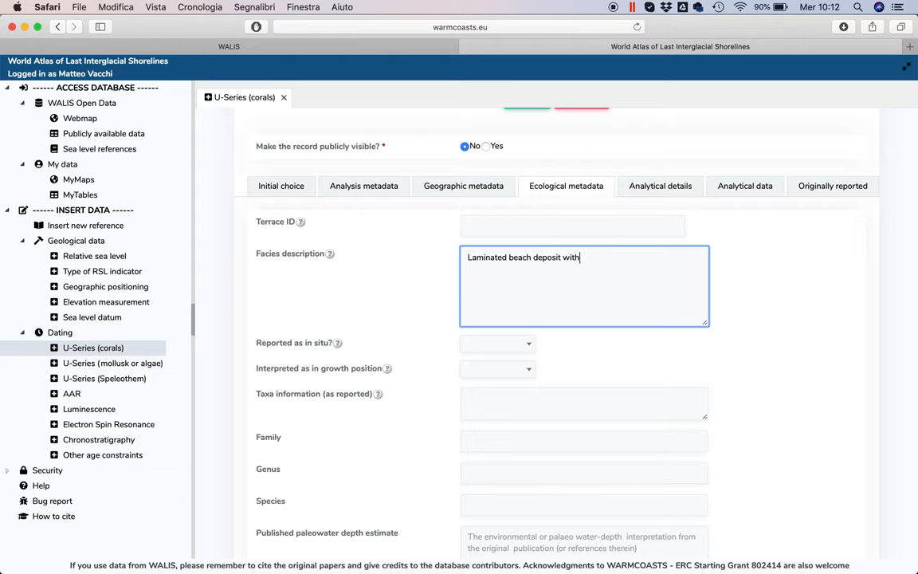
type("corals")
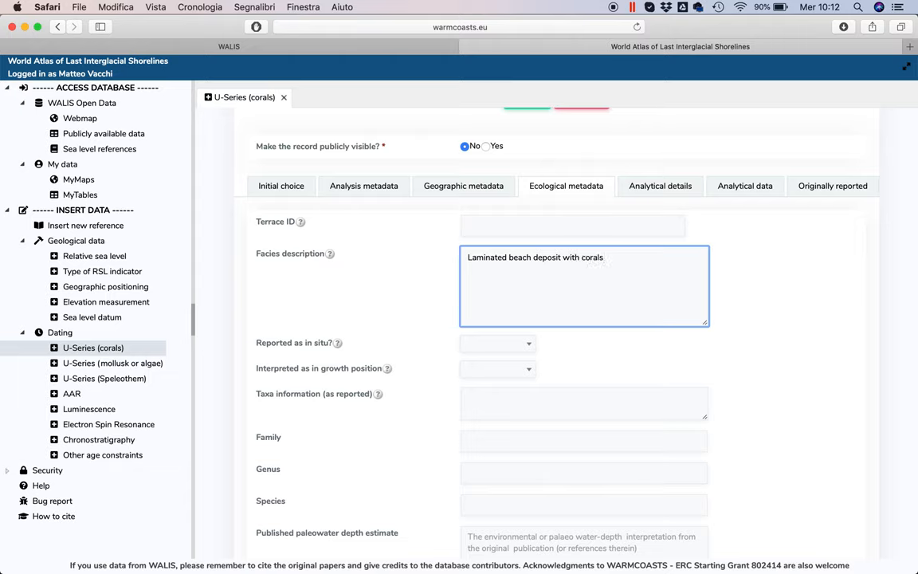
type("and bi")
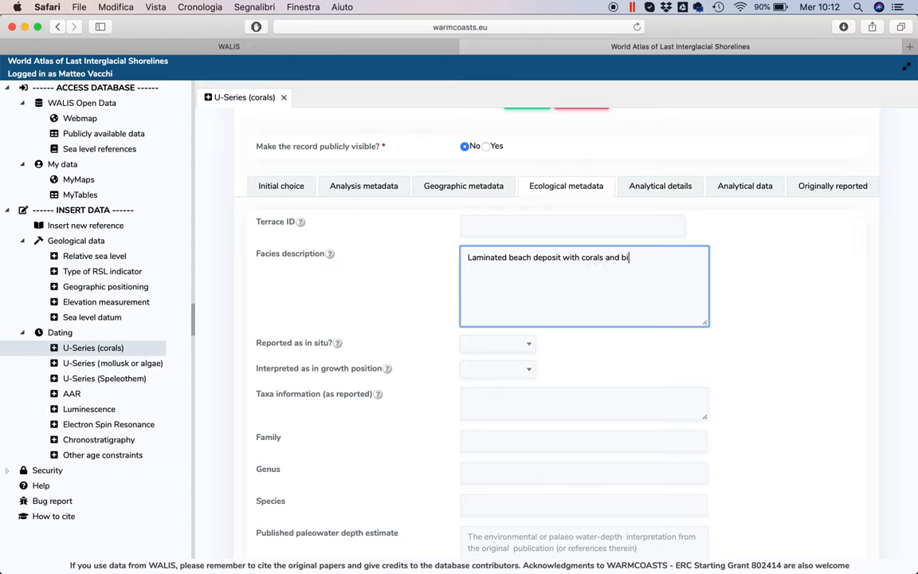
type("va")
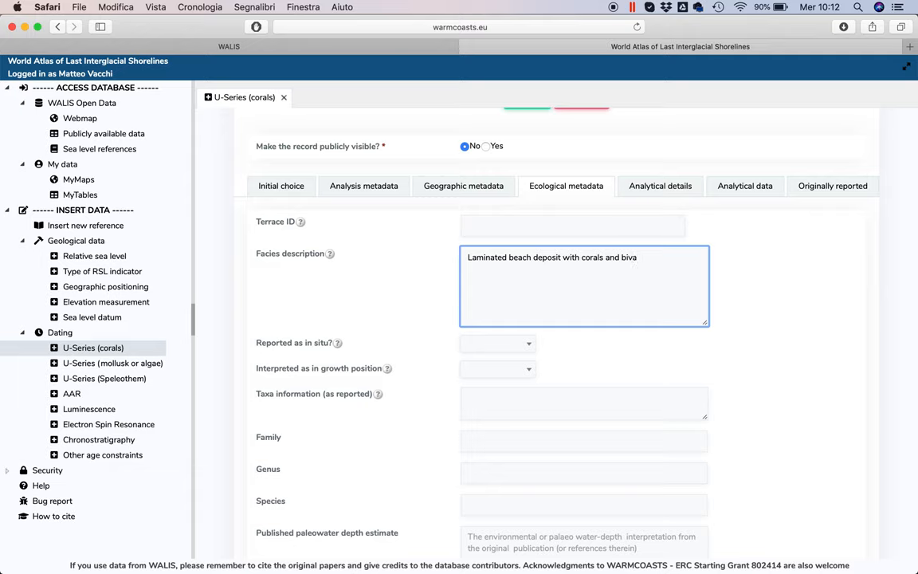
type("lves")
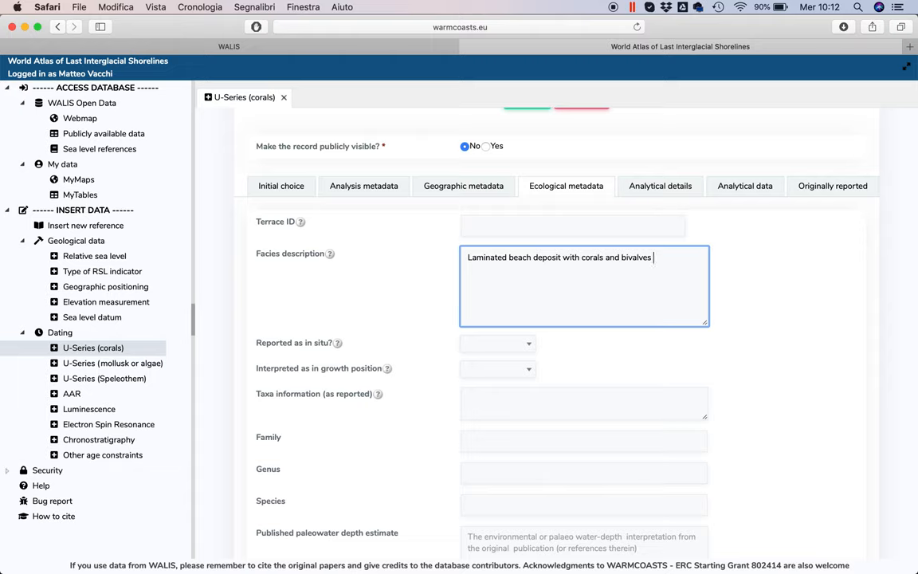
type("not in s")
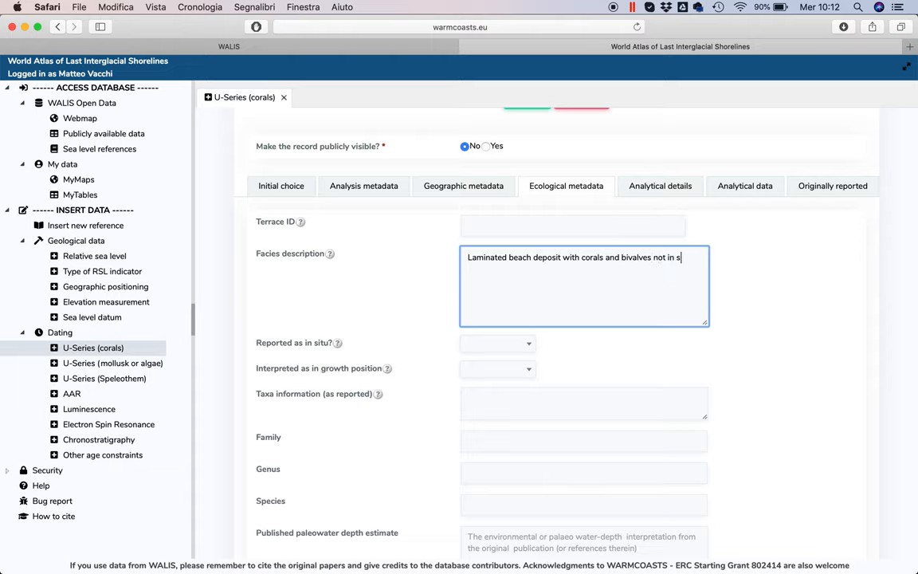
type("itu")
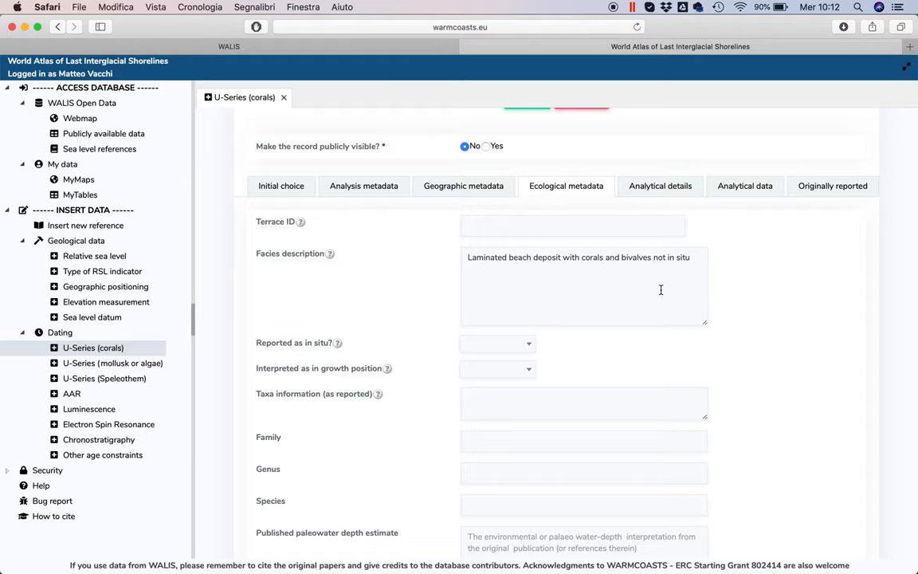
- Mark the sample not in situ, not in growth position, with reported taxa Cladocora caespitosa
left_click(496, 343)
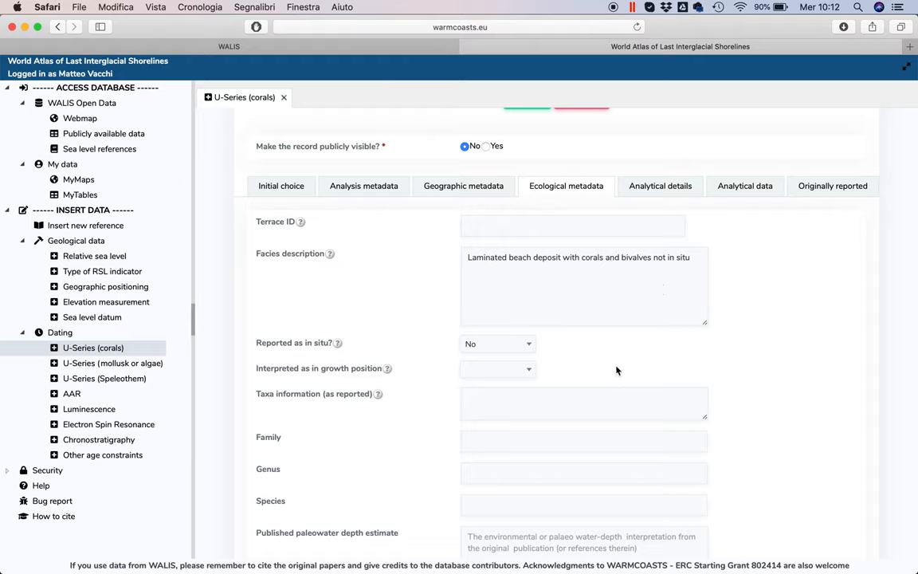
left_click(497, 369)
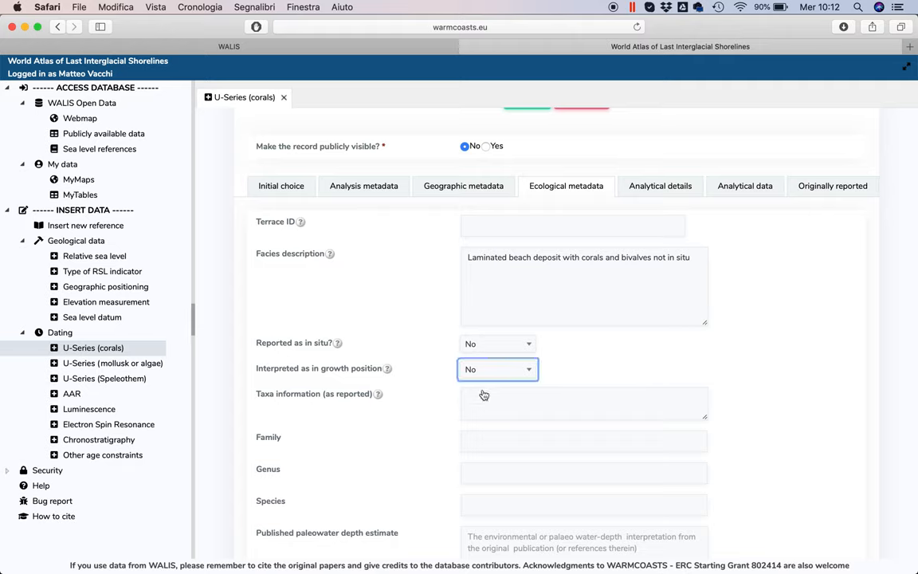
left_click(583, 403)
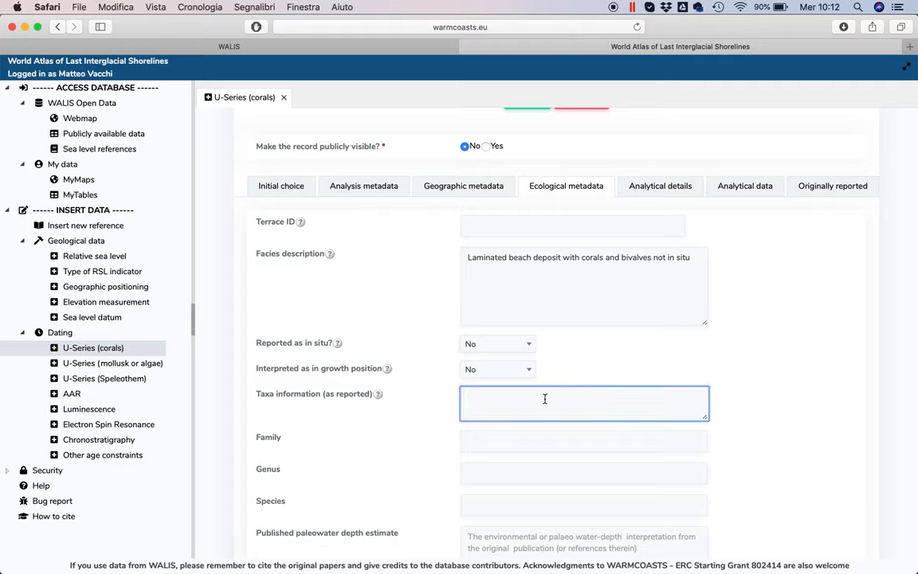
type("Cladocora caespitosa")
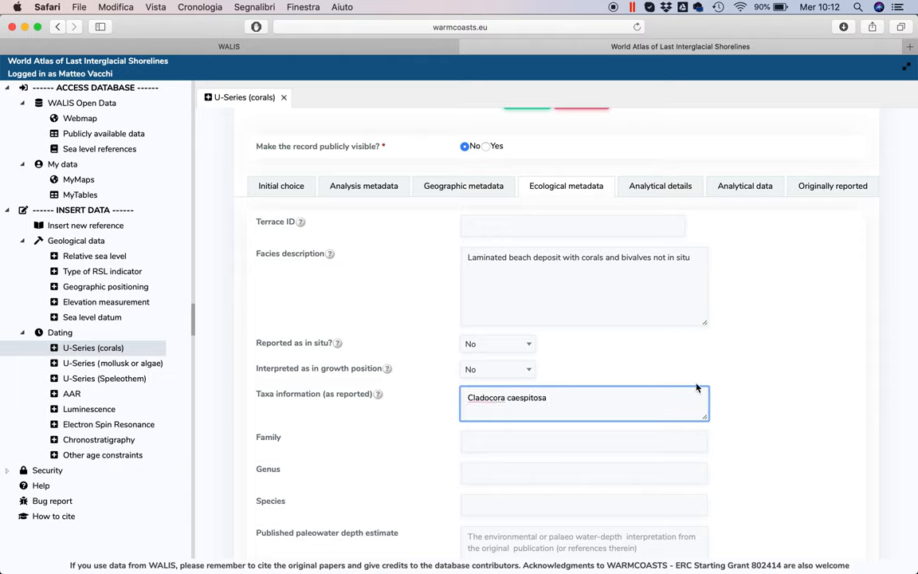
scroll("down", 3)
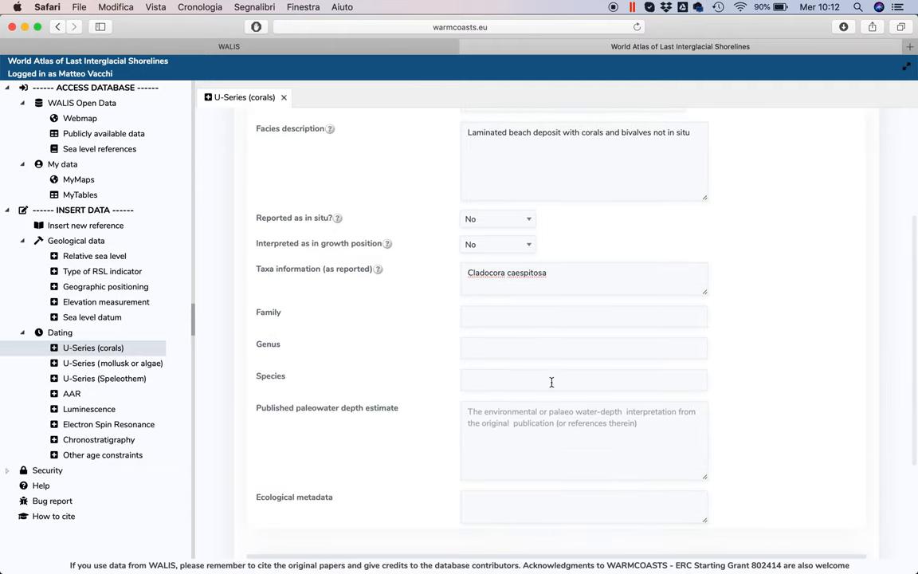
mouse_move(454, 442)
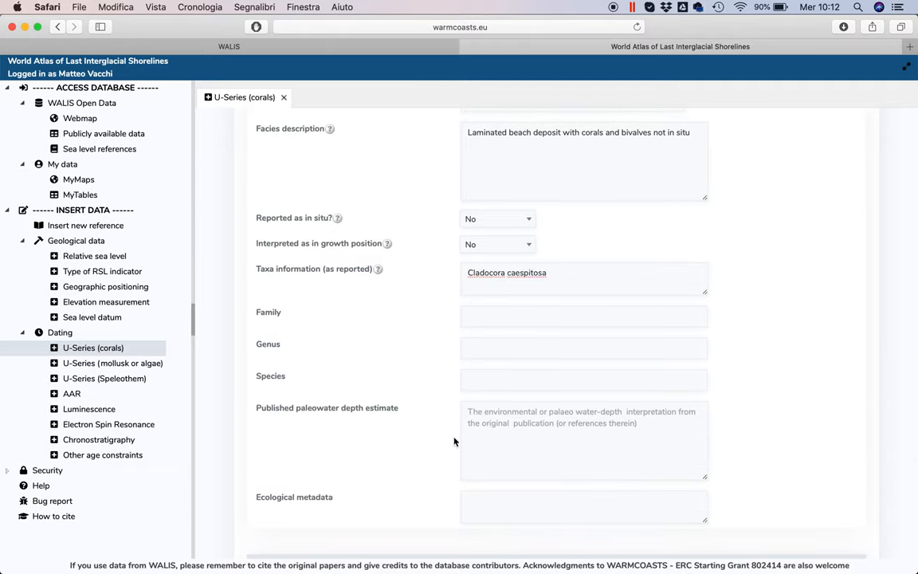
scroll("down", 3)
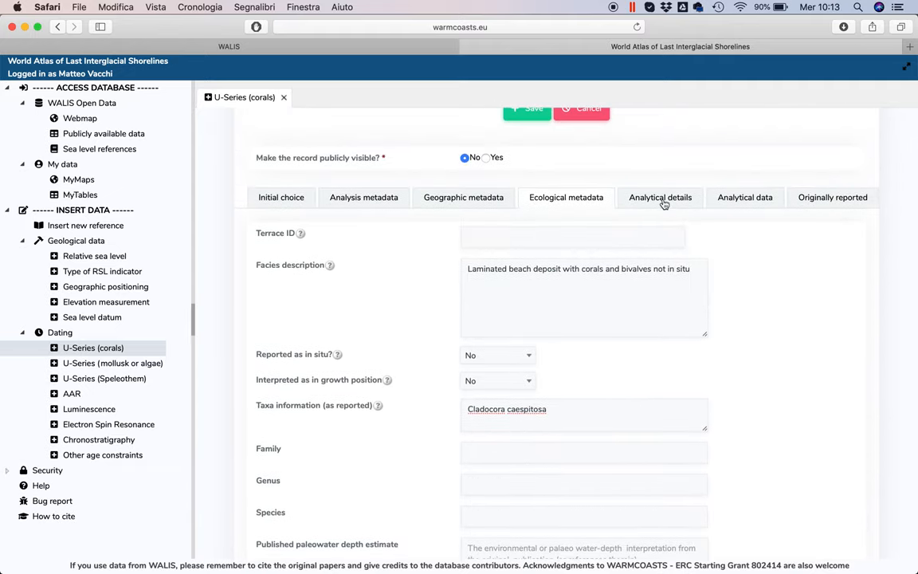
- Set TIMS as the instrument in the analytical details
left_click(660, 197)
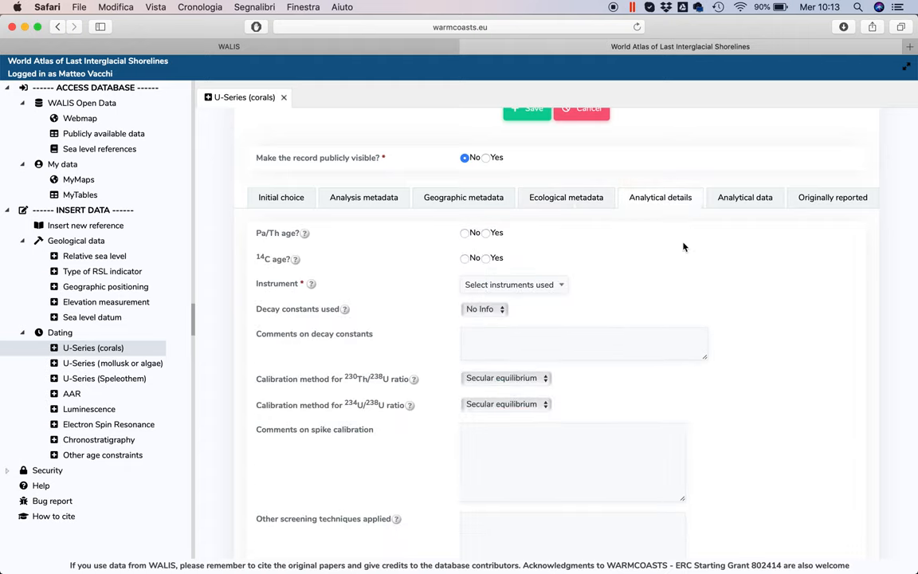
mouse_move(442, 260)
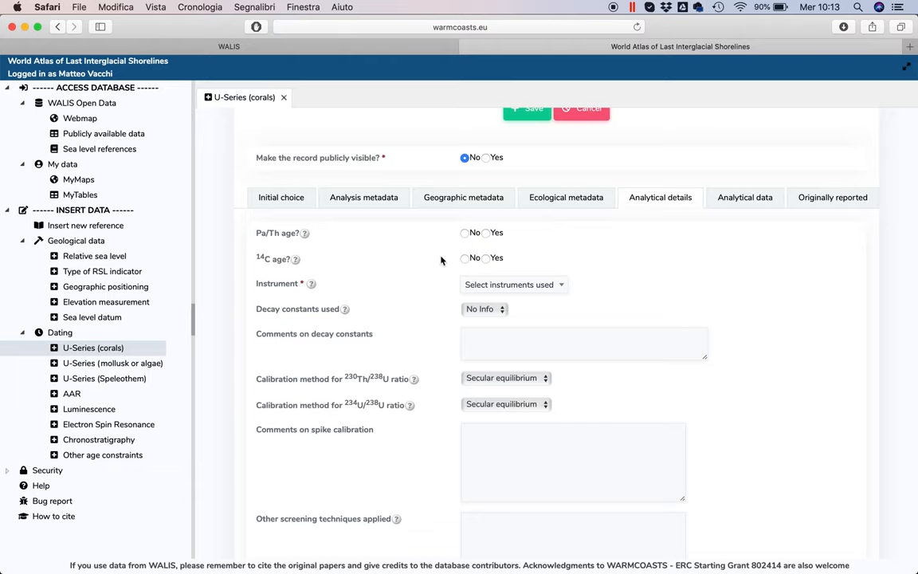
mouse_move(422, 252)
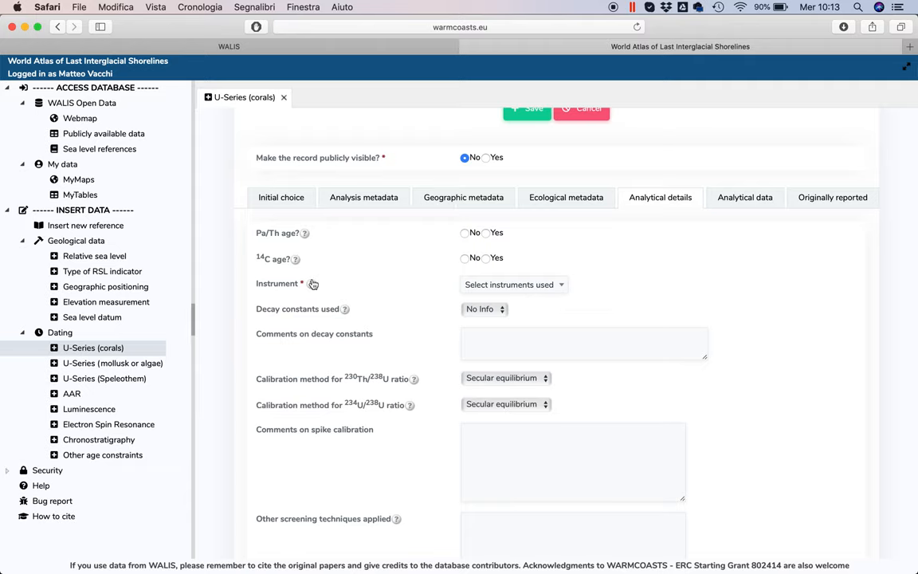
left_click(514, 285)
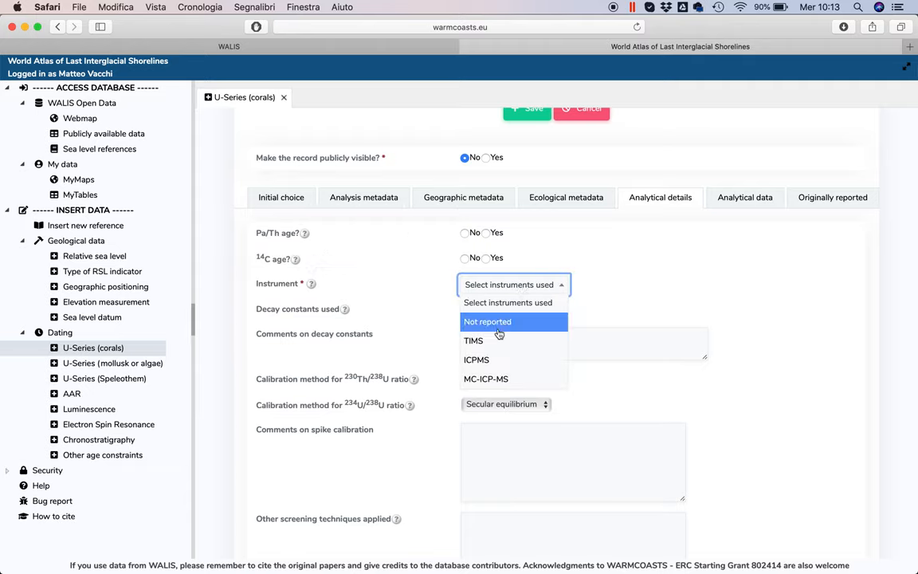
left_click(474, 340)
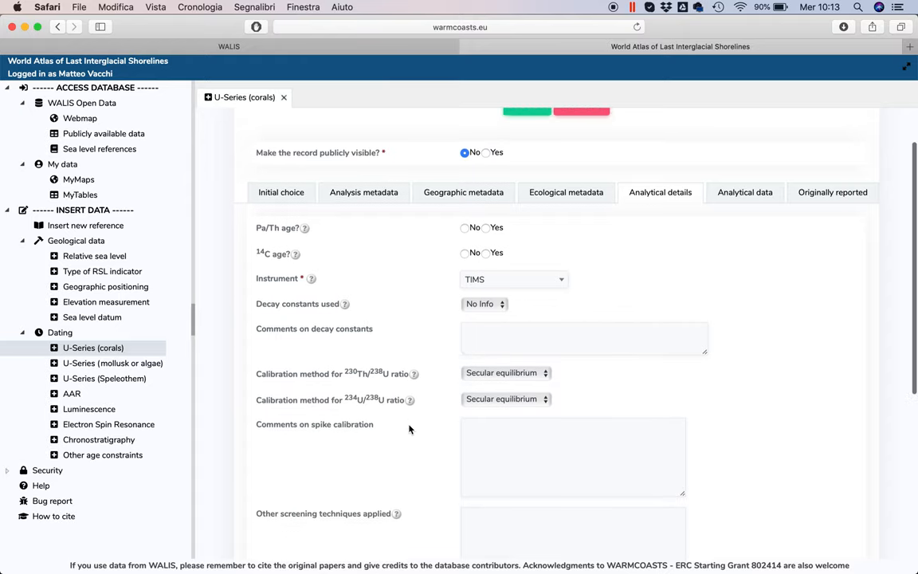
scroll("down", 3)
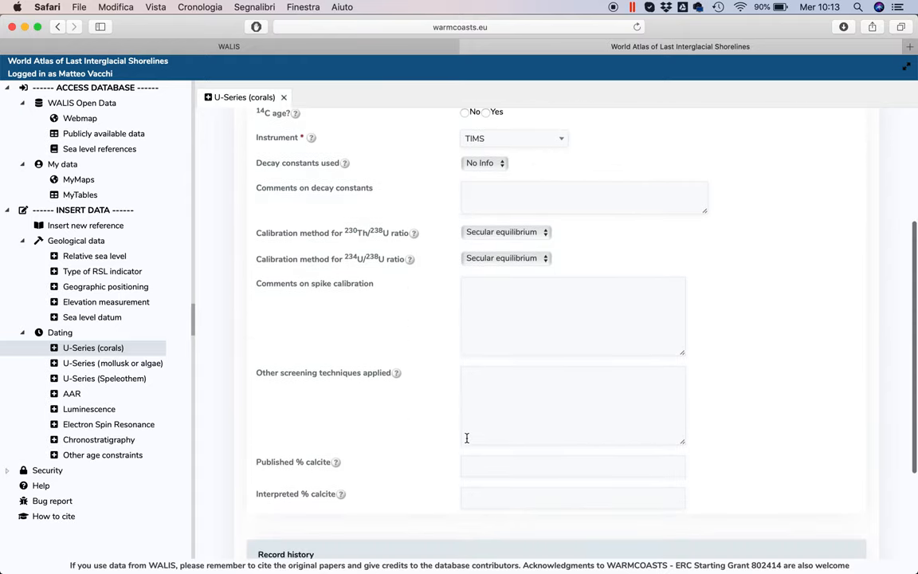
scroll("down", 3)
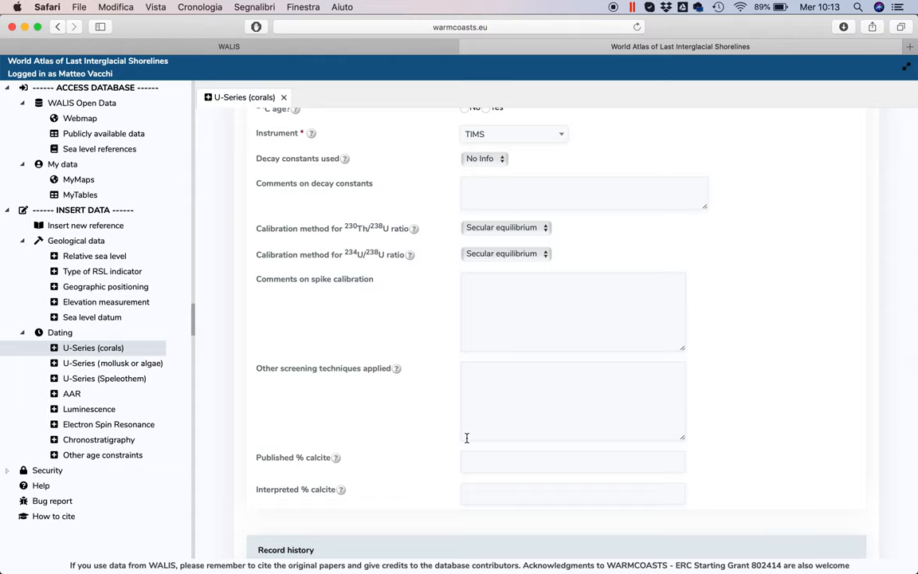
mouse_move(435, 396)
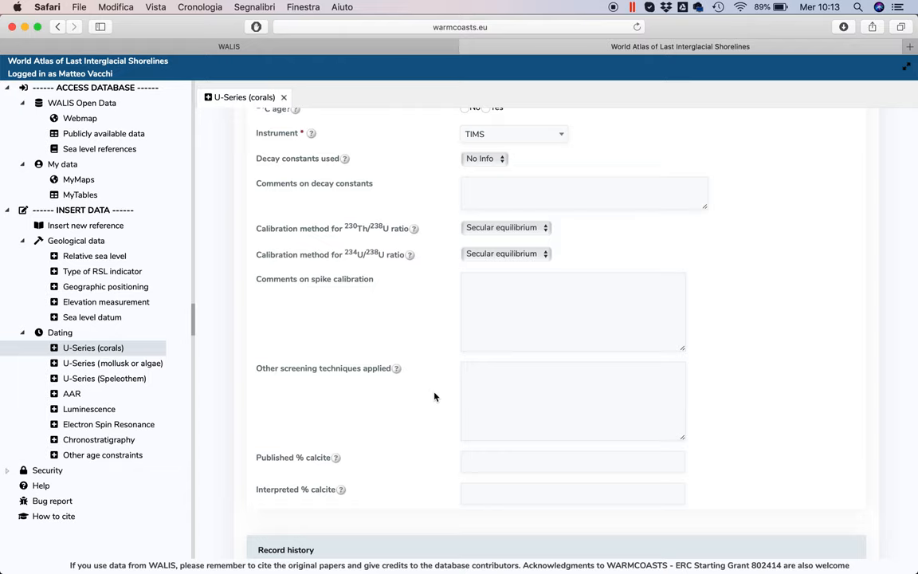
mouse_move(310, 454)
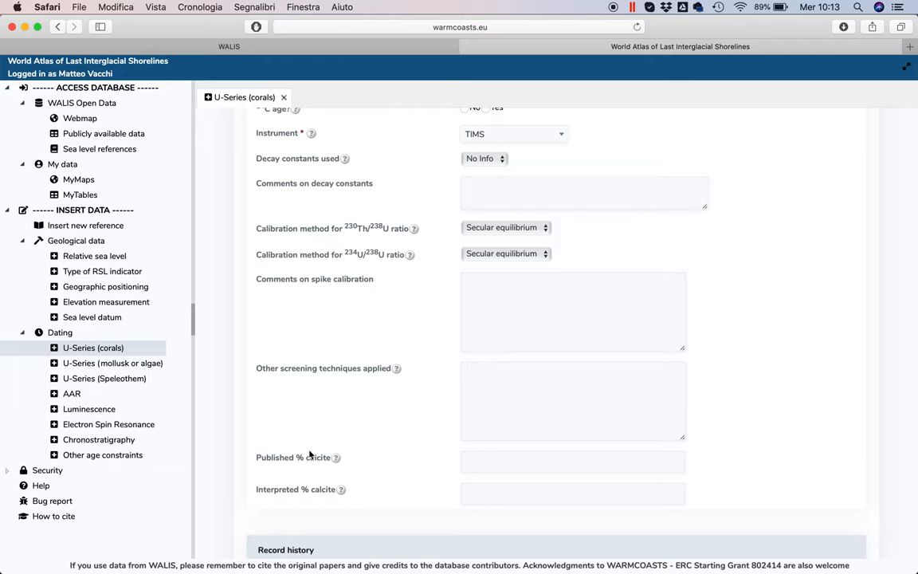
- Enter the published calcite percentage value
left_click(572, 462)
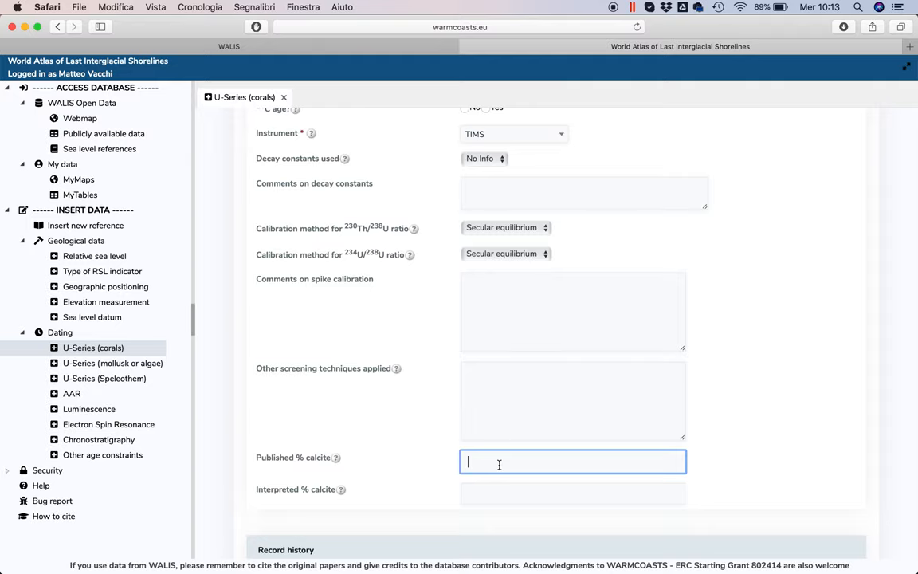
type("7")
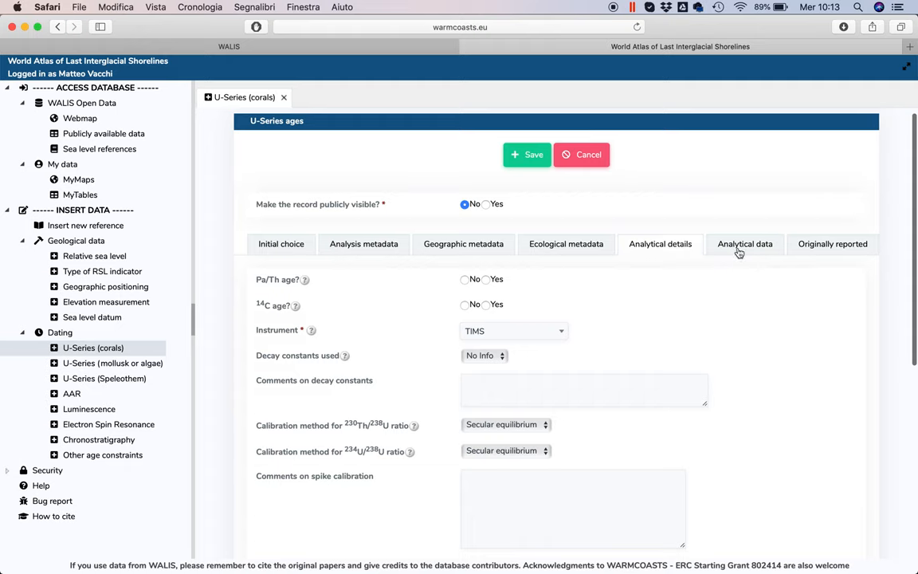
left_click(744, 244)
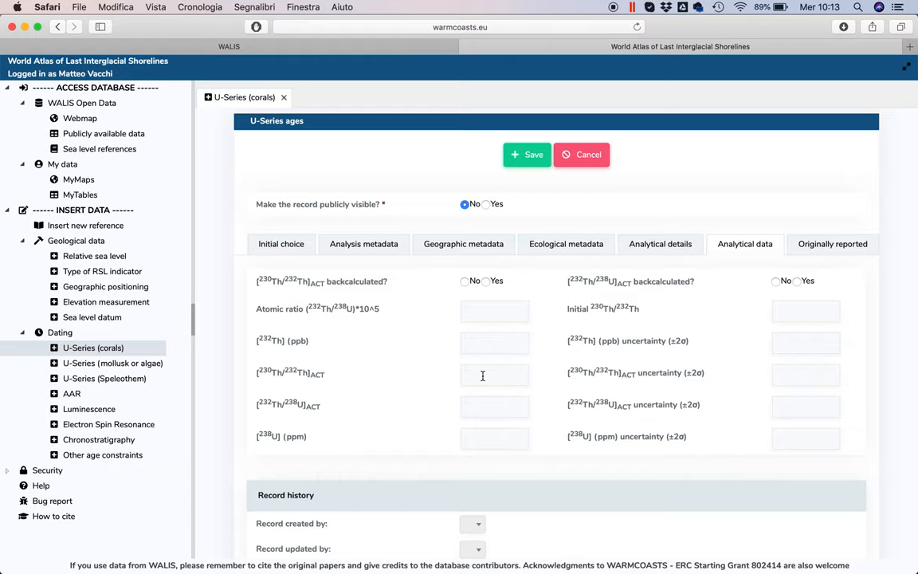
- Mark 230Th/232Th not backcalculated and enter 238U 1.808 ± 0.001 ppm
left_click(464, 281)
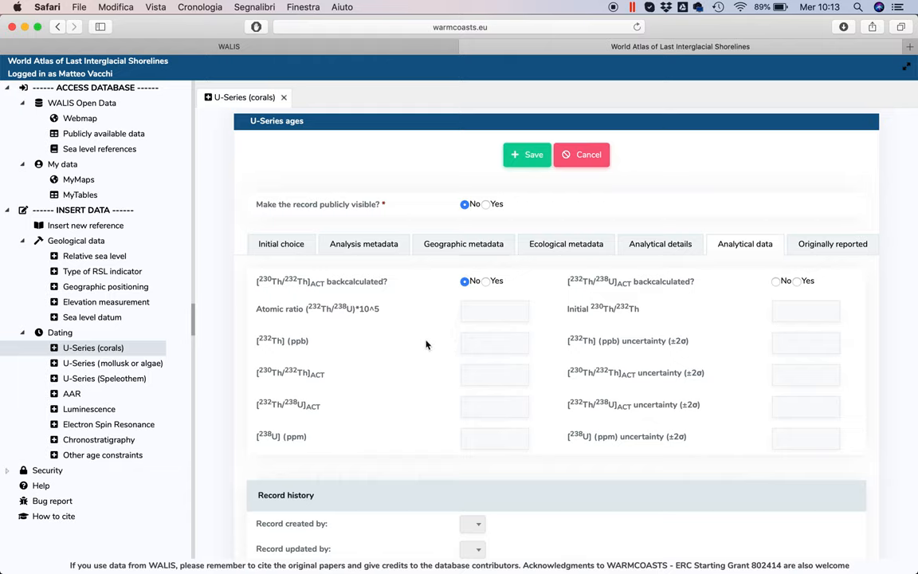
left_click(495, 437)
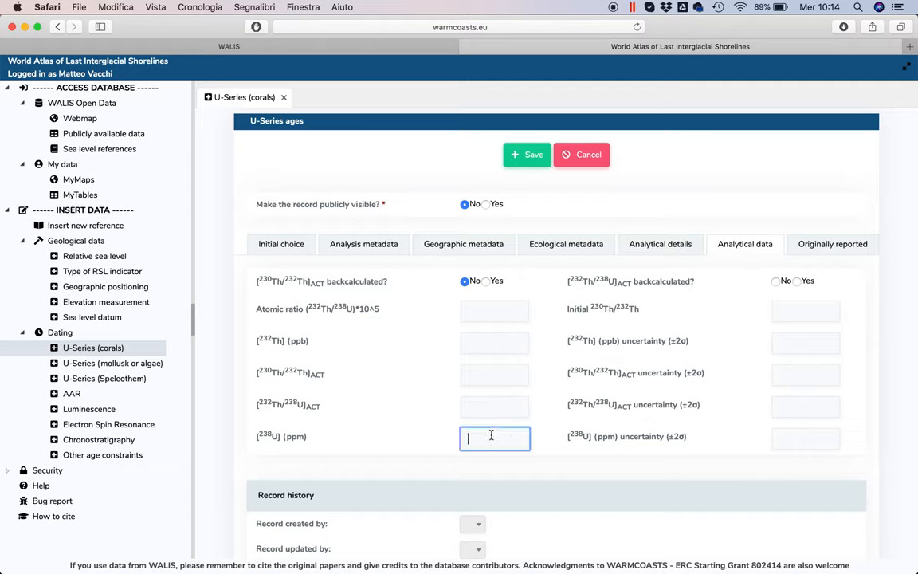
type("1")
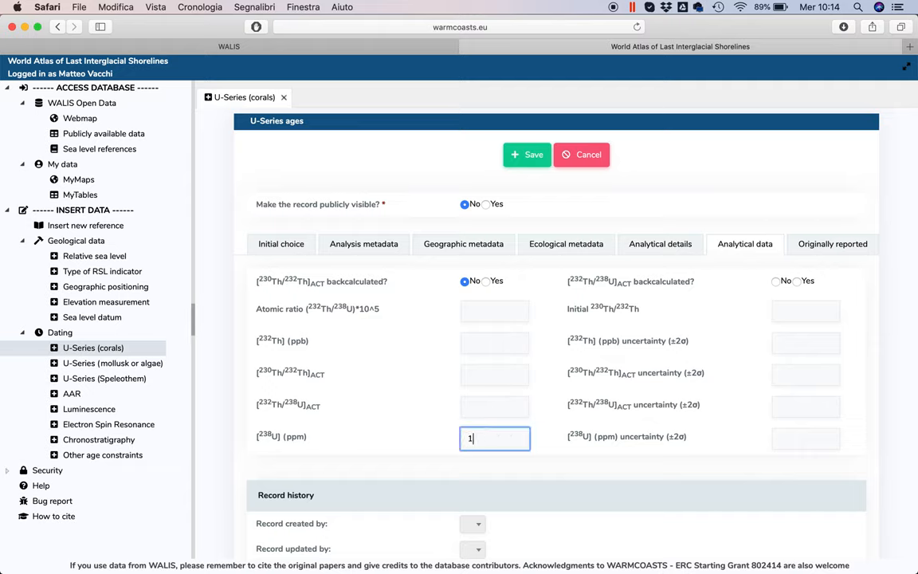
type(".808")
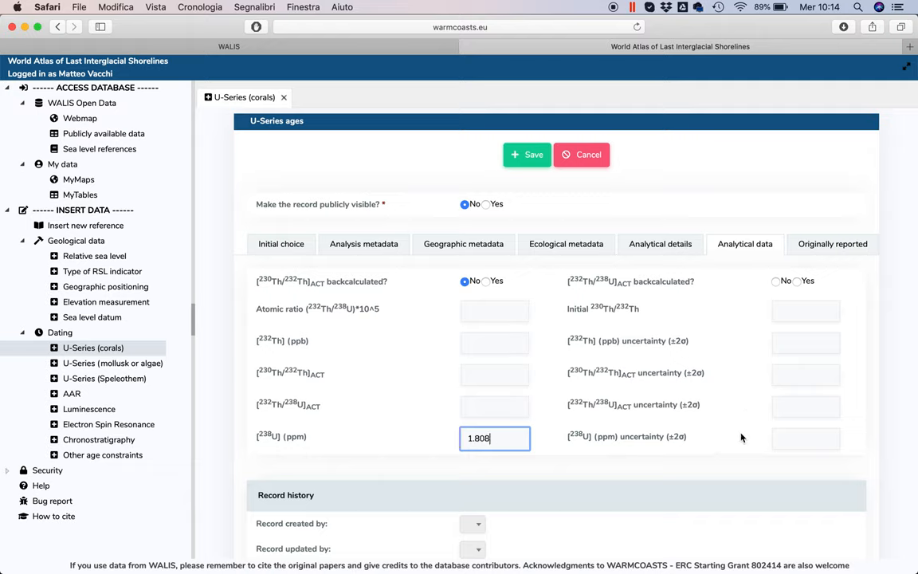
type("0.001")
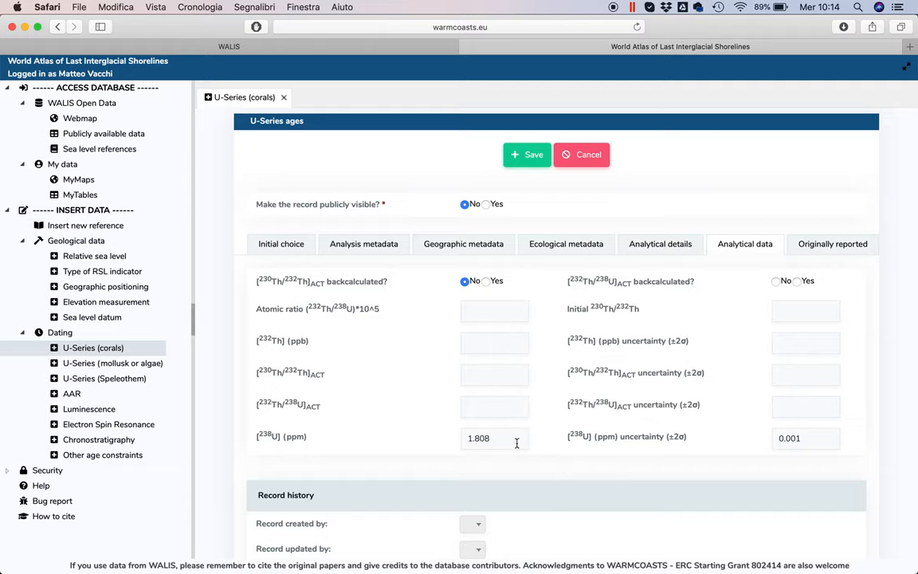
- Enter 232Th 0.083 ± 0.001 ppb and 232Th/238U activity ratio 1.134 ± 0.009
left_click(494, 342)
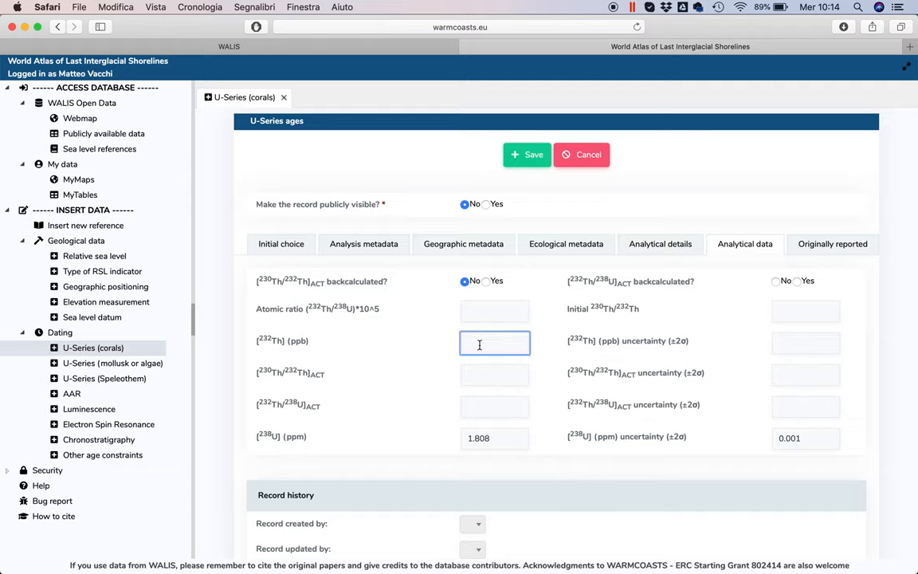
left_click(494, 343)
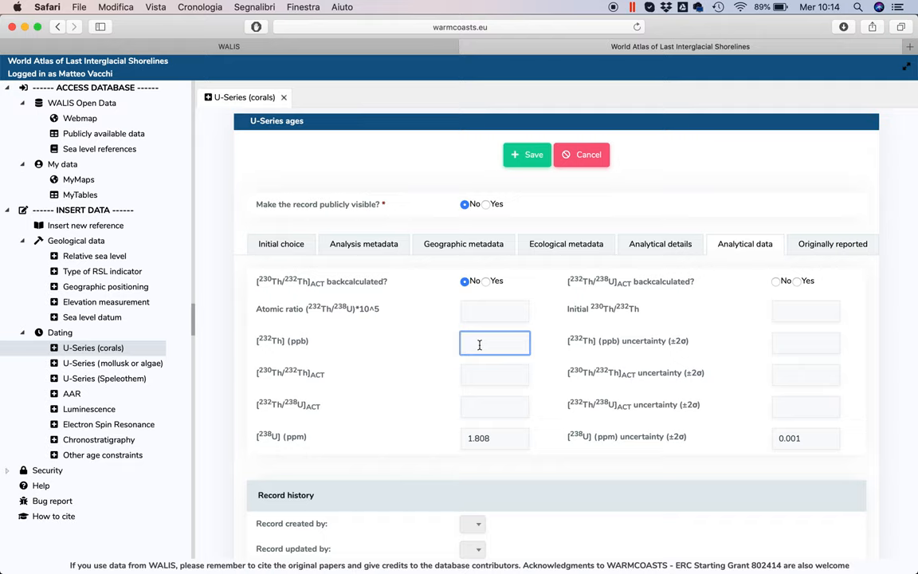
type("0.083")
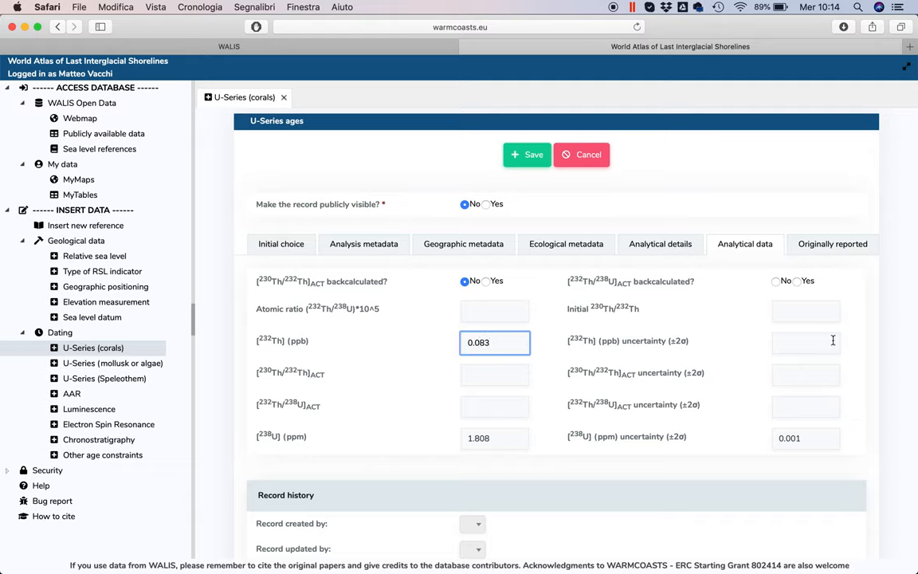
type("0.001")
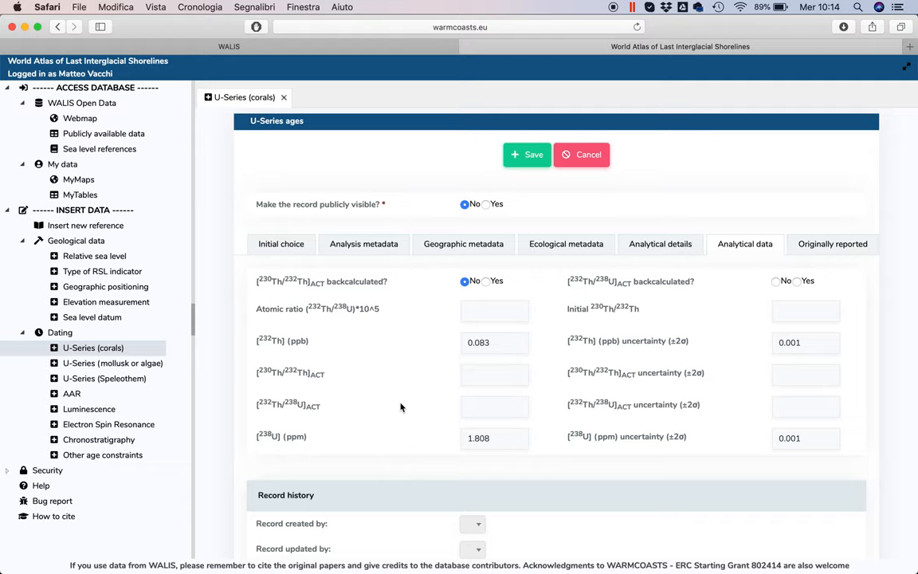
left_click(494, 406)
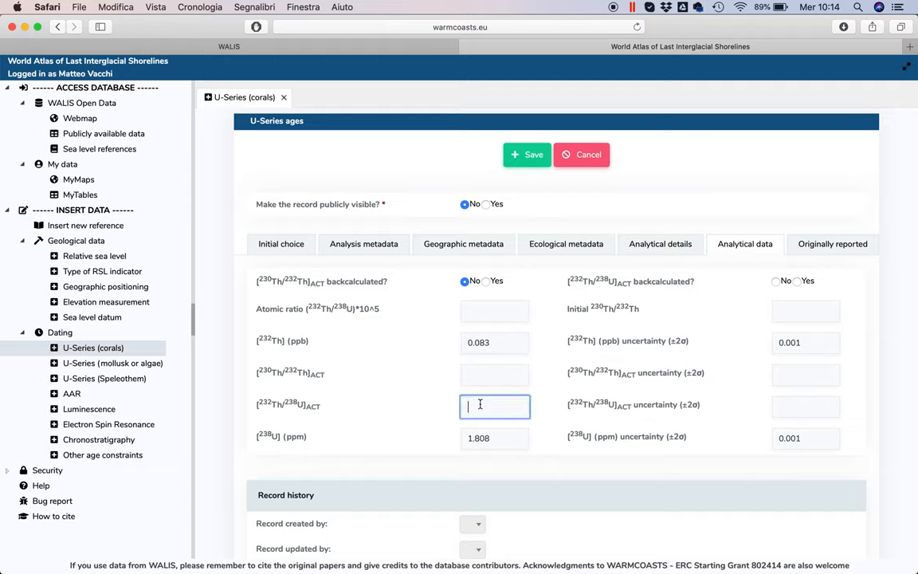
type("1")
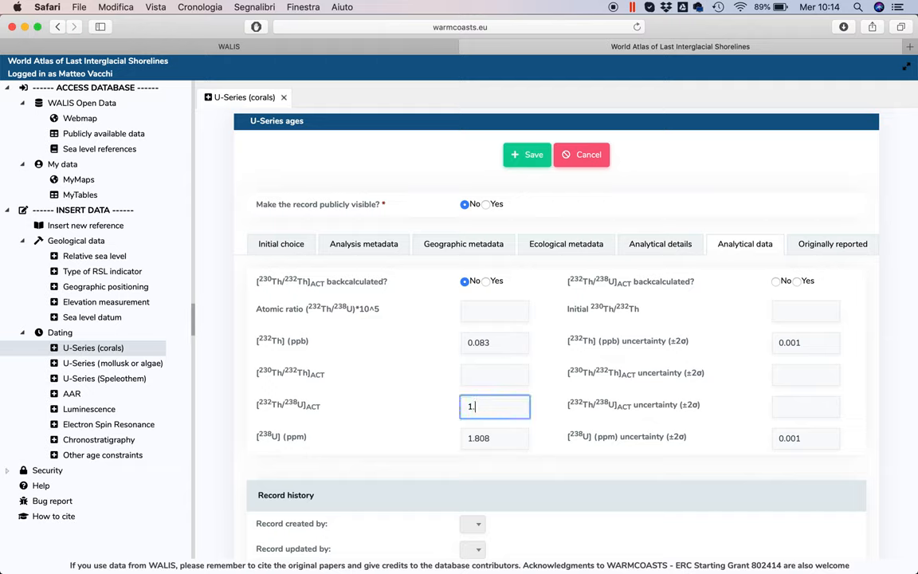
type(".134")
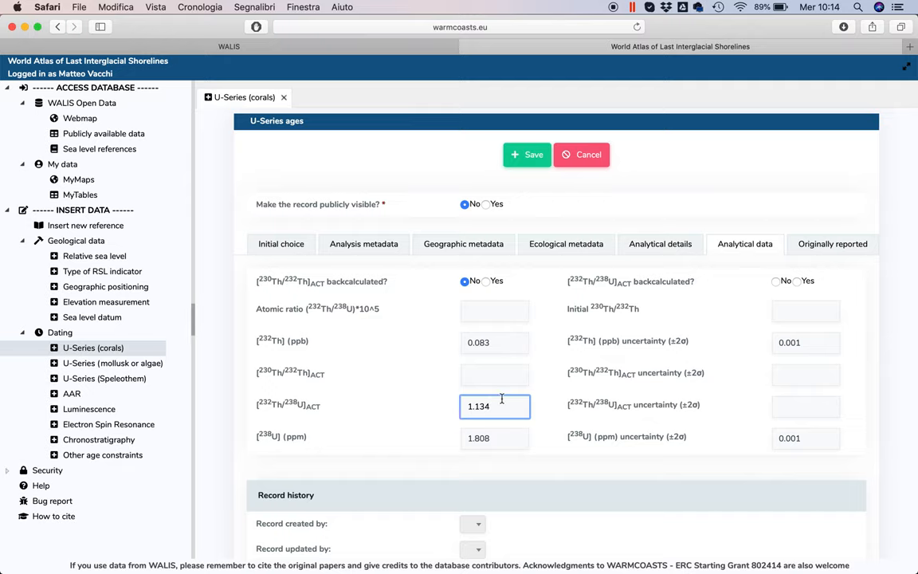
type("0.009")
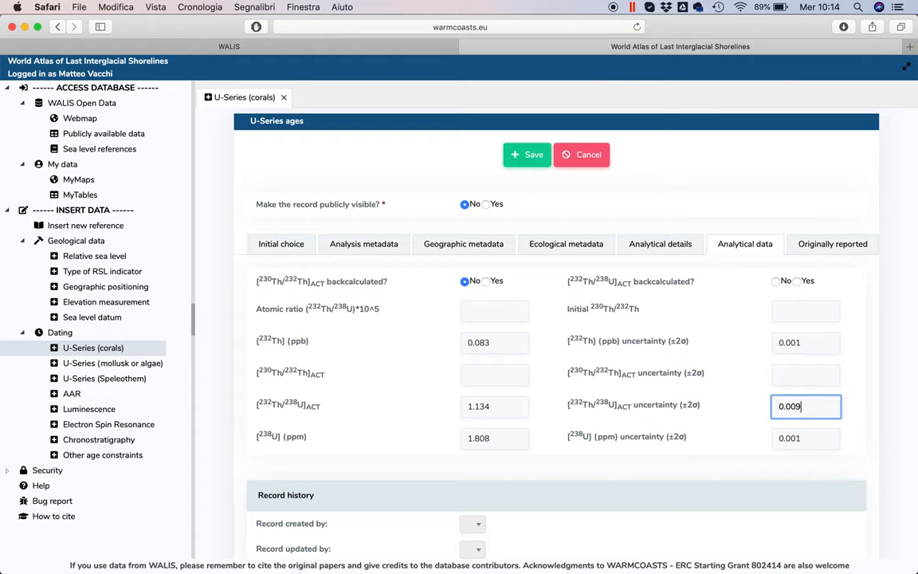
scroll("down", 3)
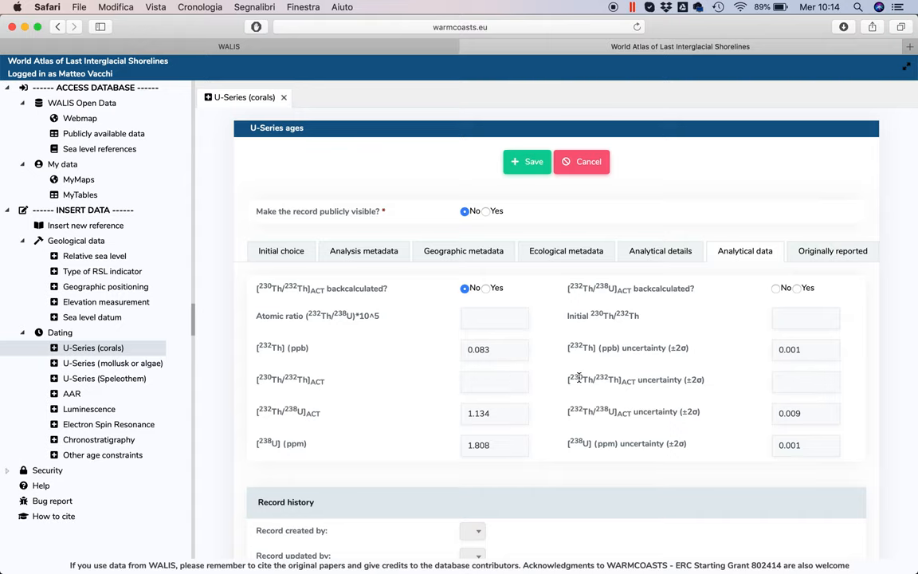
- Enter the originally reported 230Th/234U activity ratio 0.704 ± 0.01
left_click(831, 250)
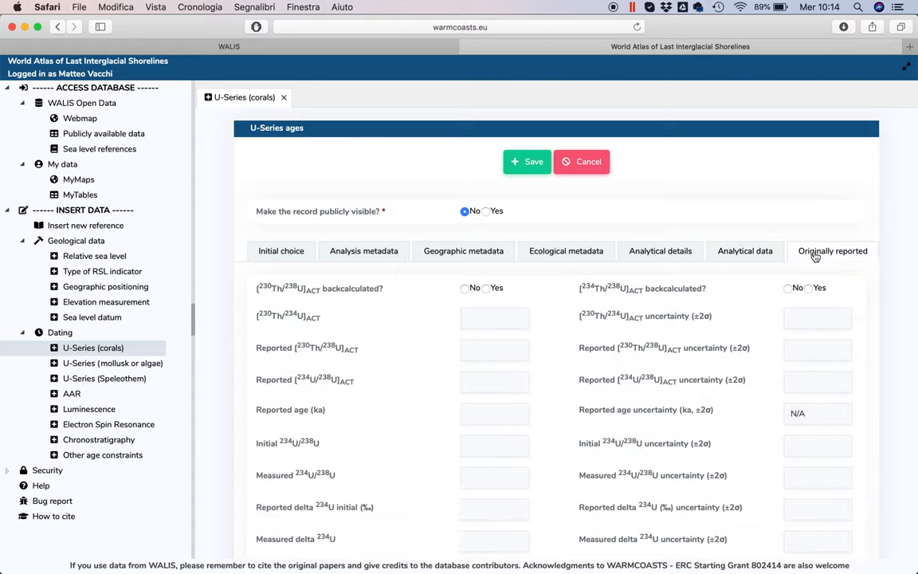
mouse_move(560, 420)
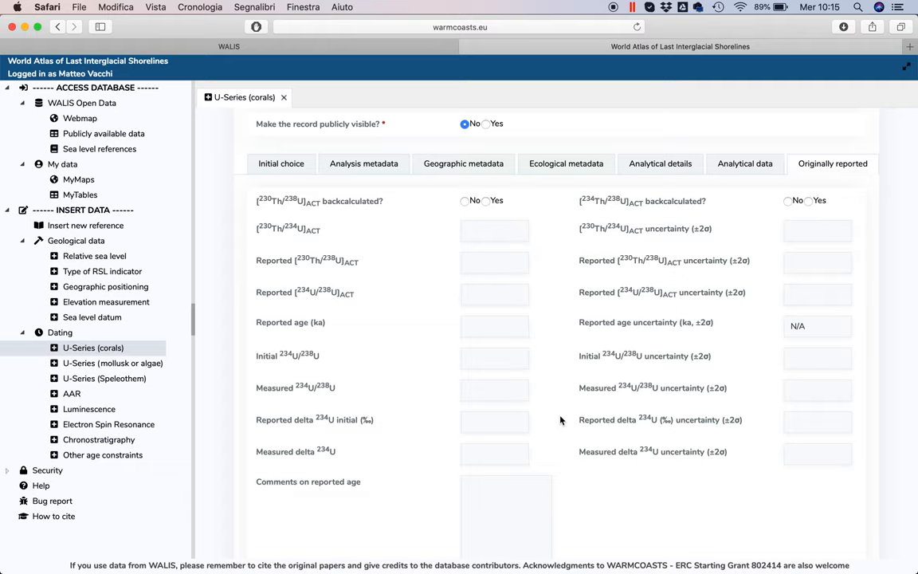
left_click(494, 231)
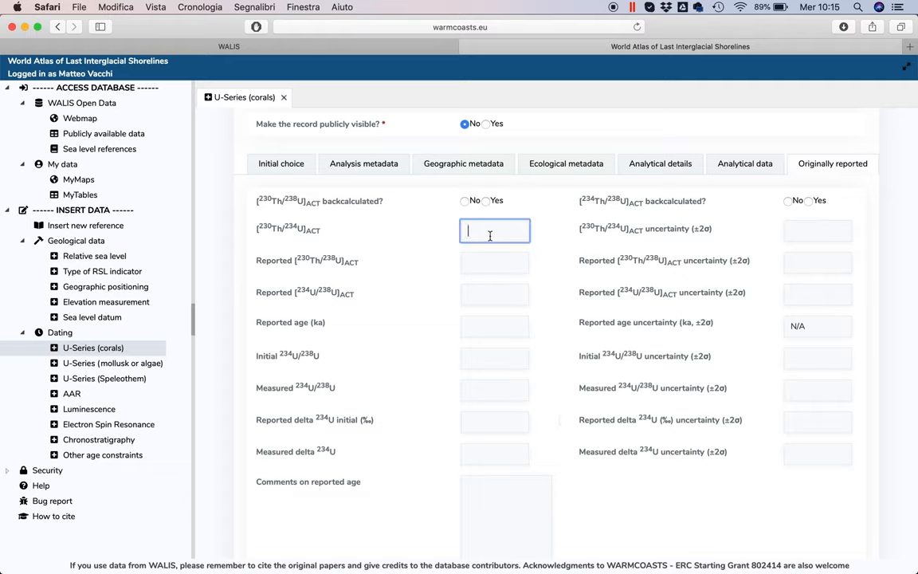
type("0.70")
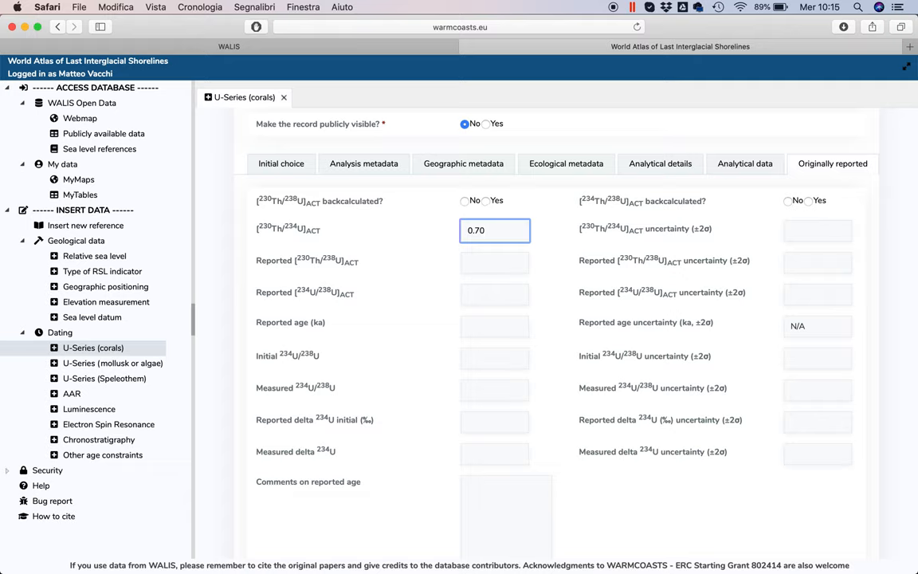
type("4")
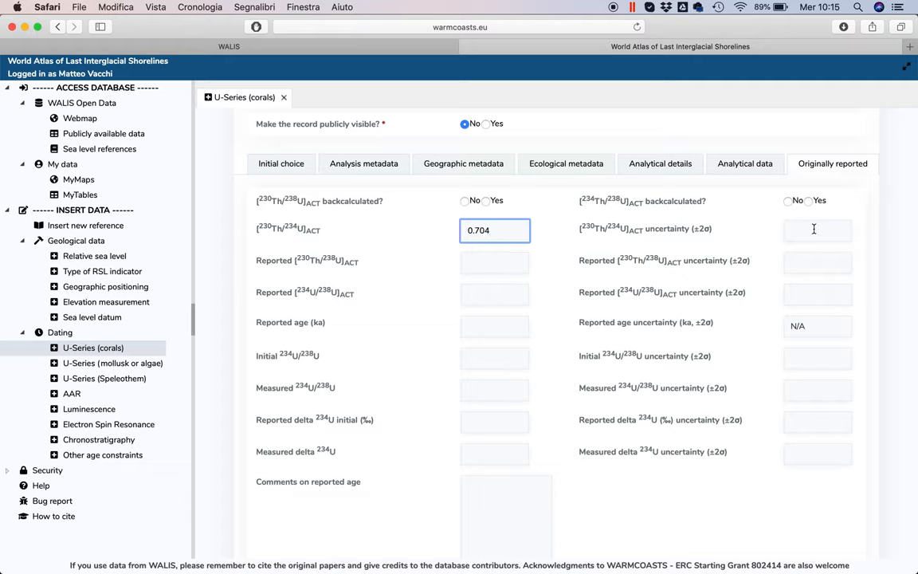
type("0")
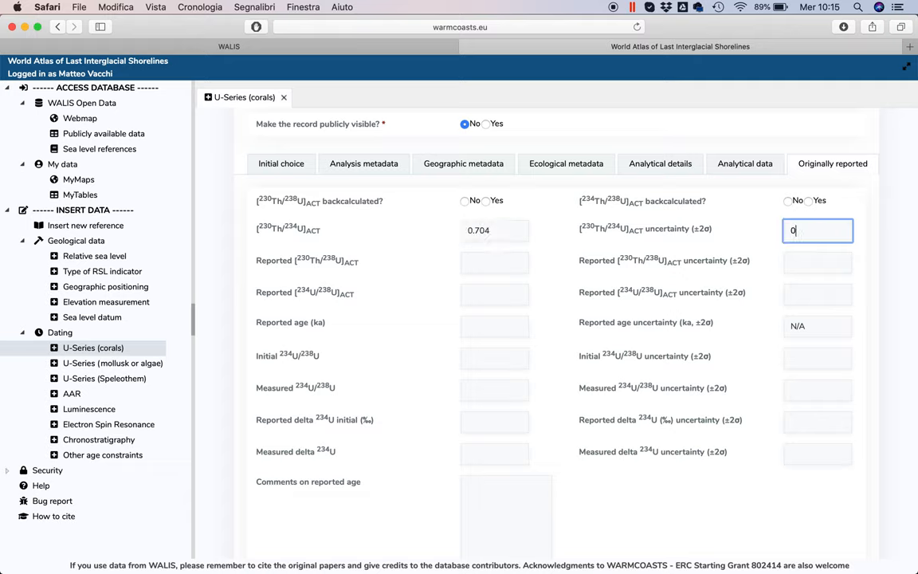
type(".01")
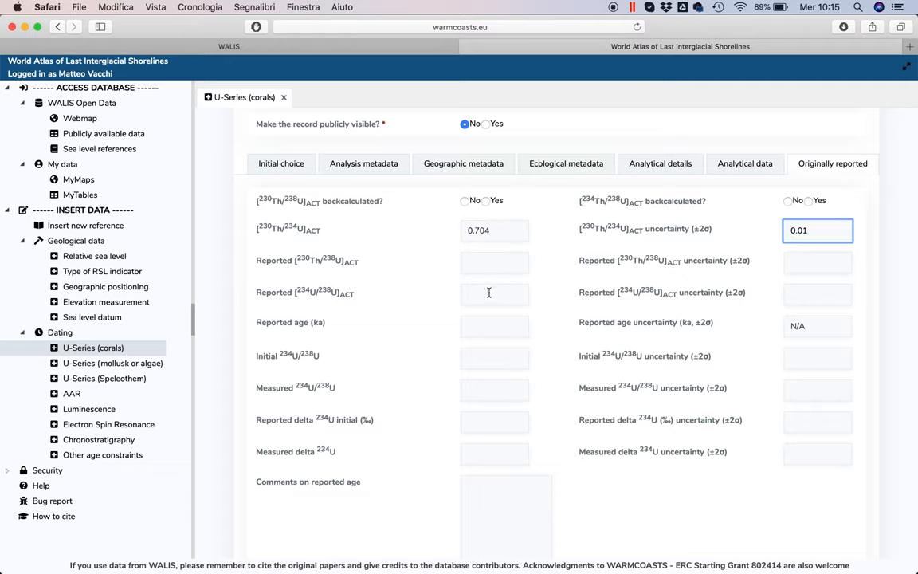
- Enter reported age 128 ka with comment 'The age uncertainty is not reported.'
left_click(494, 327)
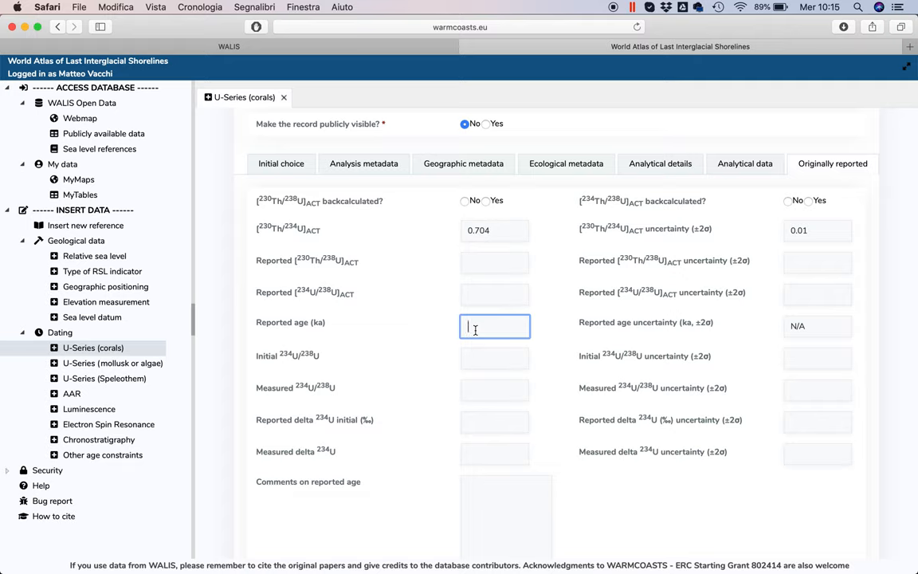
type("128")
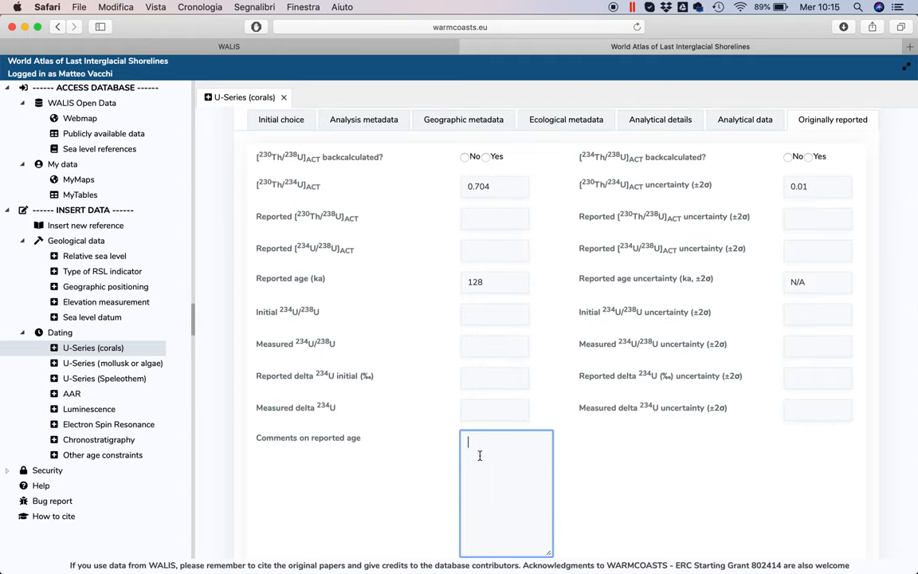
type("R")
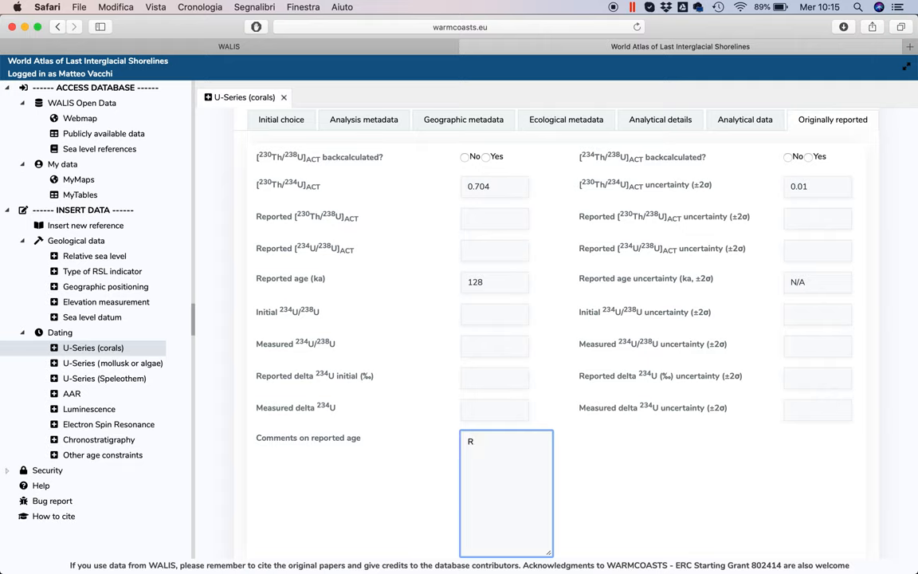
type("The age uncertainty is")
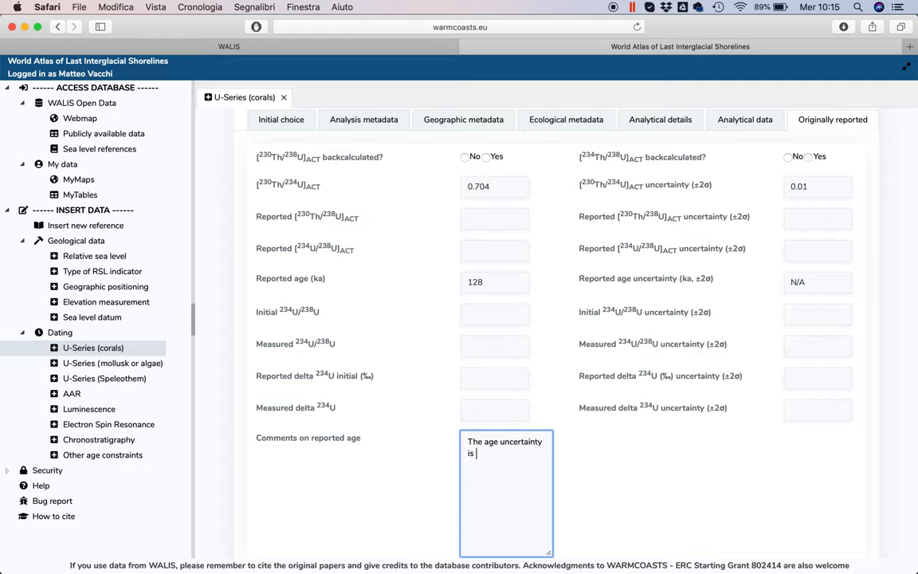
type("not reported.")
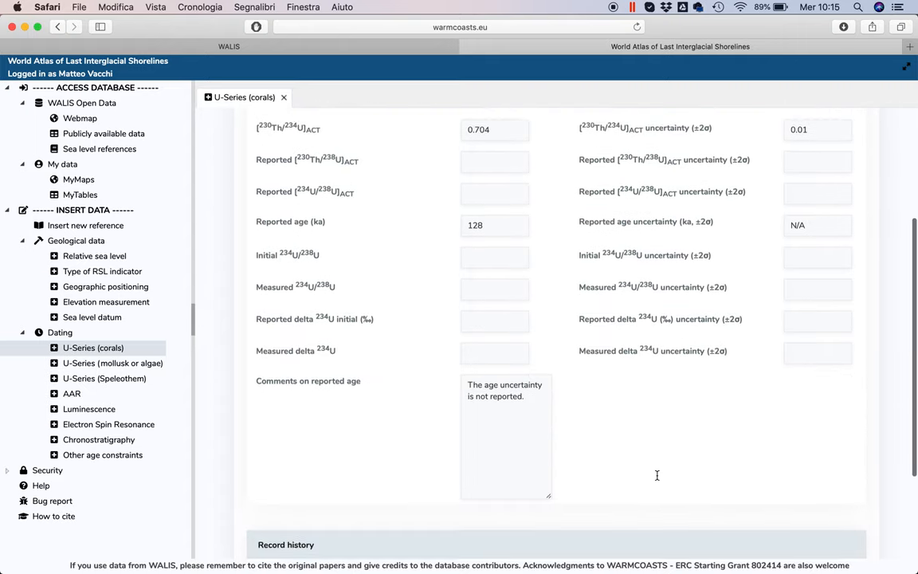
scroll("down", 3)
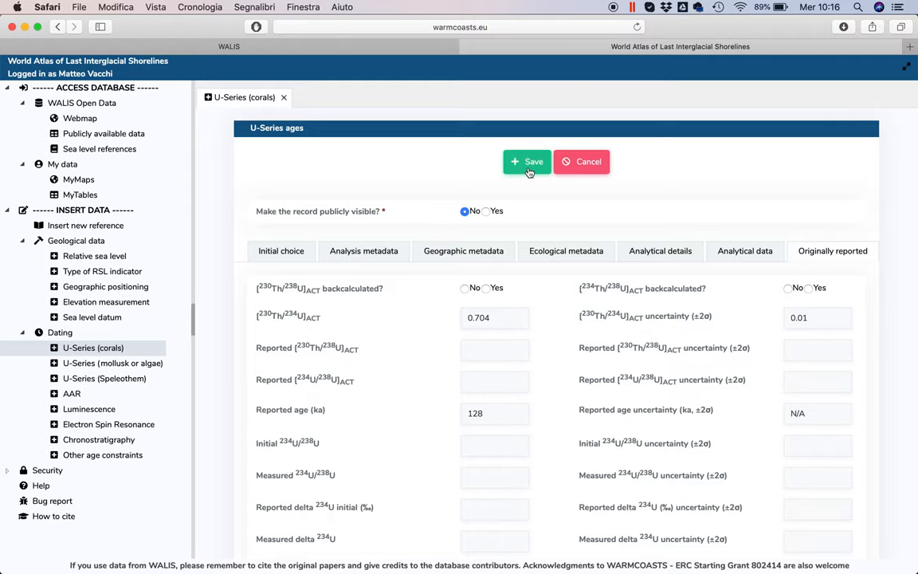
- Save the coral record and confirm insertion, creating SA1-001 with U-Series ID 782
left_click(527, 162)
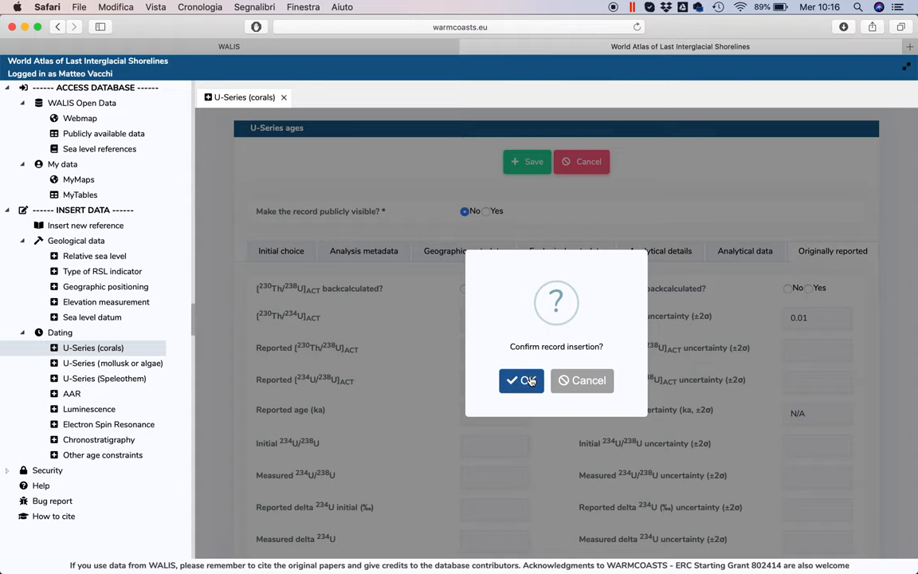
left_click(521, 381)
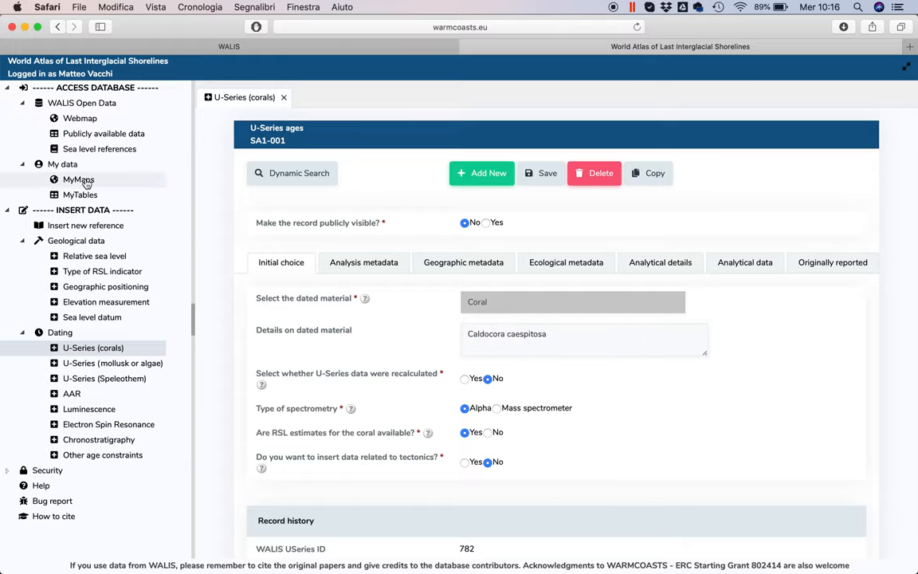
- Show MyMaps on the Useries layer with the sample points in western Sardinia
left_click(78, 179)
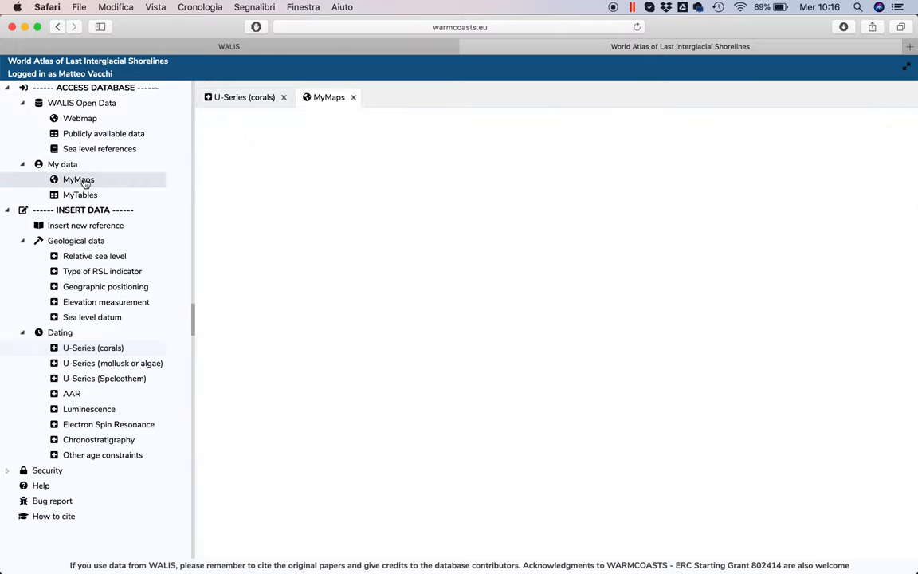
left_click(78, 179)
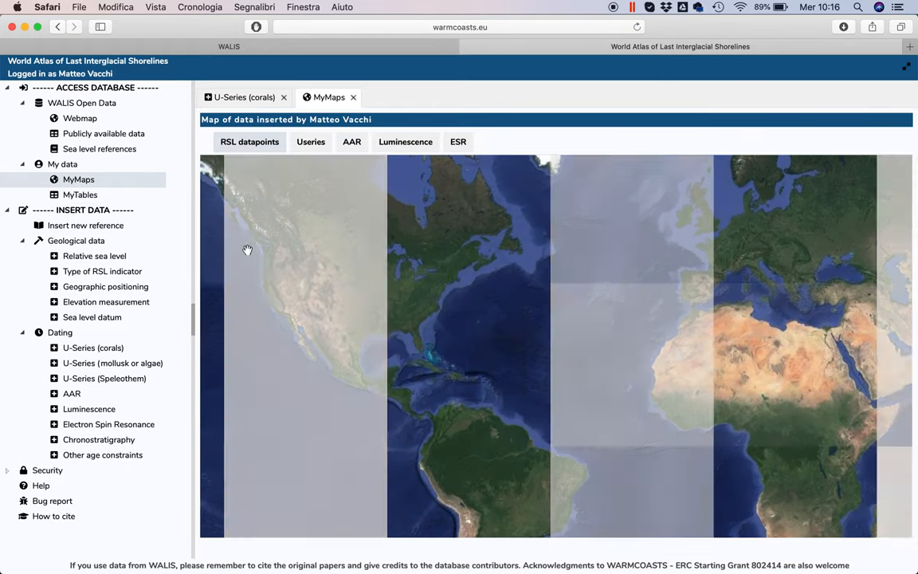
left_click(311, 141)
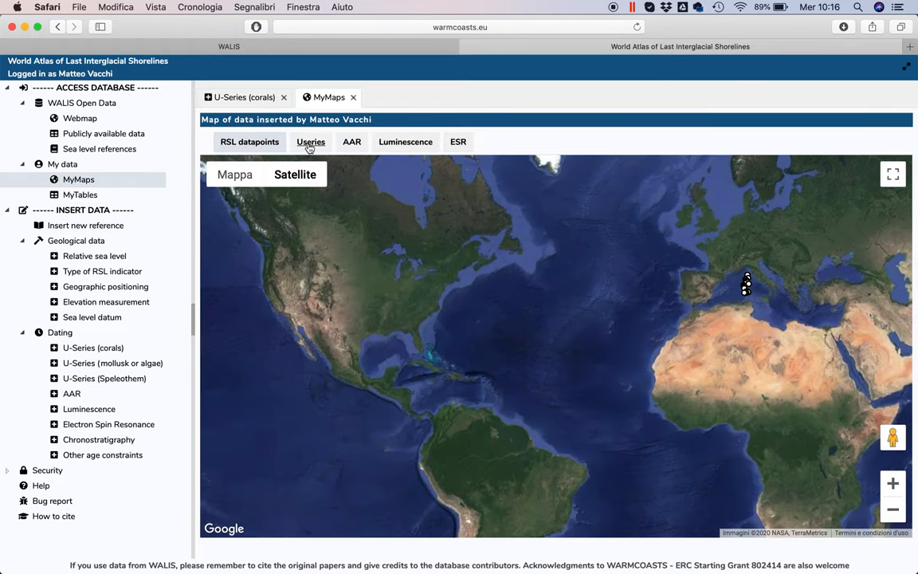
left_click(310, 142)
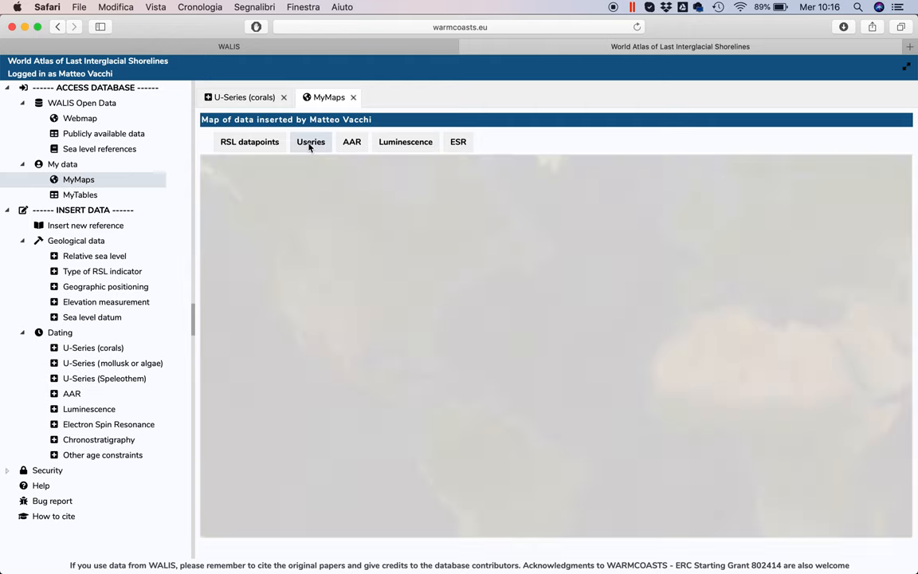
left_click(311, 142)
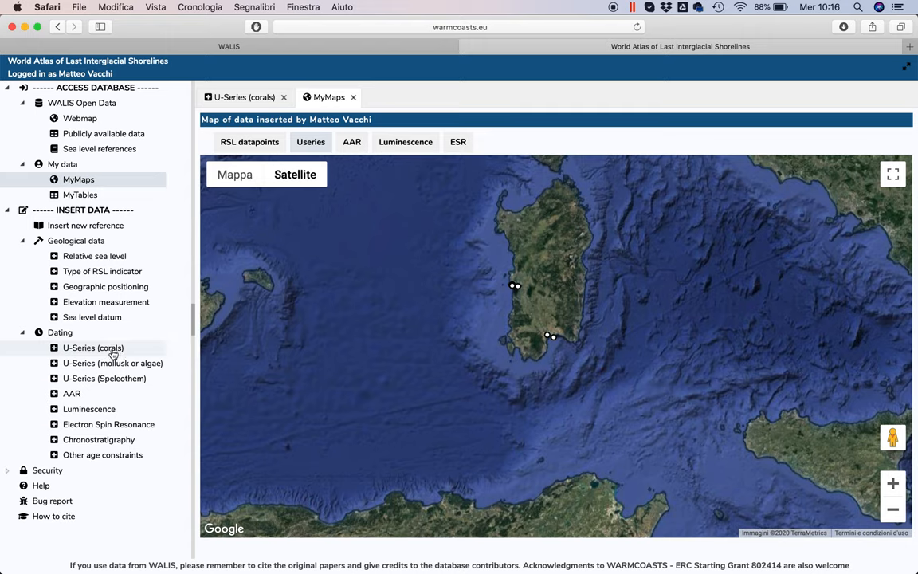
mouse_move(151, 369)
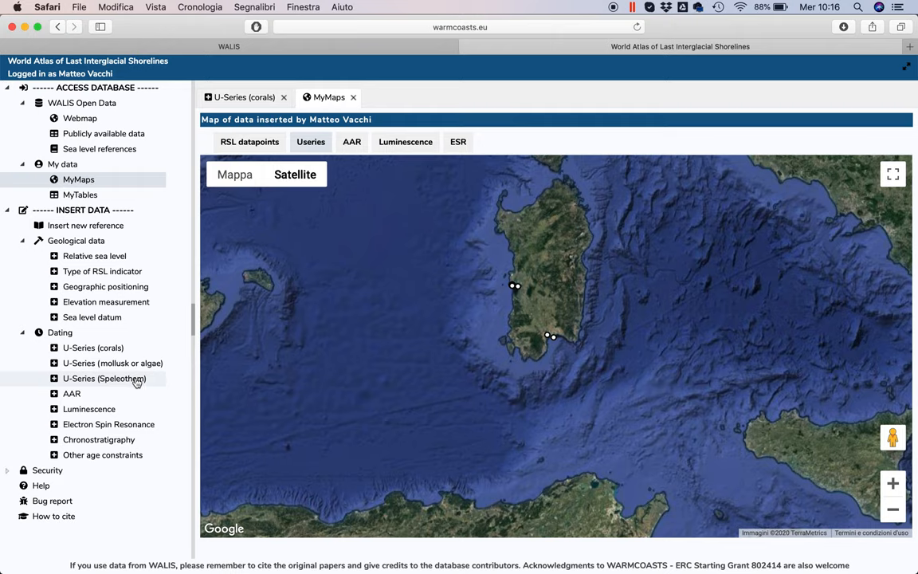
mouse_move(88, 404)
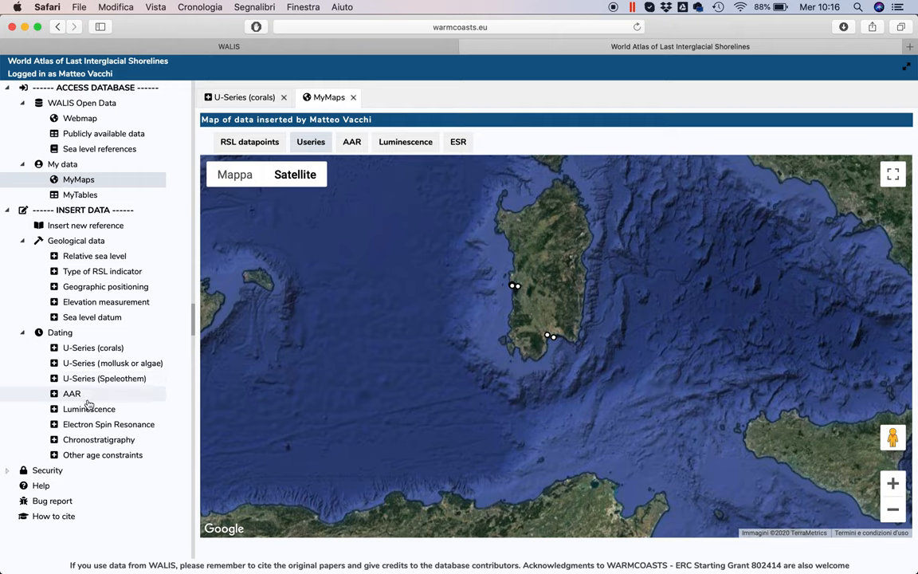
mouse_move(102, 454)
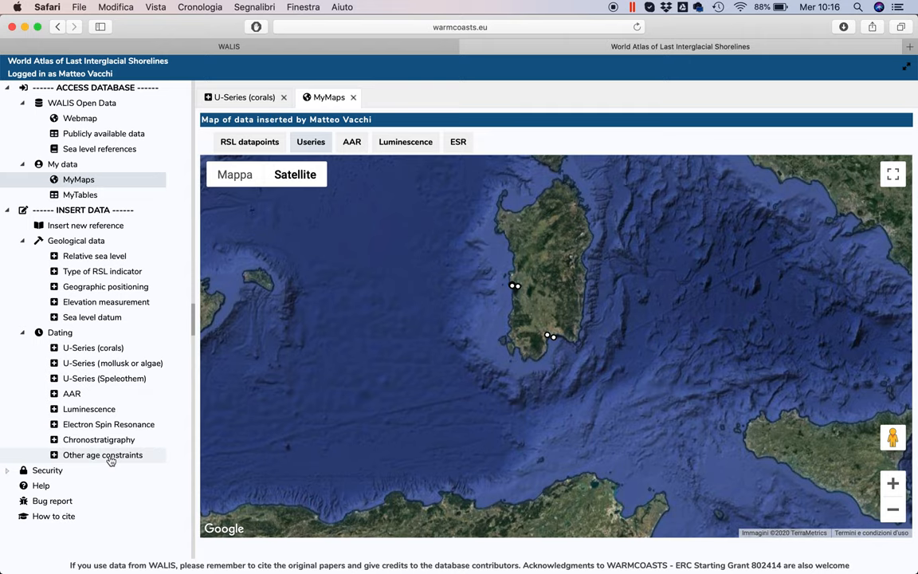